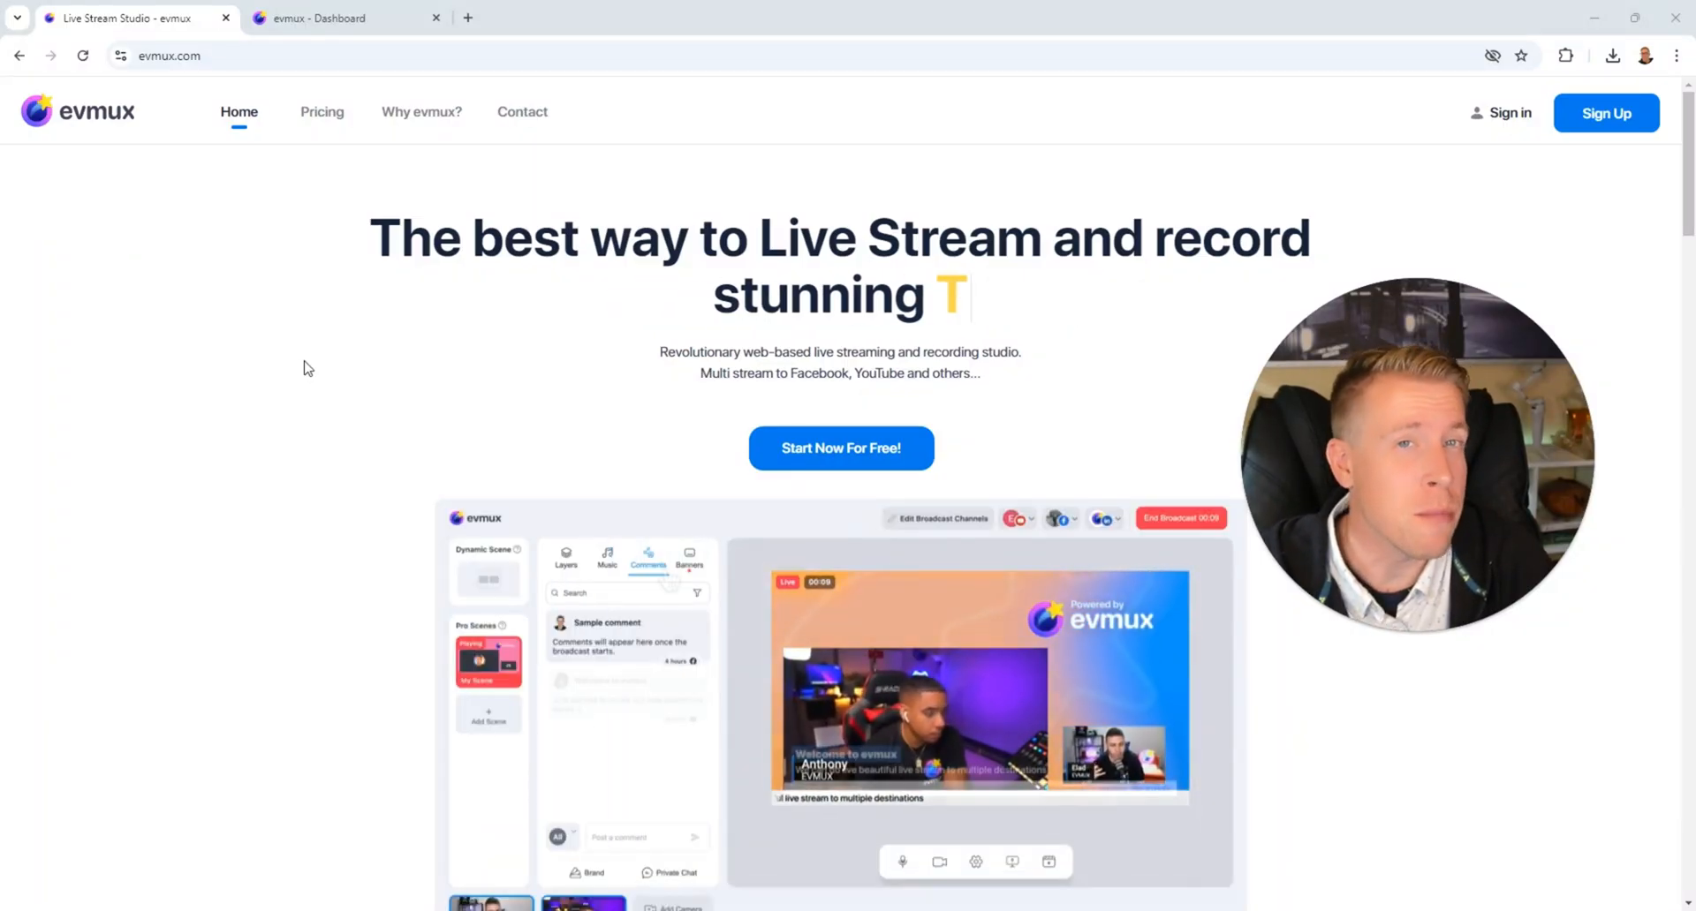
Switch from the public homepage to the project's console dashboard
left_click(329, 17)
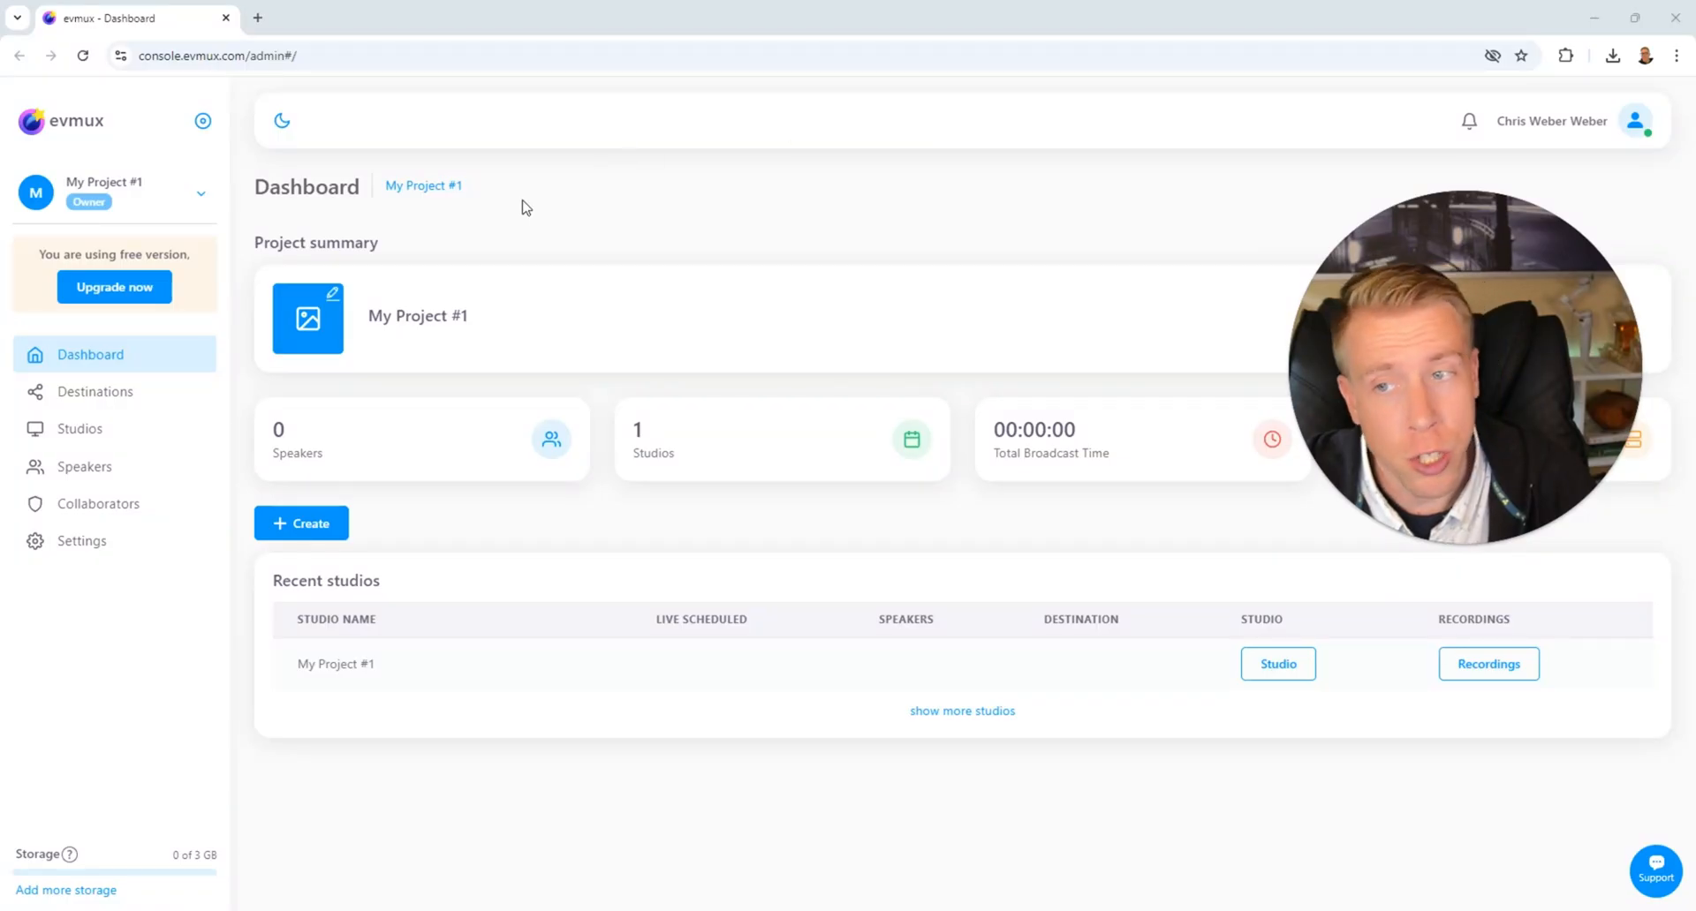
mouse_move(115, 342)
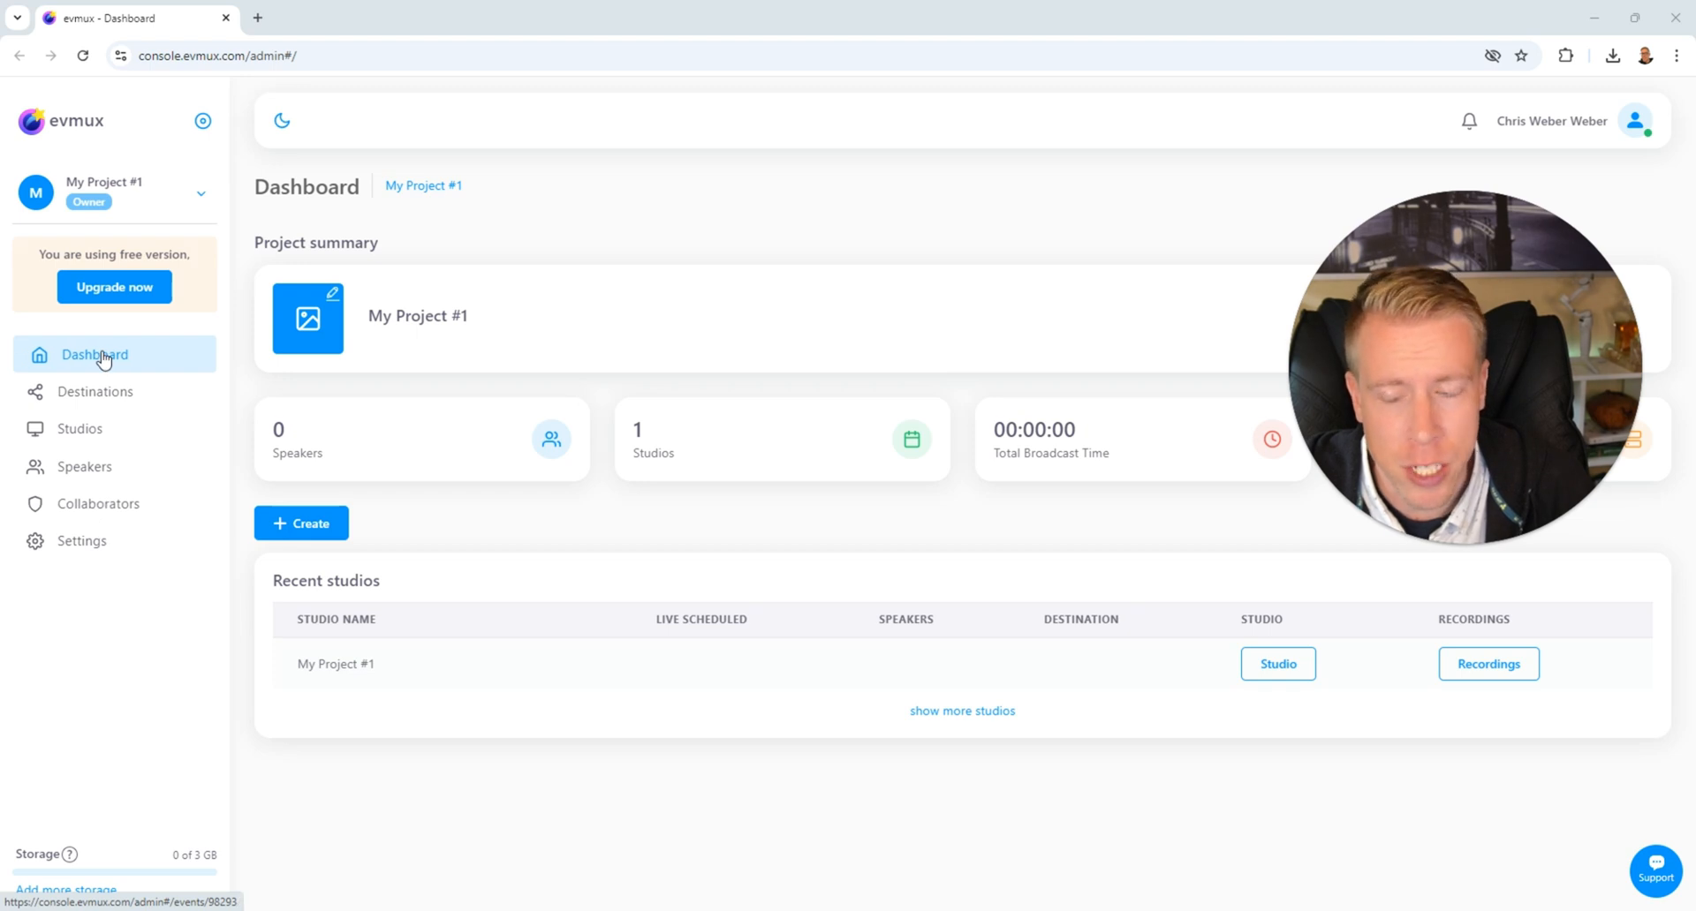
mouse_move(333, 509)
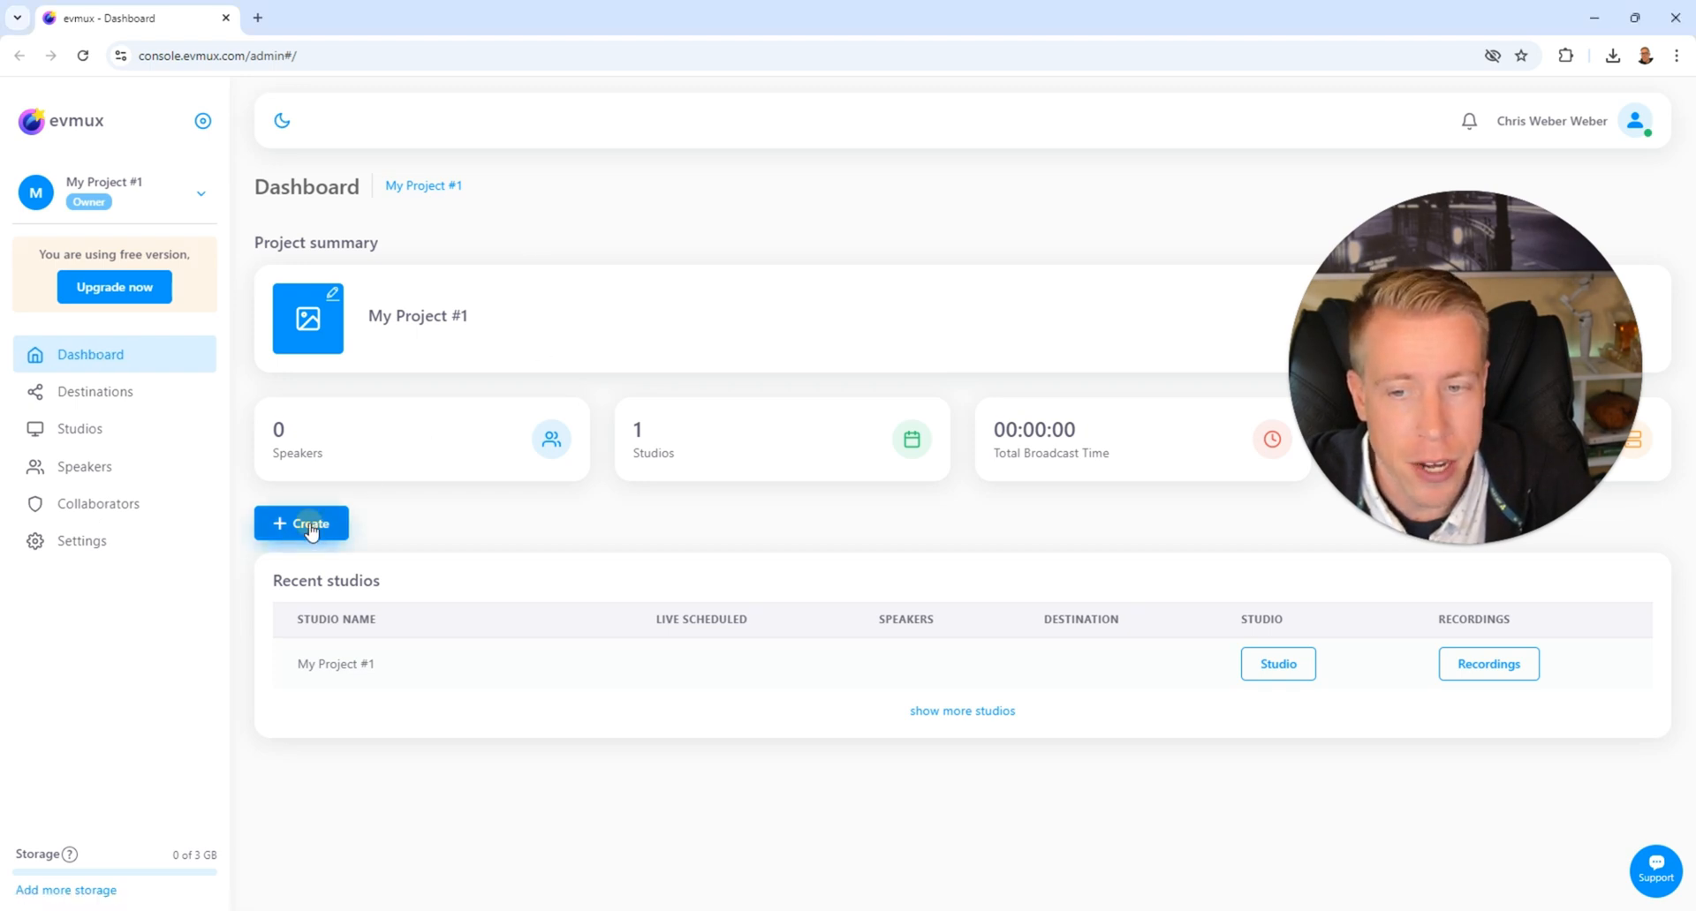
Start a new Live Stream studio and name it 'Hey Guys WERE LIVE'
left_click(300, 523)
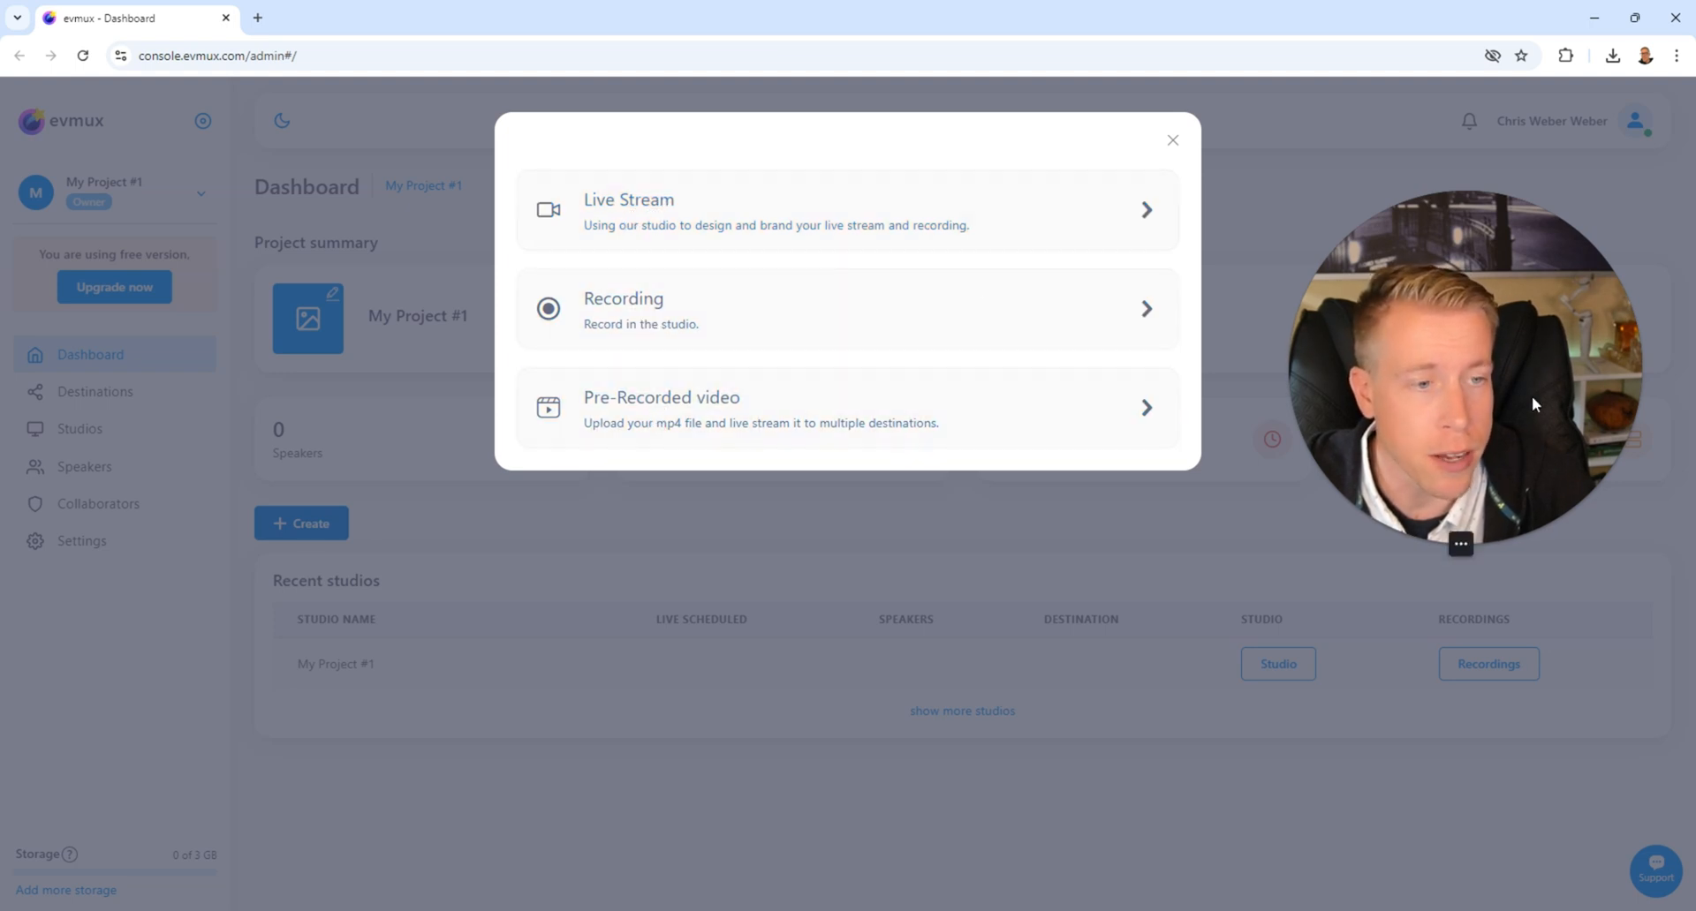
mouse_move(855, 208)
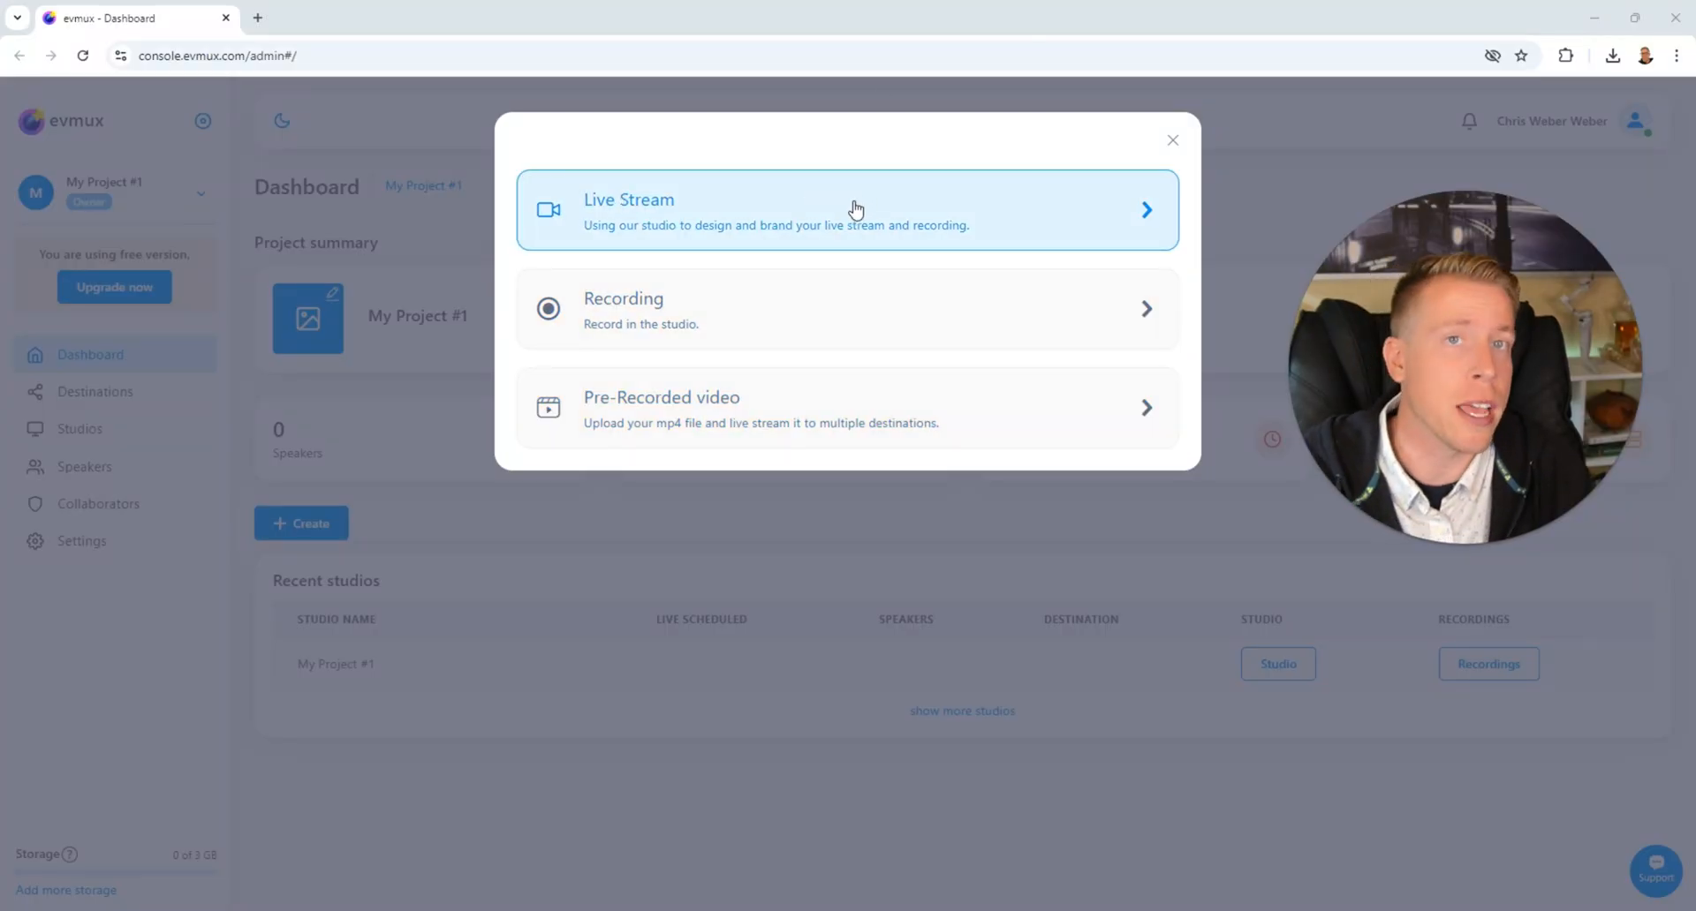
left_click(856, 209)
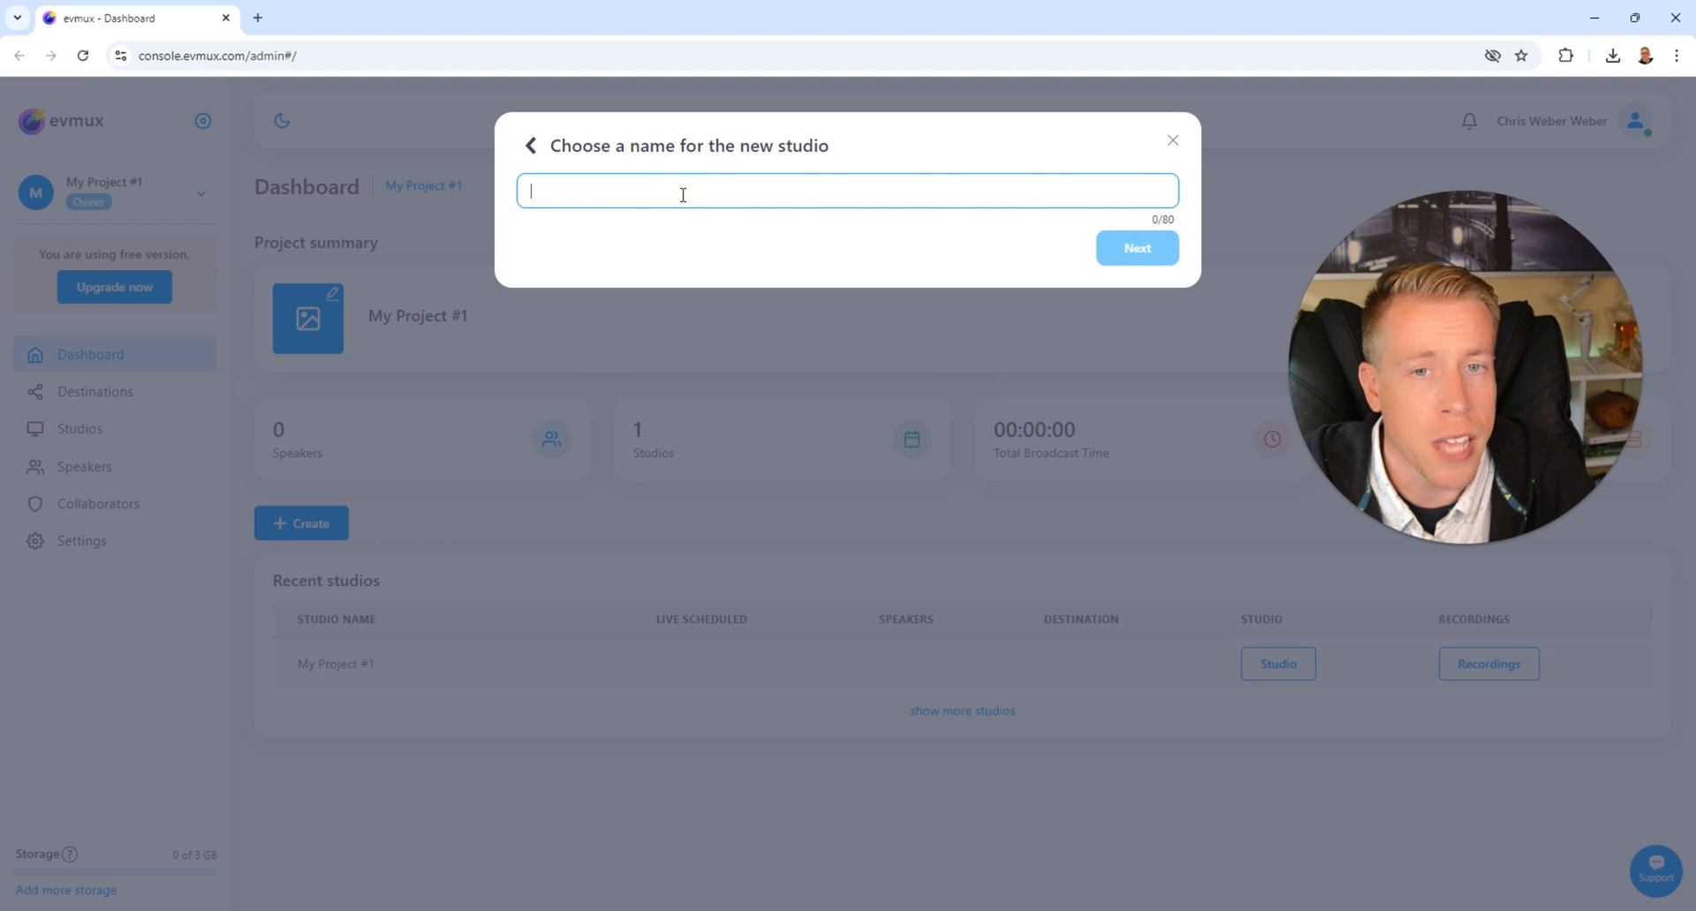
type("Hey Guys WERE LIVE")
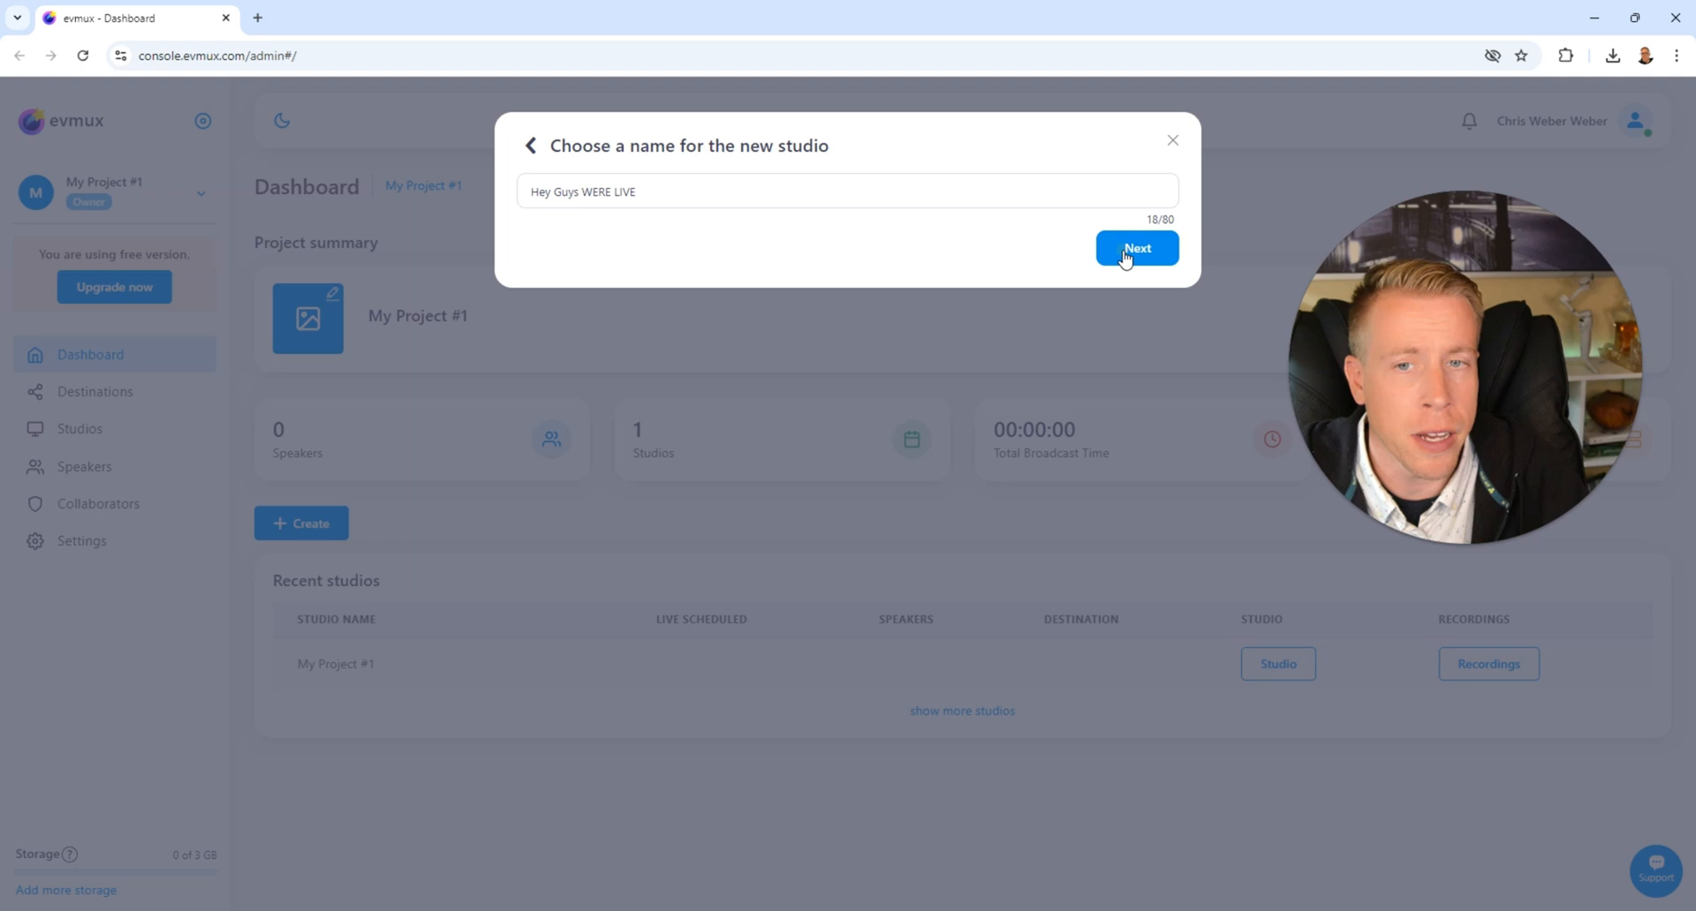
Confirm the studio name and review the broadcast destination platforms
left_click(1138, 247)
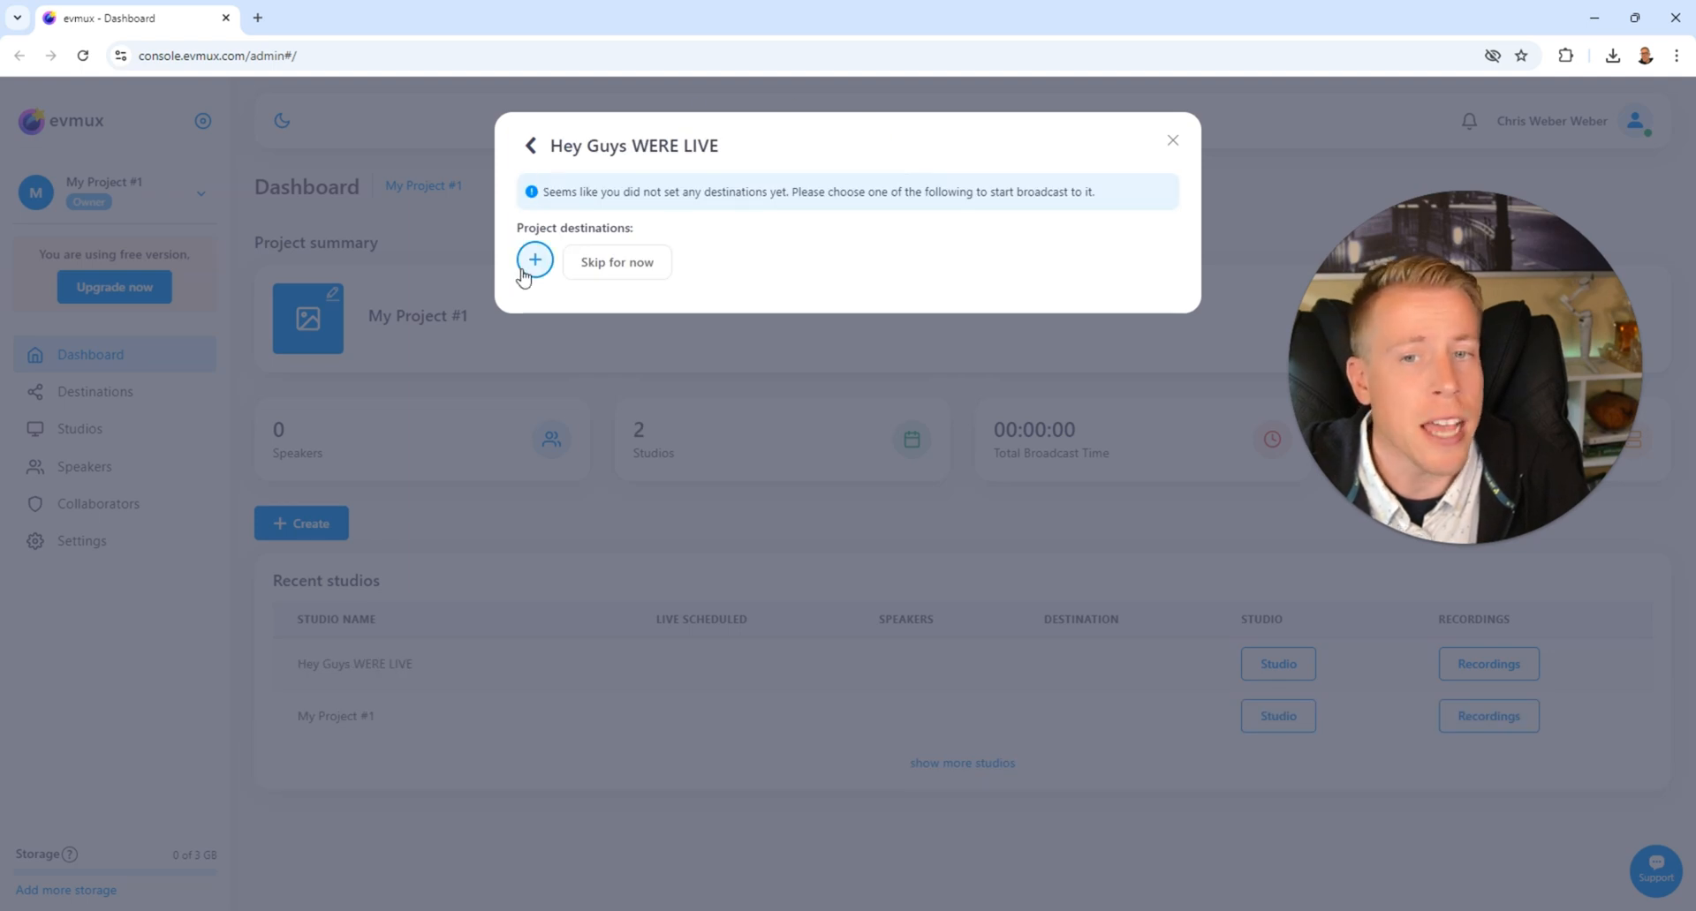
left_click(533, 259)
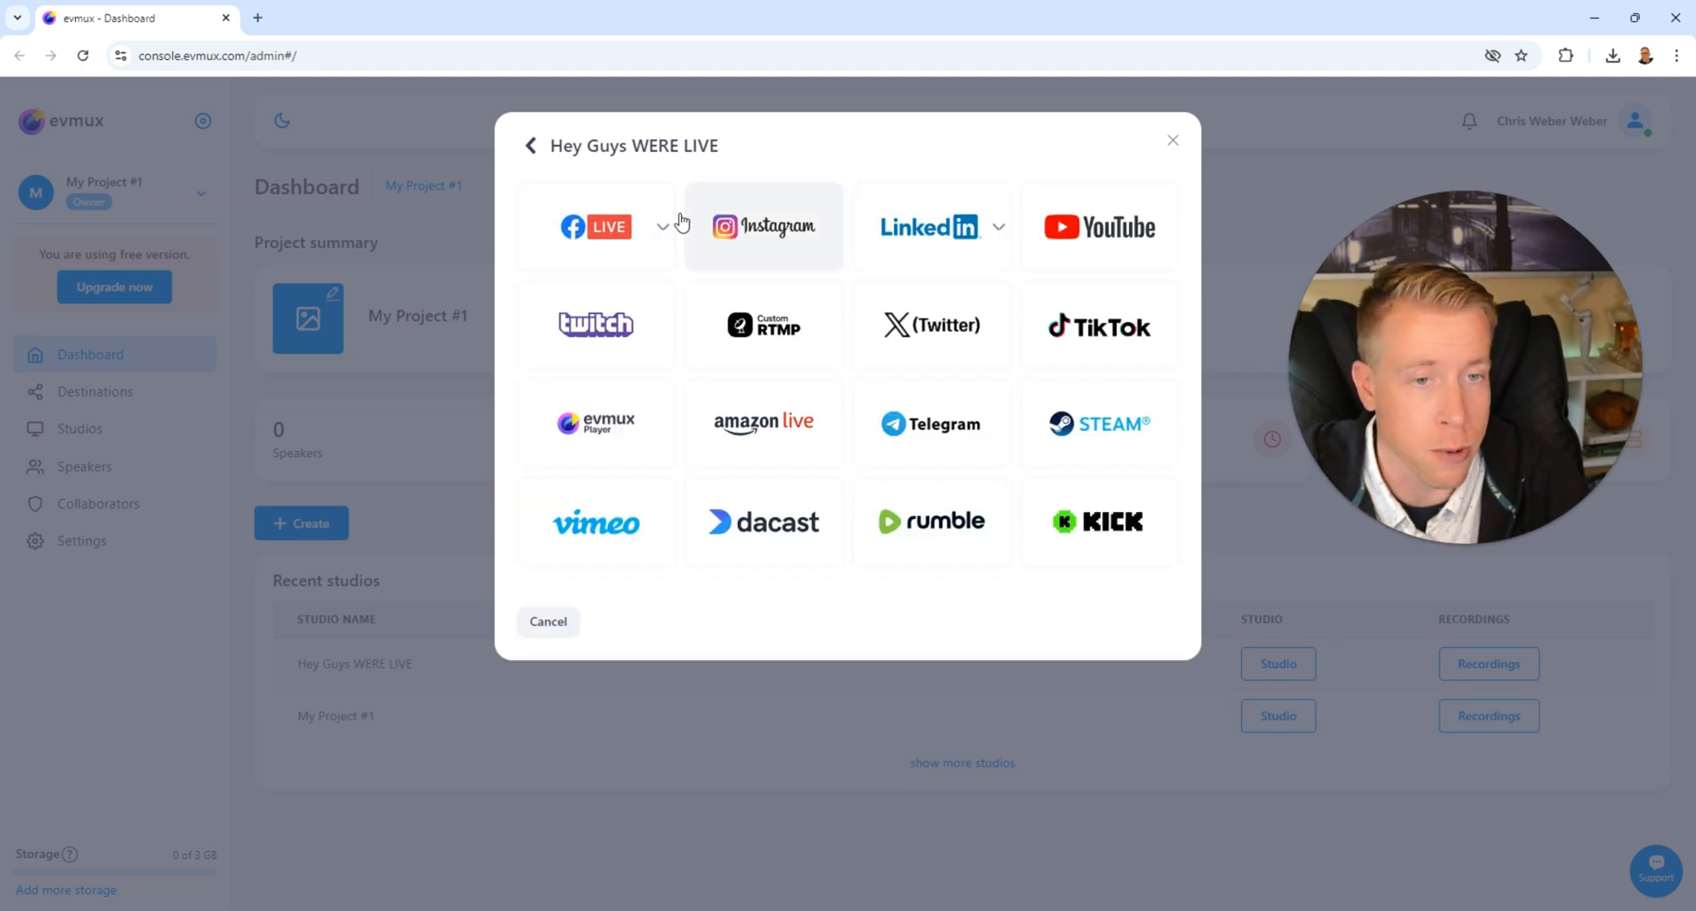
mouse_move(890, 523)
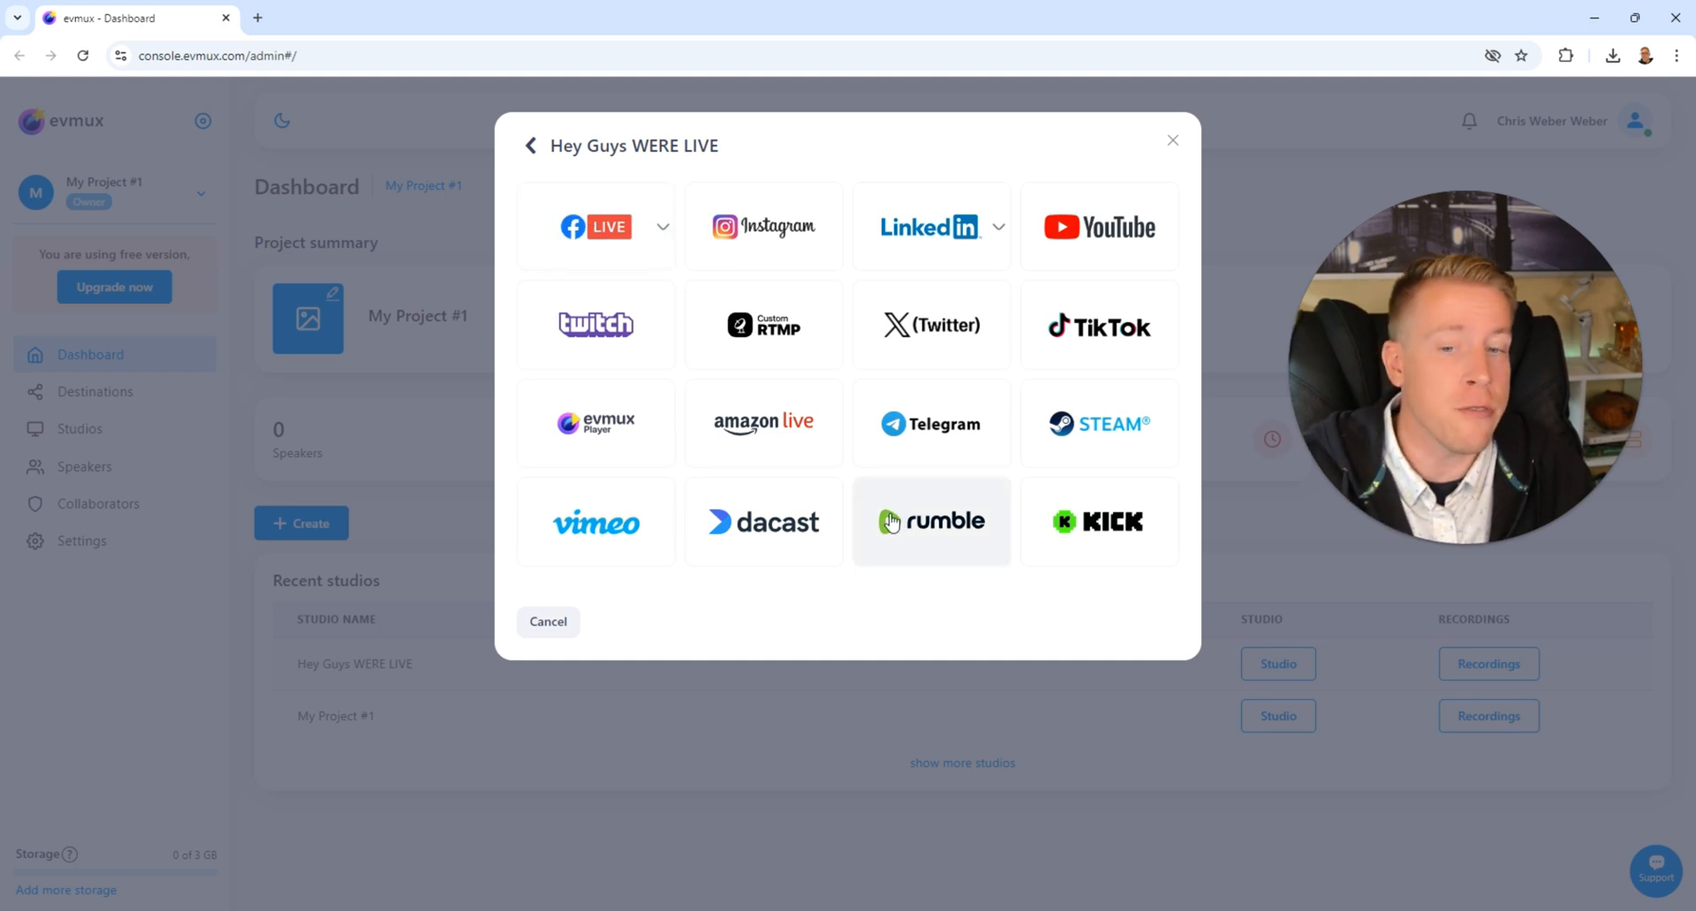
mouse_move(915, 581)
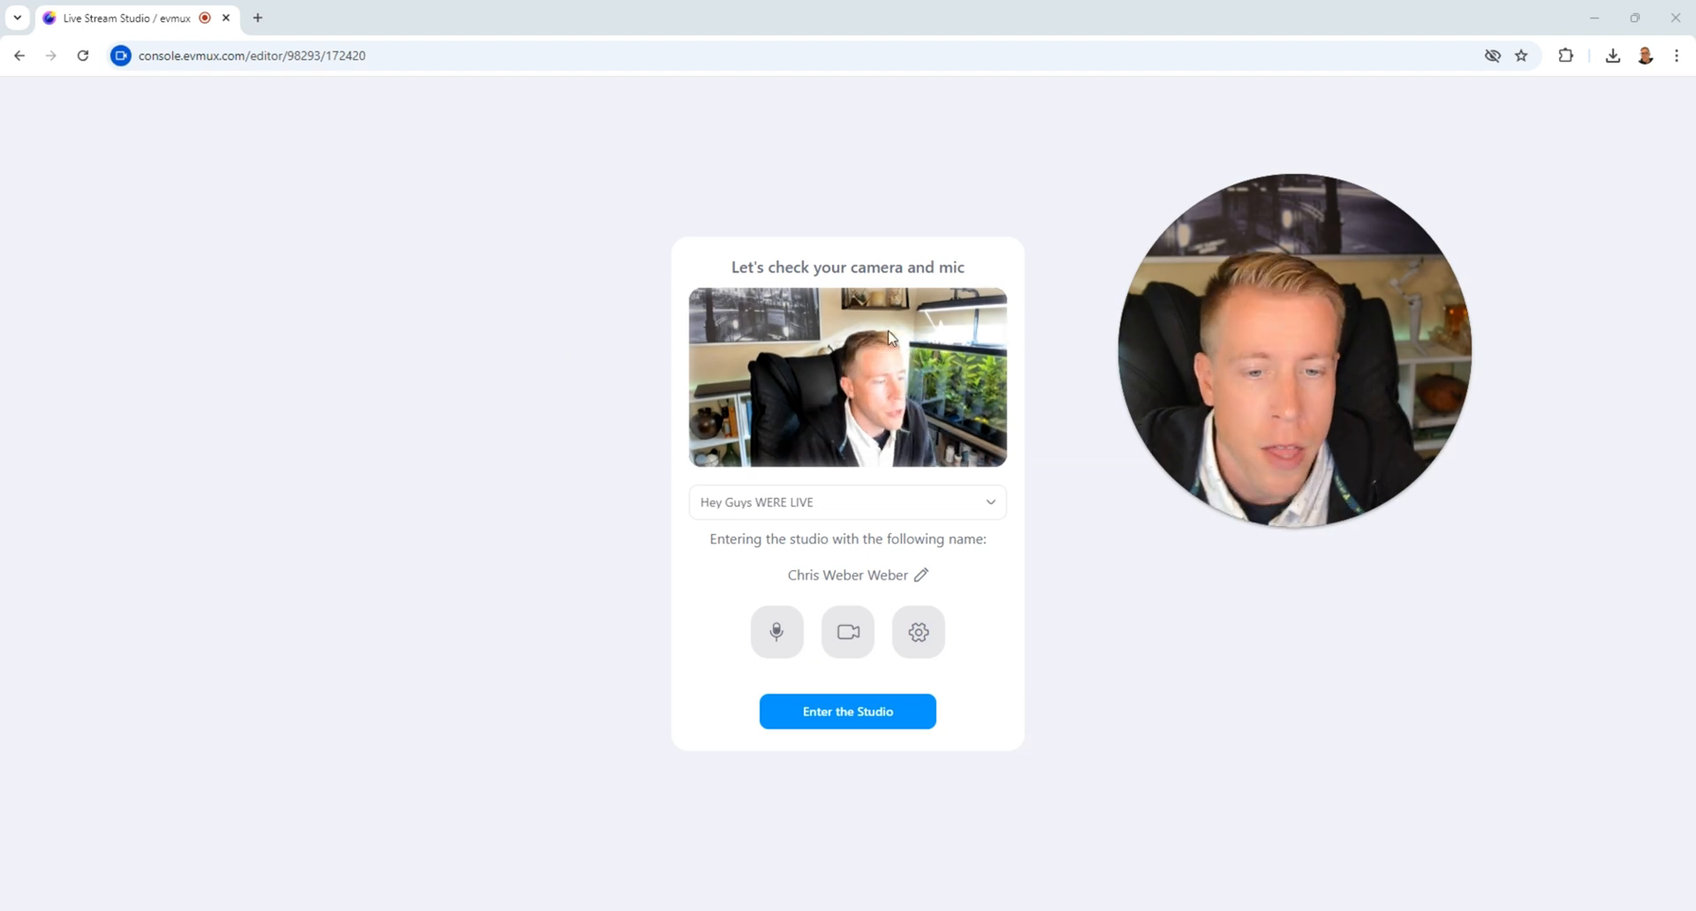
left_click(919, 633)
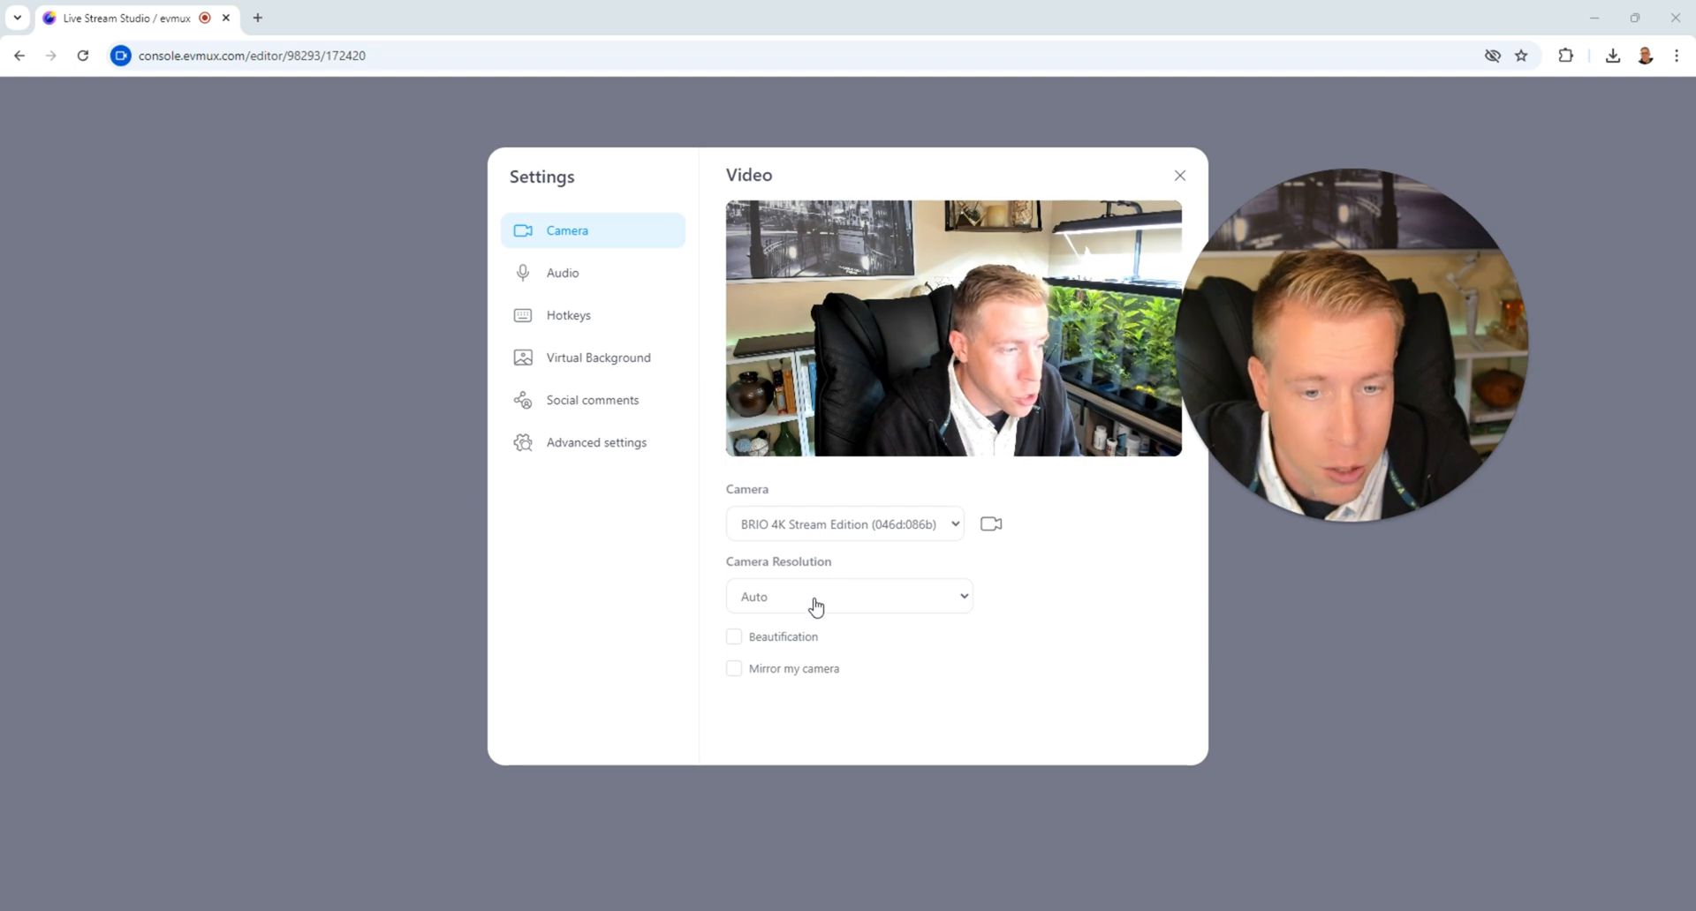
left_click(562, 272)
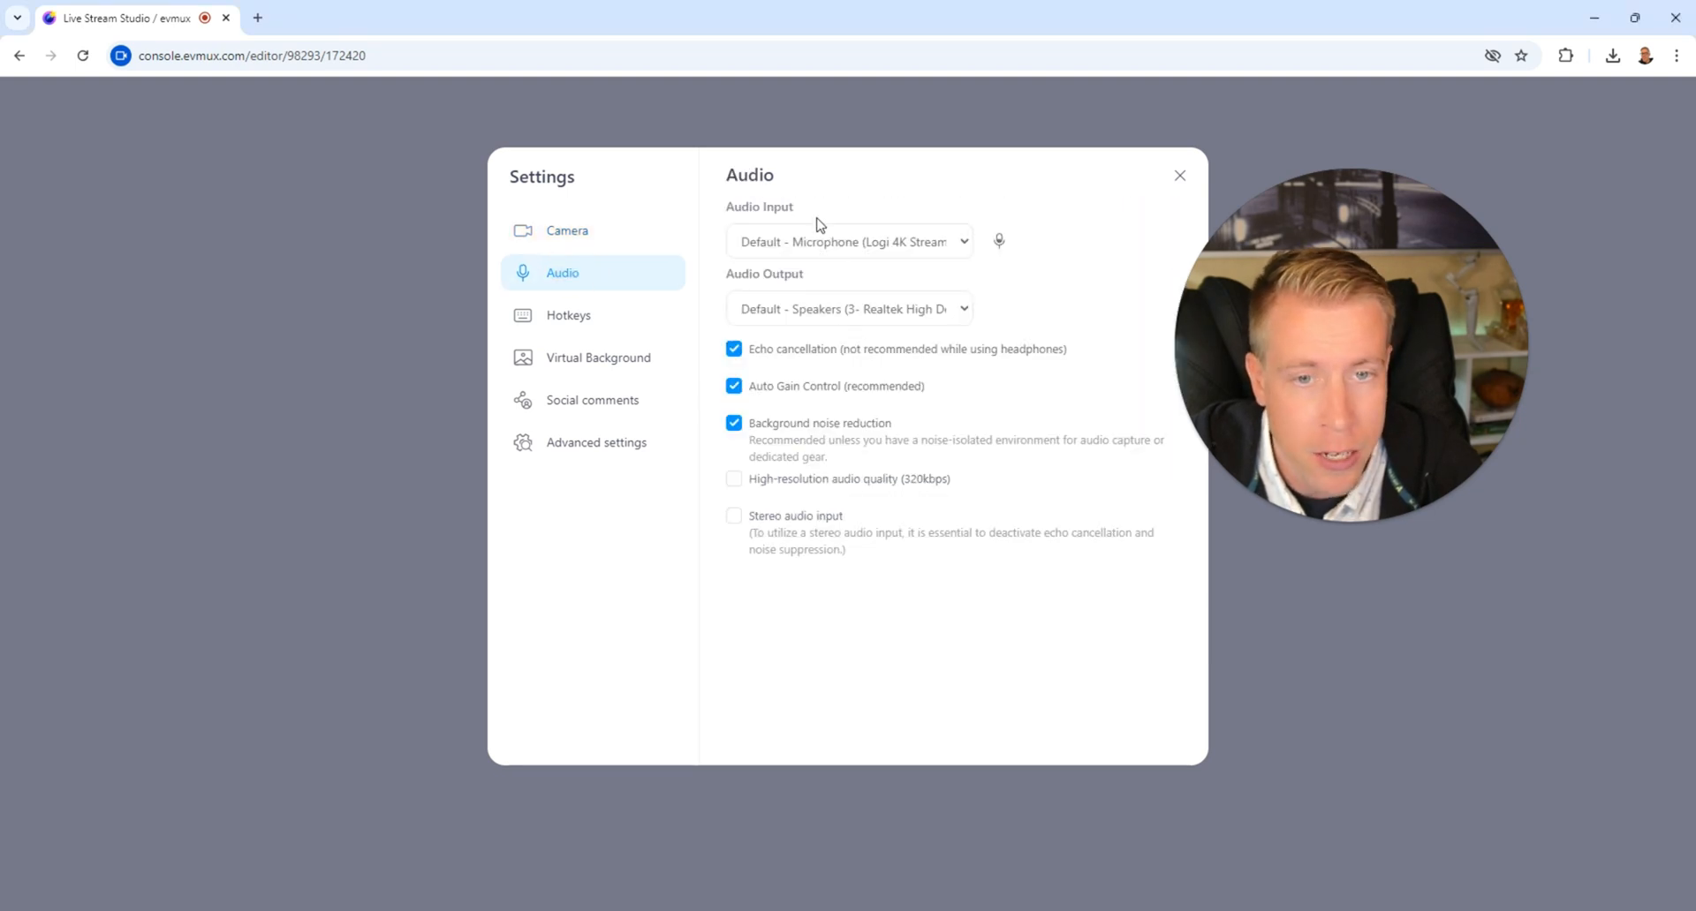
mouse_move(825, 256)
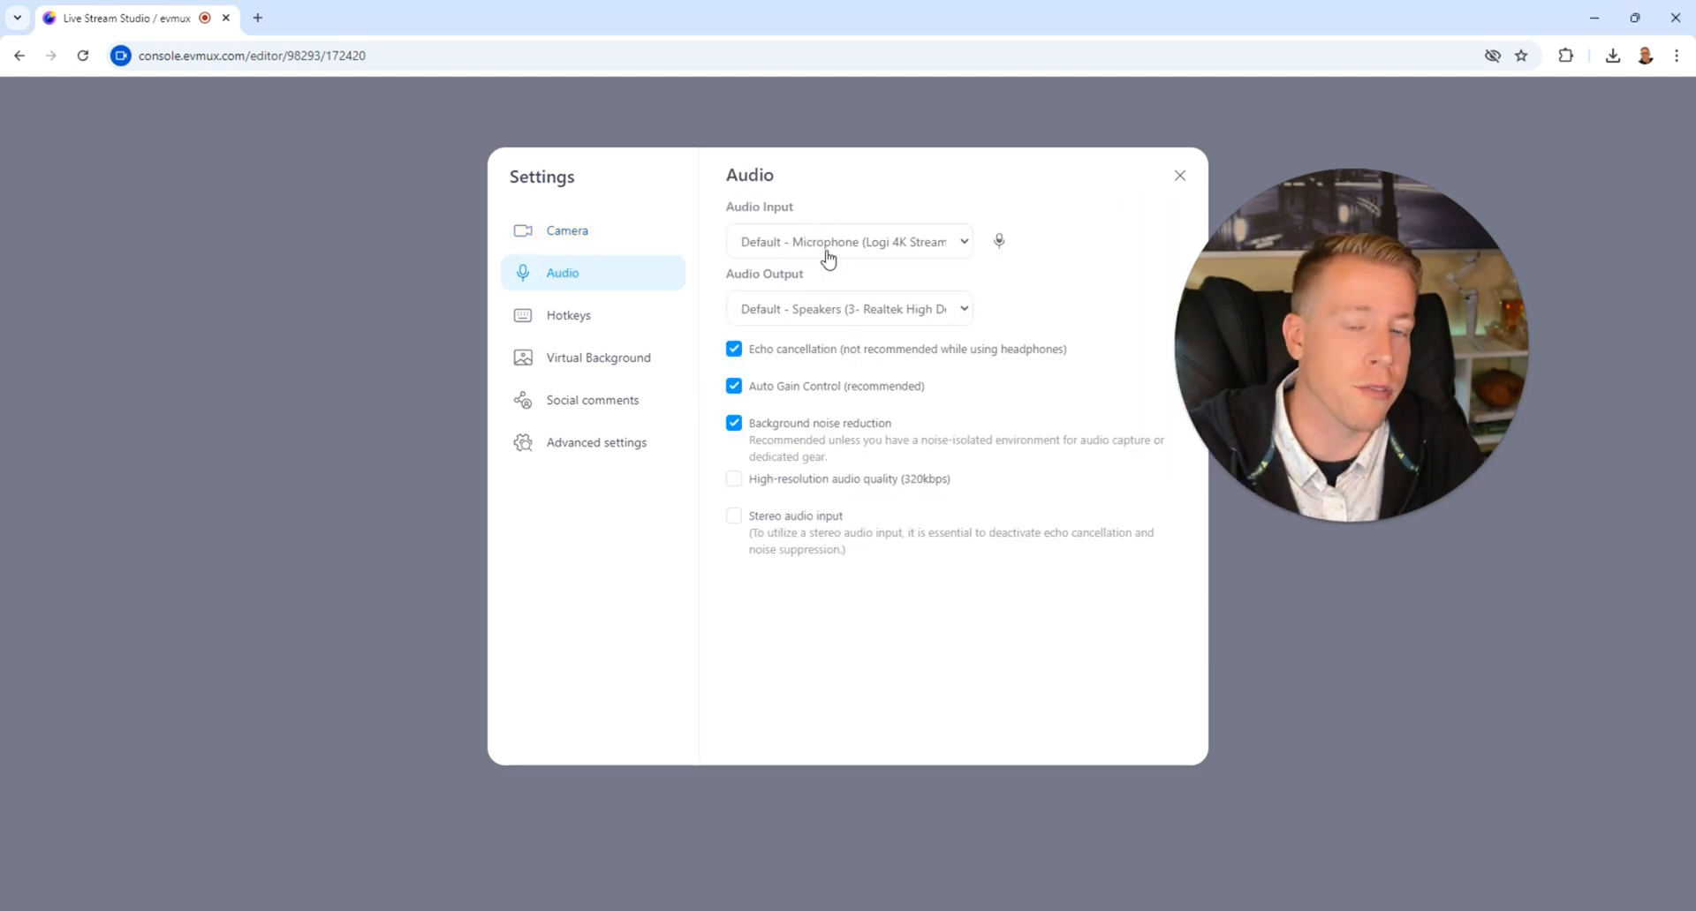
mouse_move(832, 290)
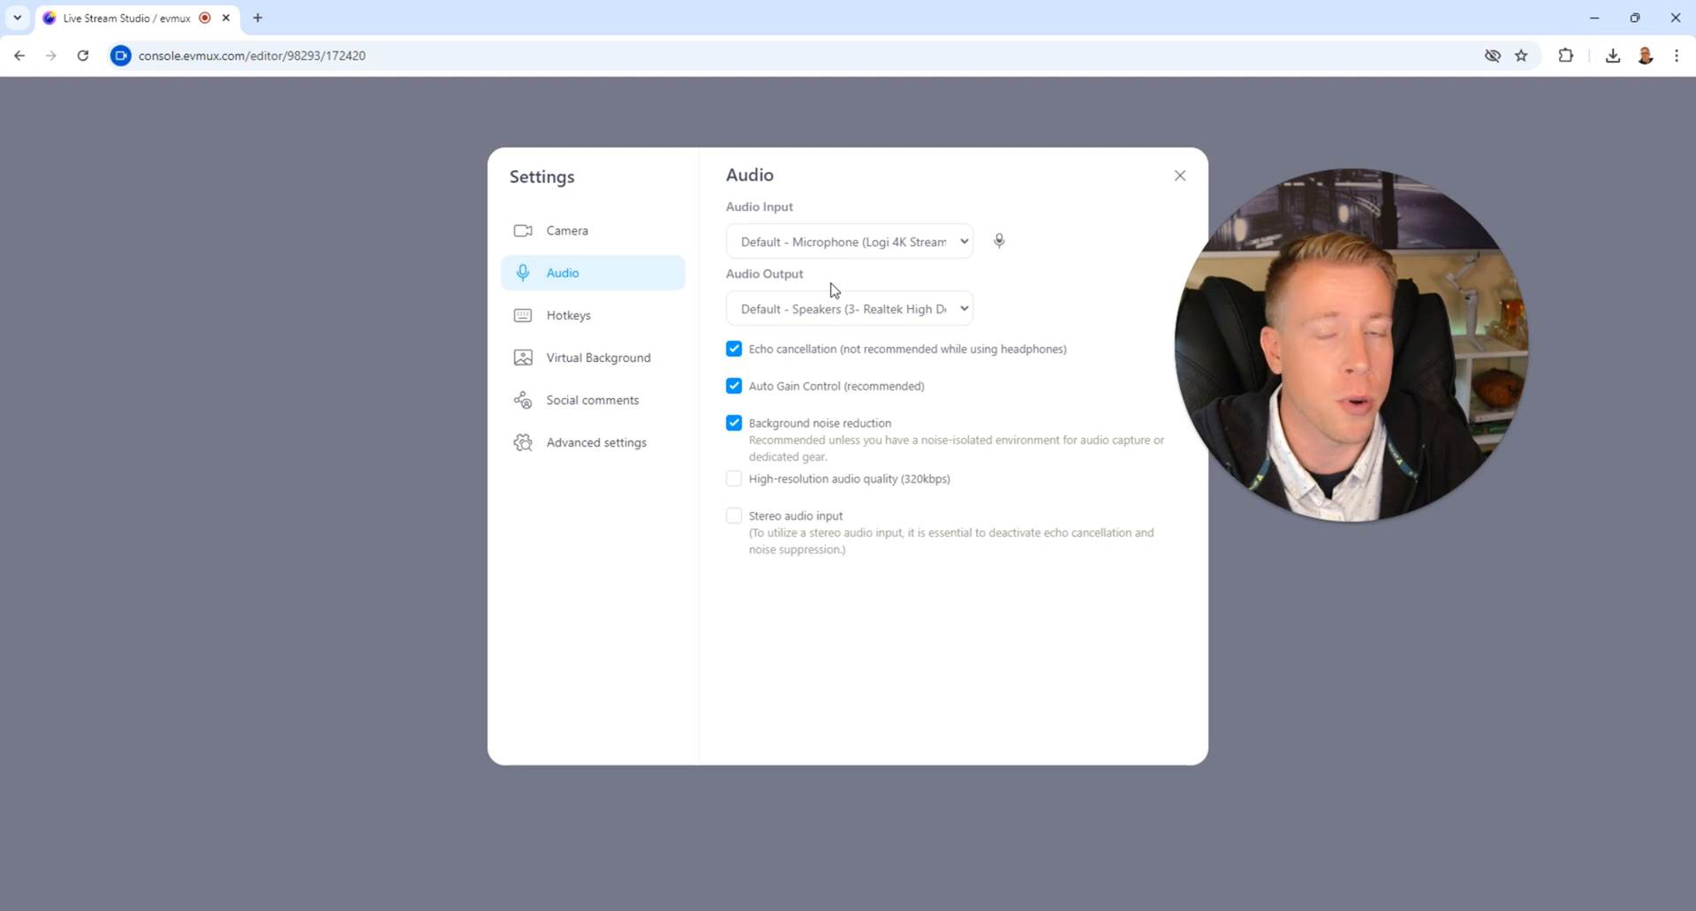
left_click(1180, 175)
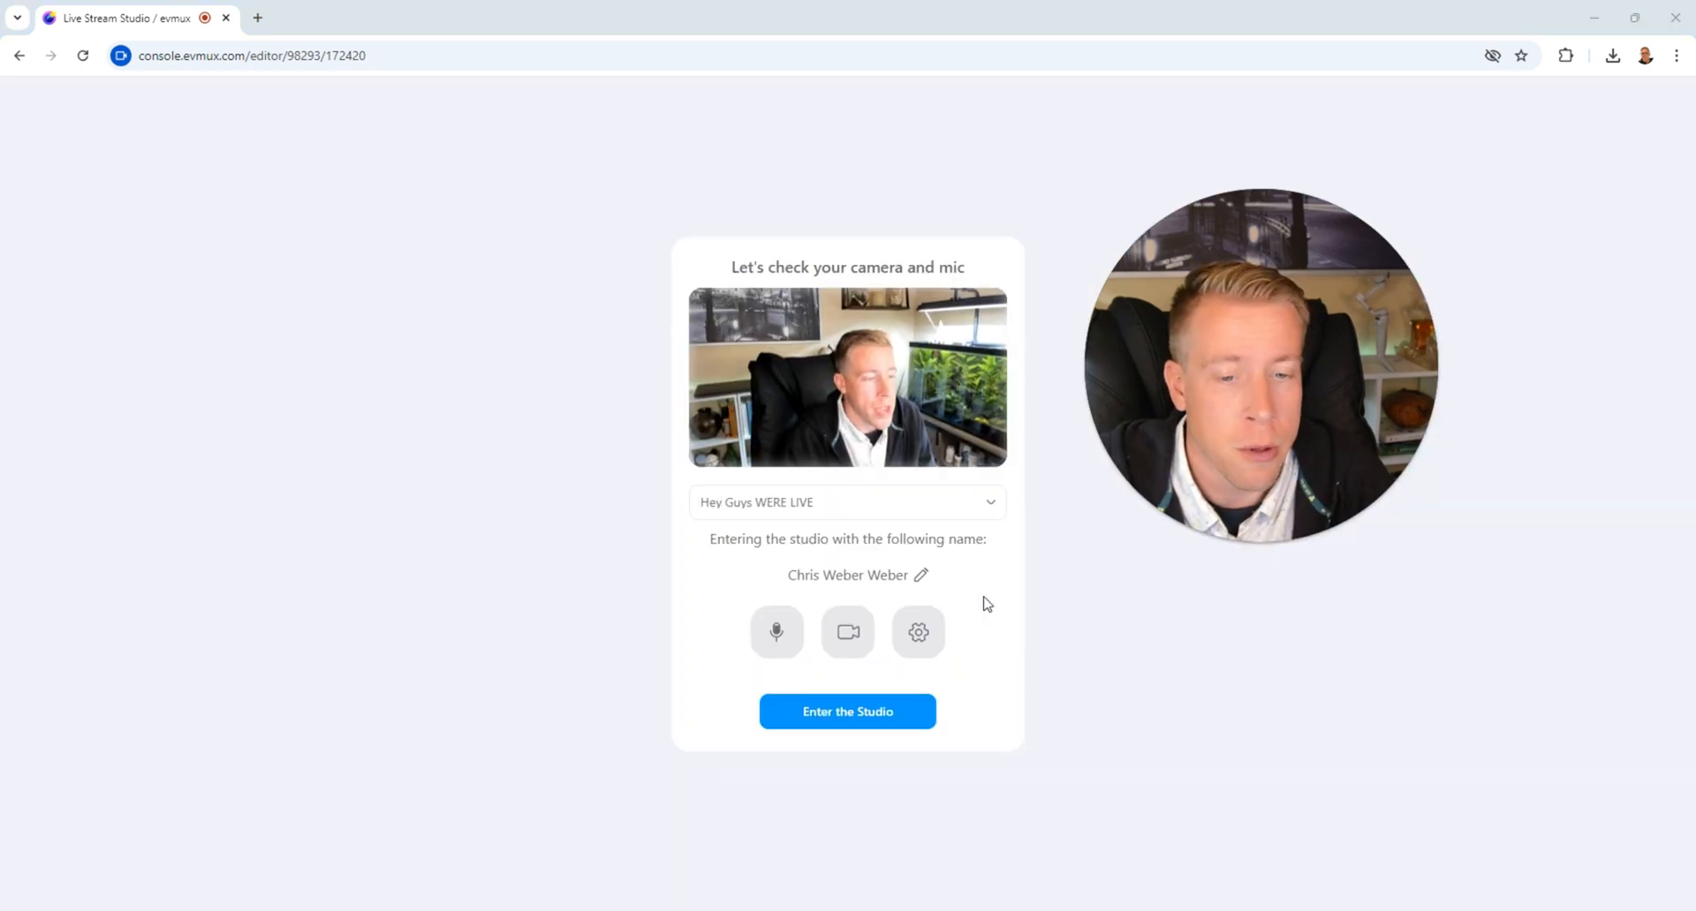
Enter the studio and add the host's camera feed to the stage
left_click(848, 712)
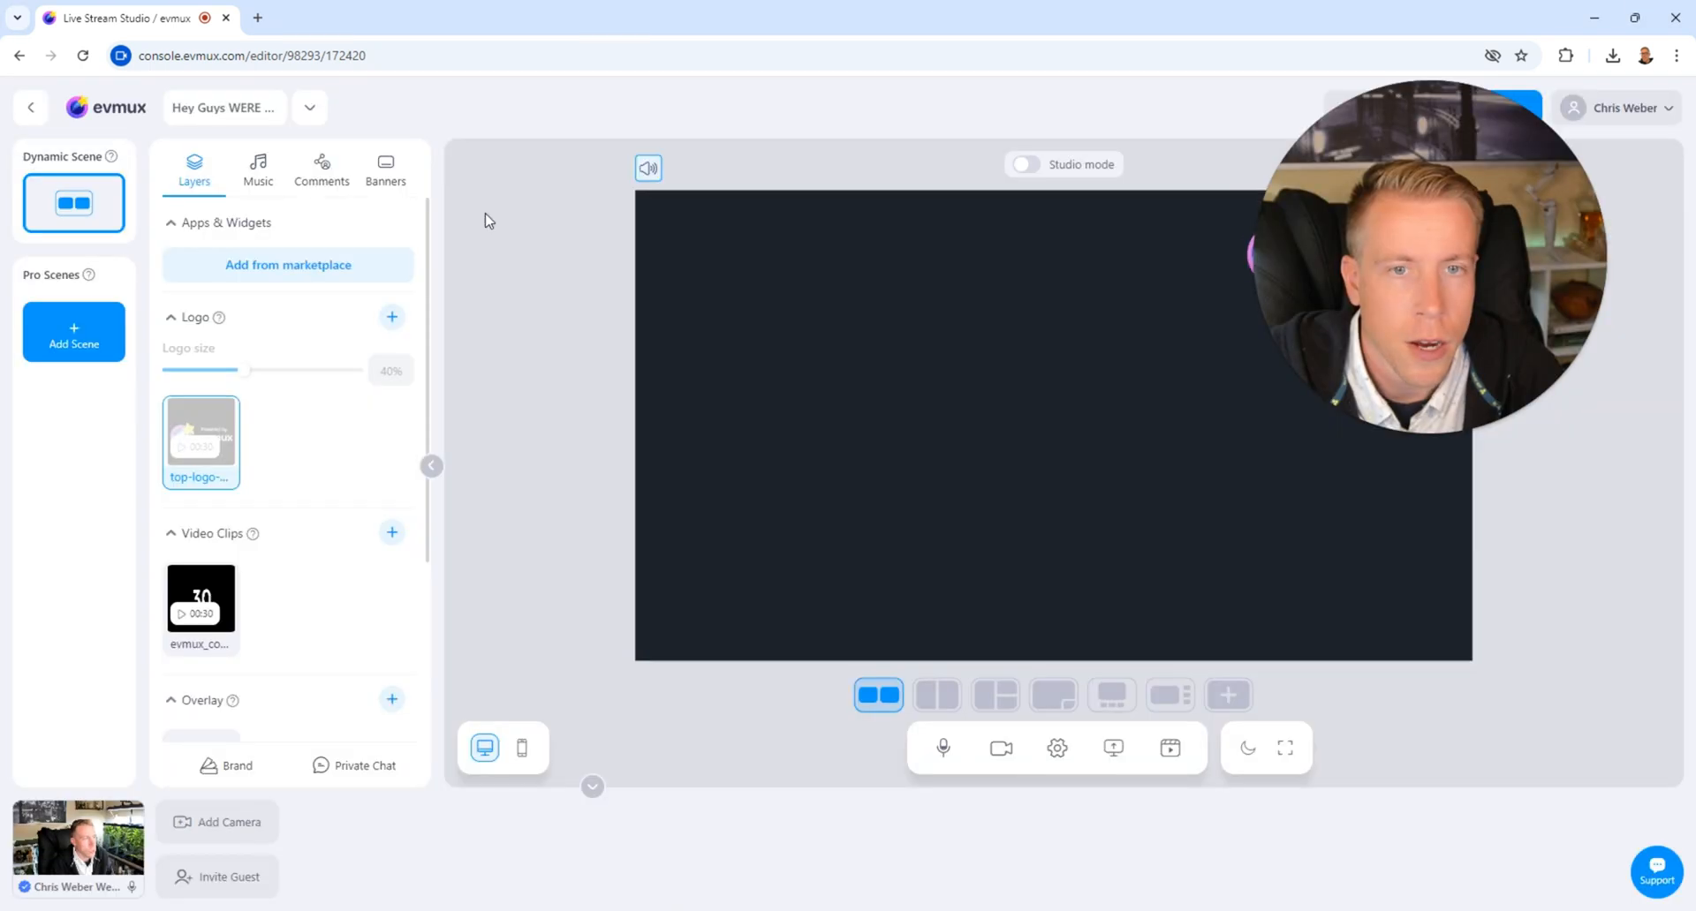
mouse_move(879, 228)
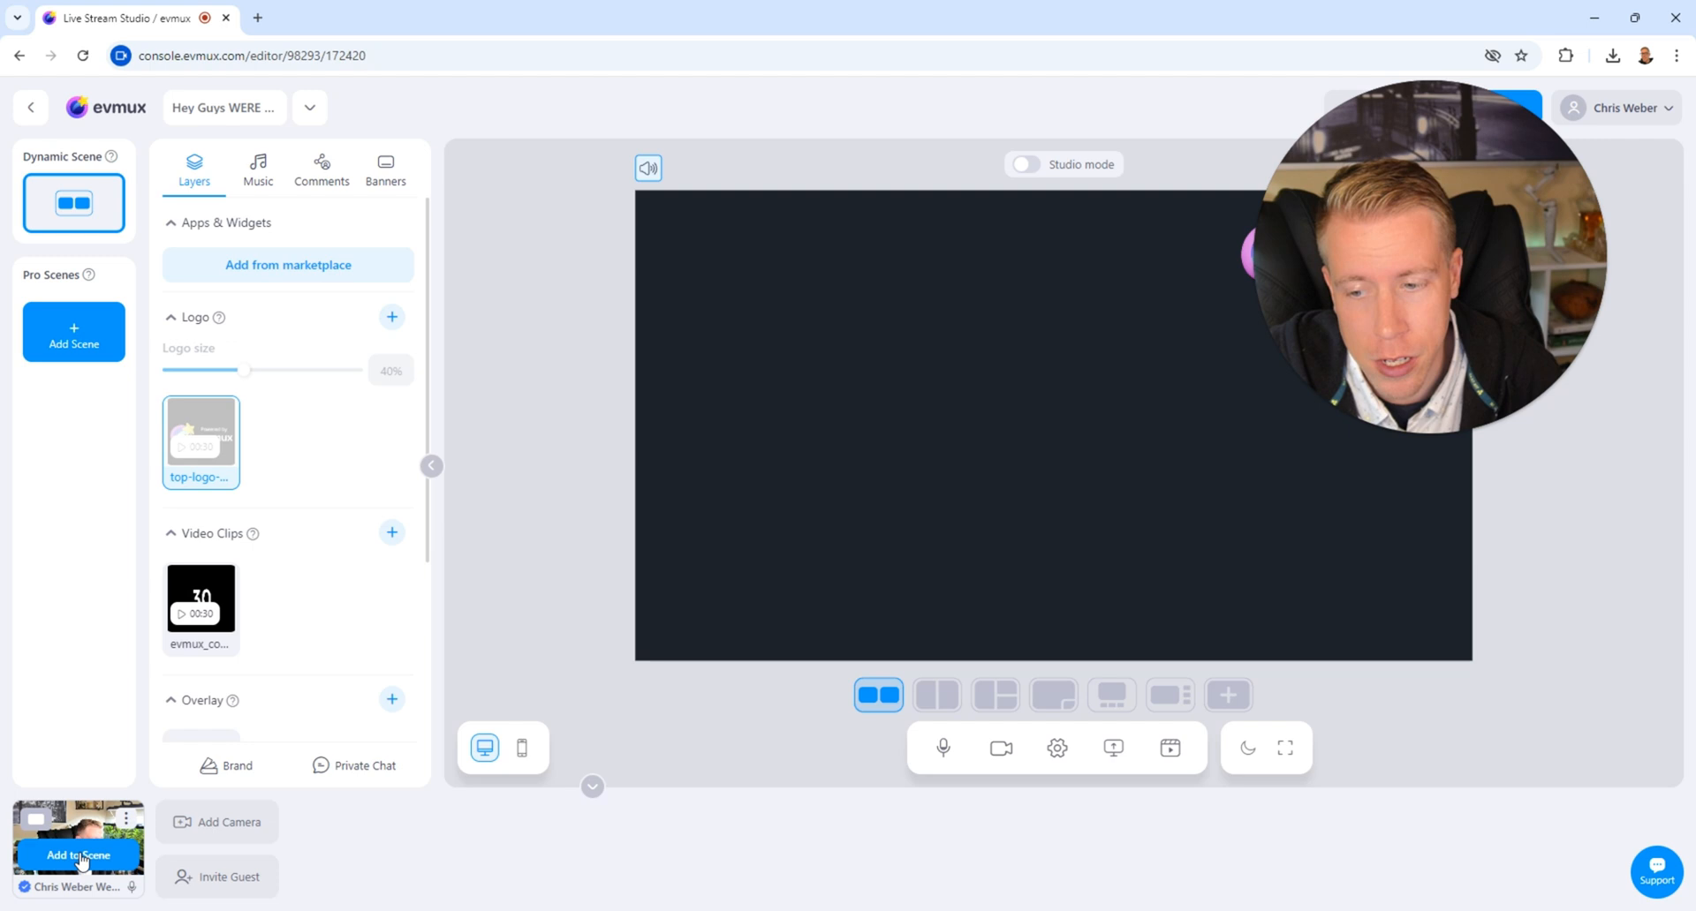
left_click(74, 851)
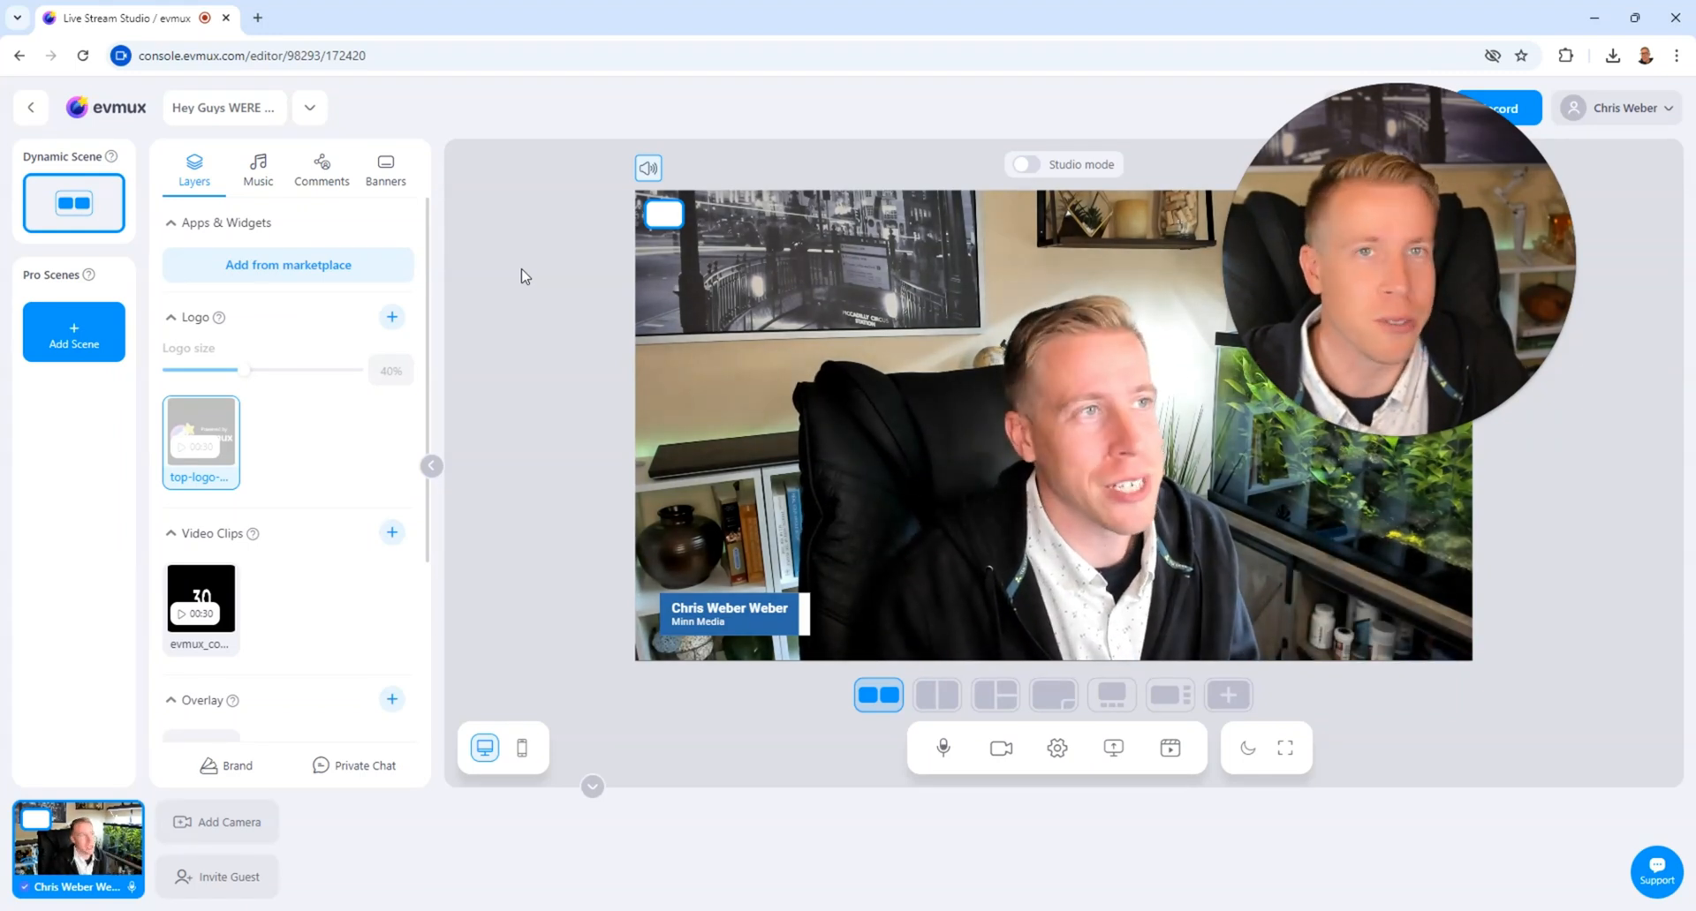
mouse_move(528, 254)
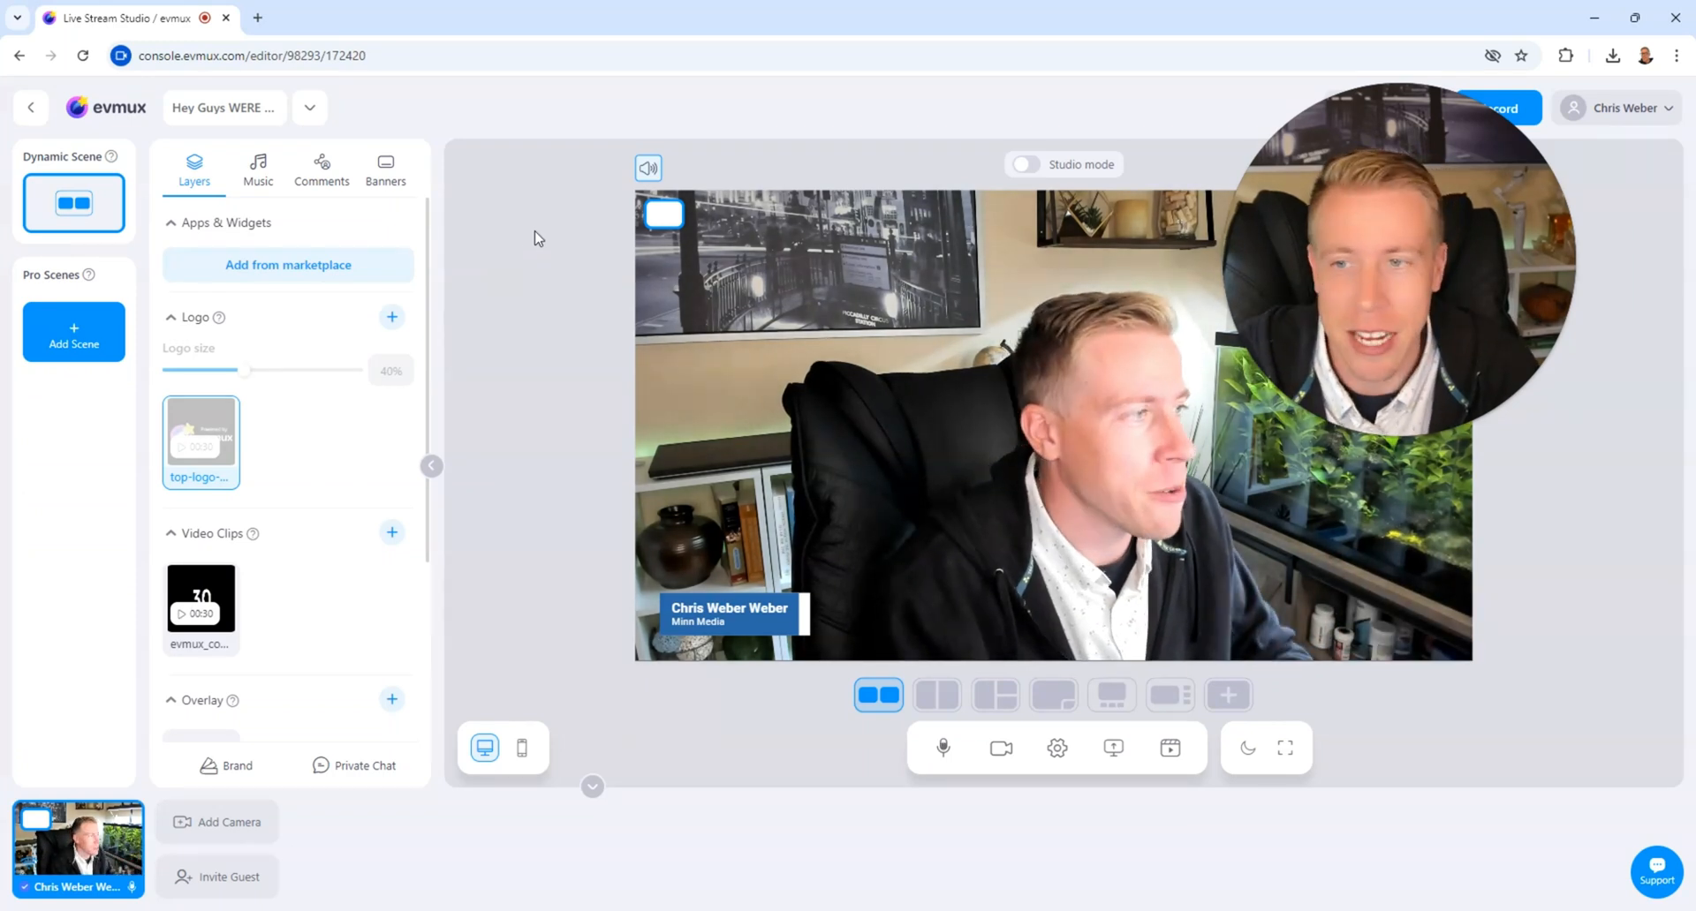
mouse_move(123, 837)
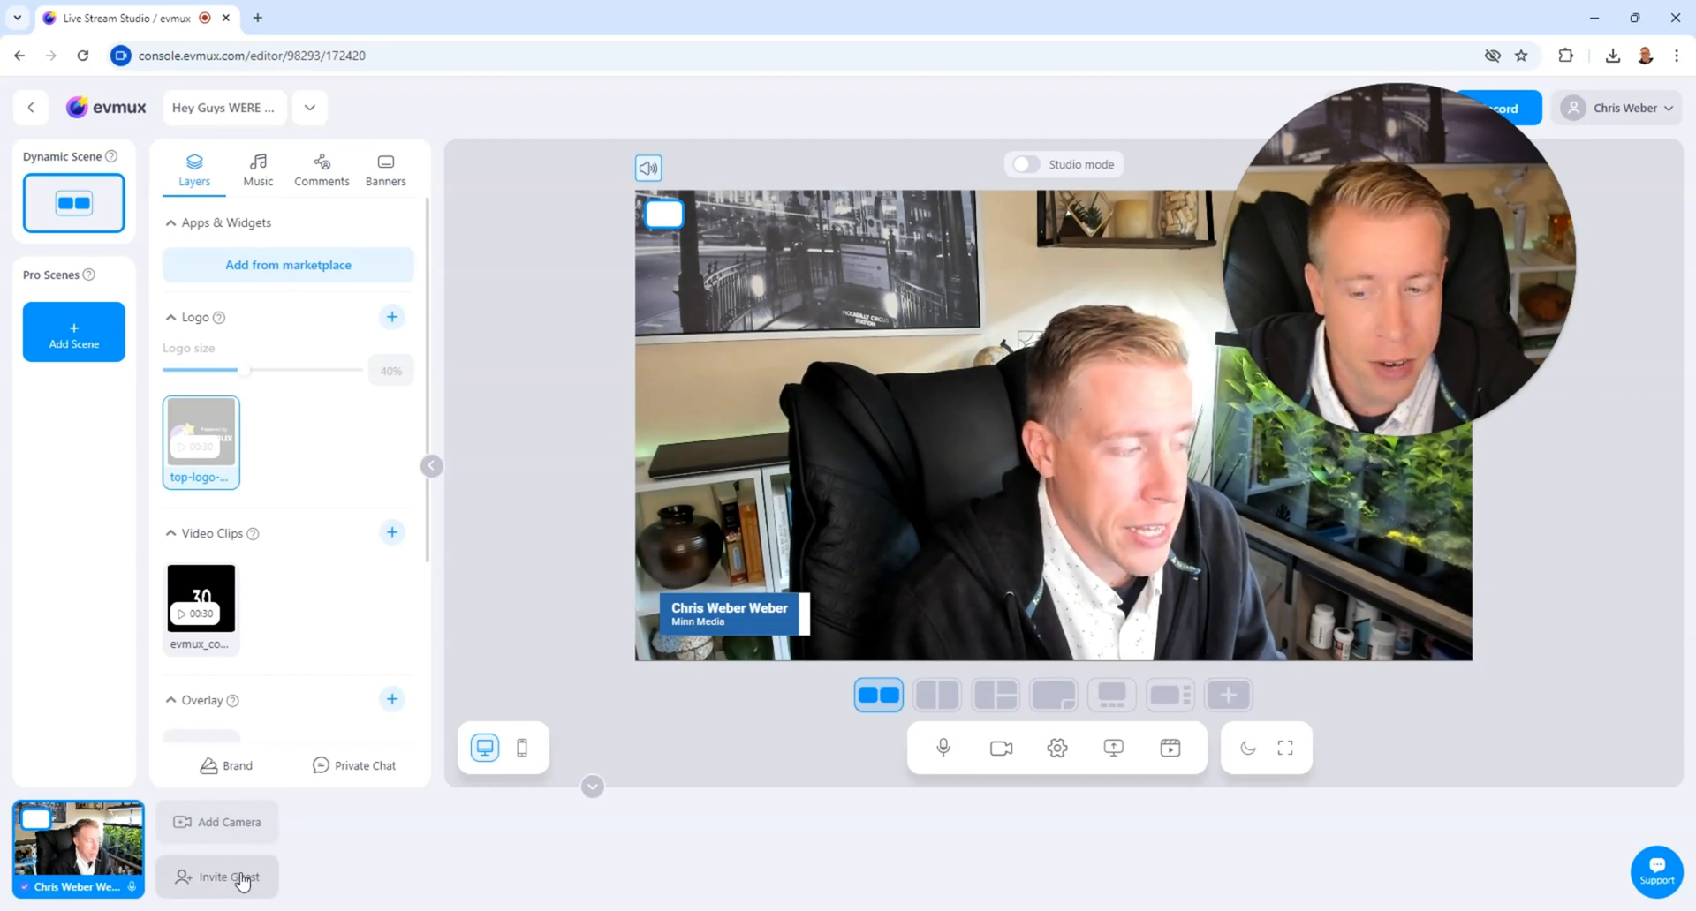
left_click(219, 878)
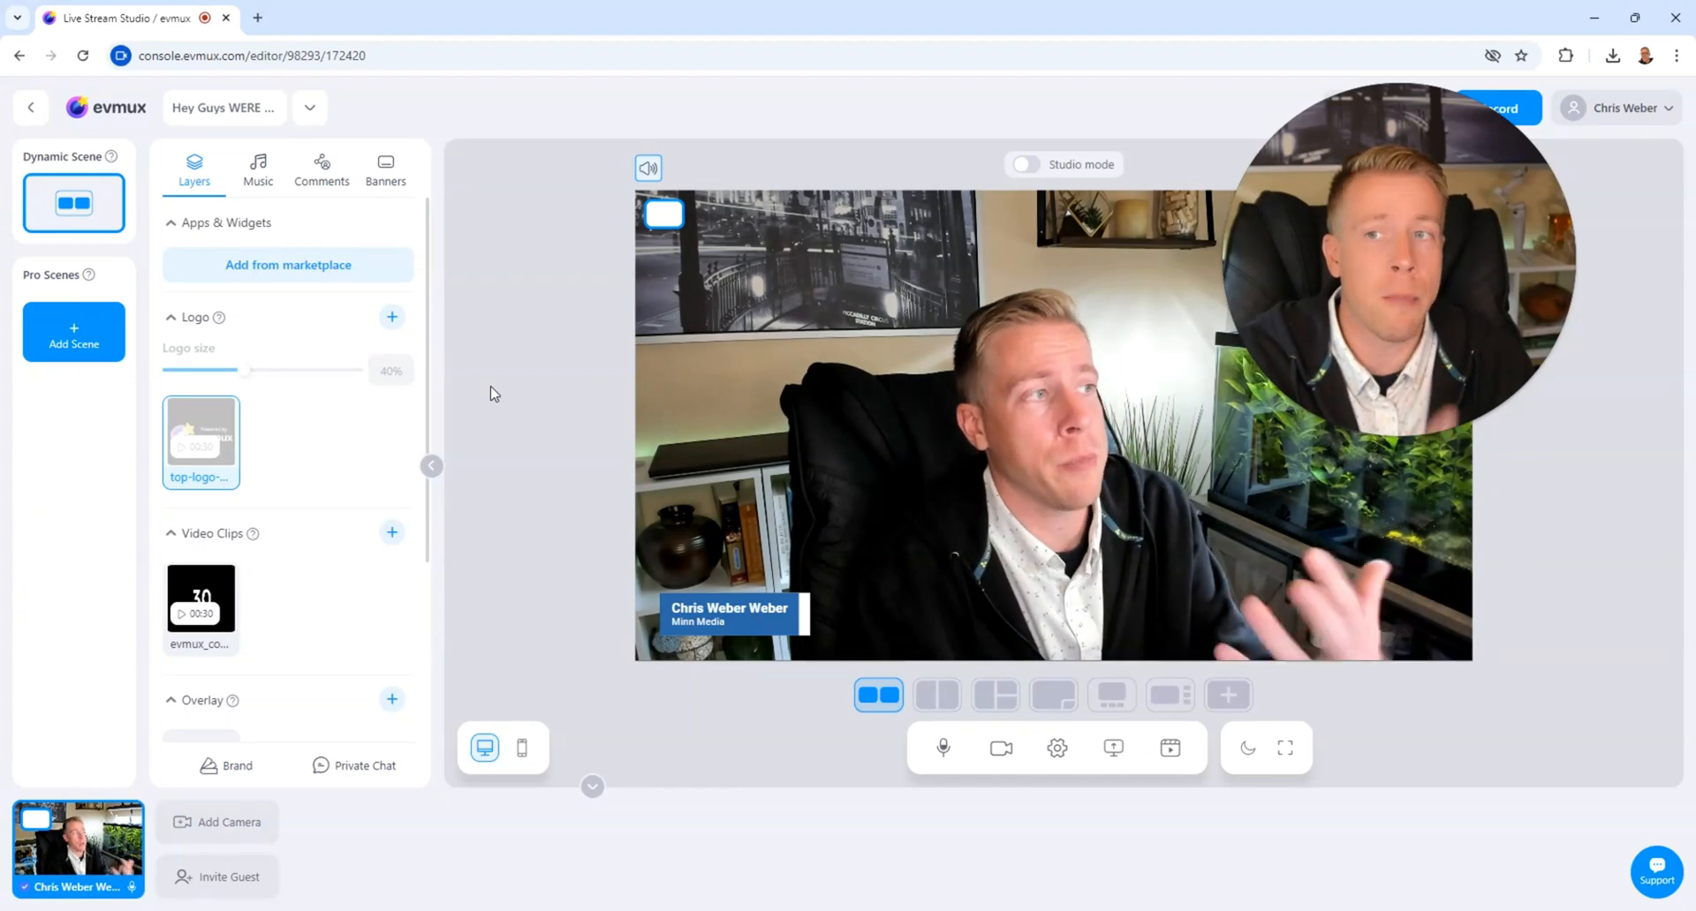
mouse_move(339, 797)
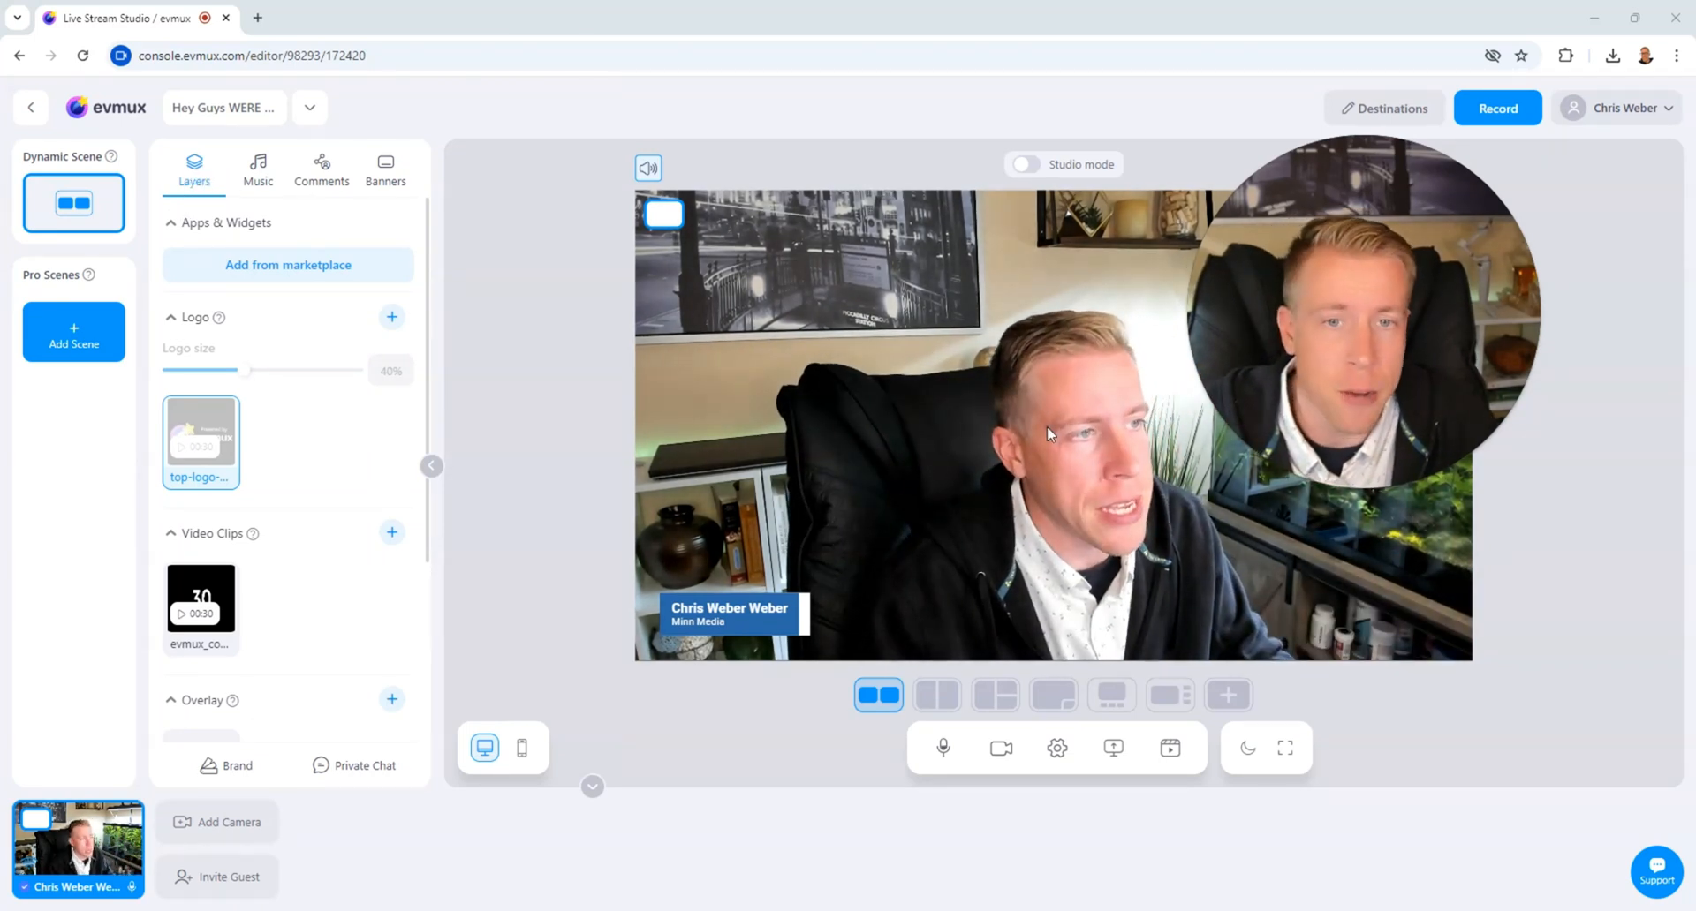
mouse_move(1413, 571)
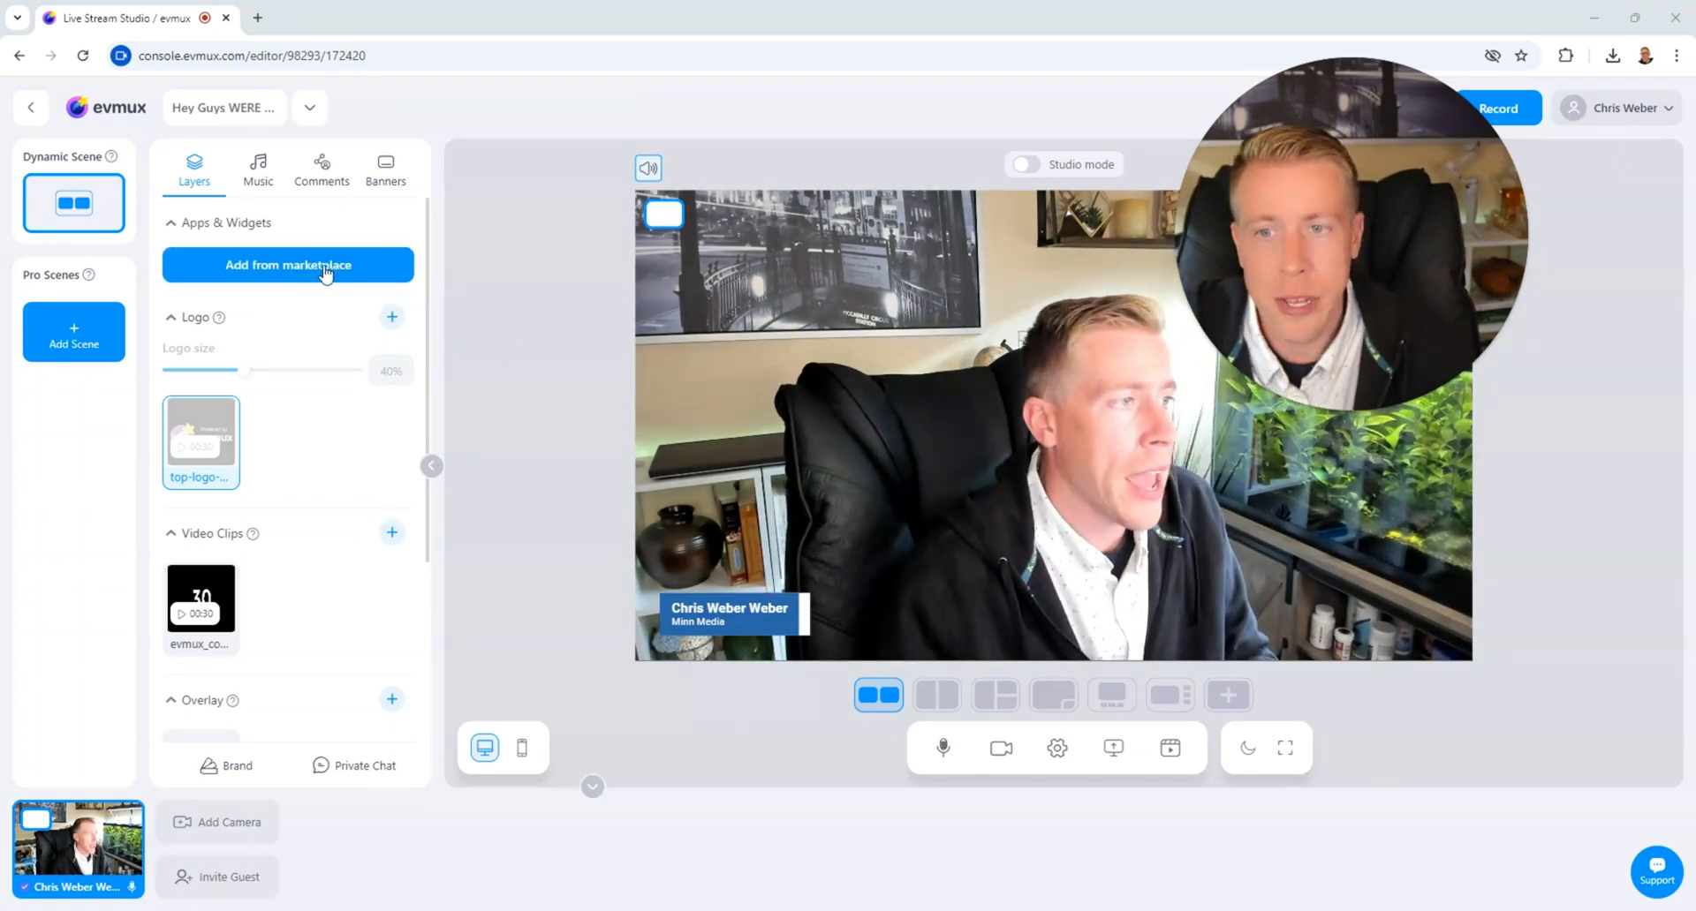
Browse the App Market of stream widgets, then close it
left_click(286, 265)
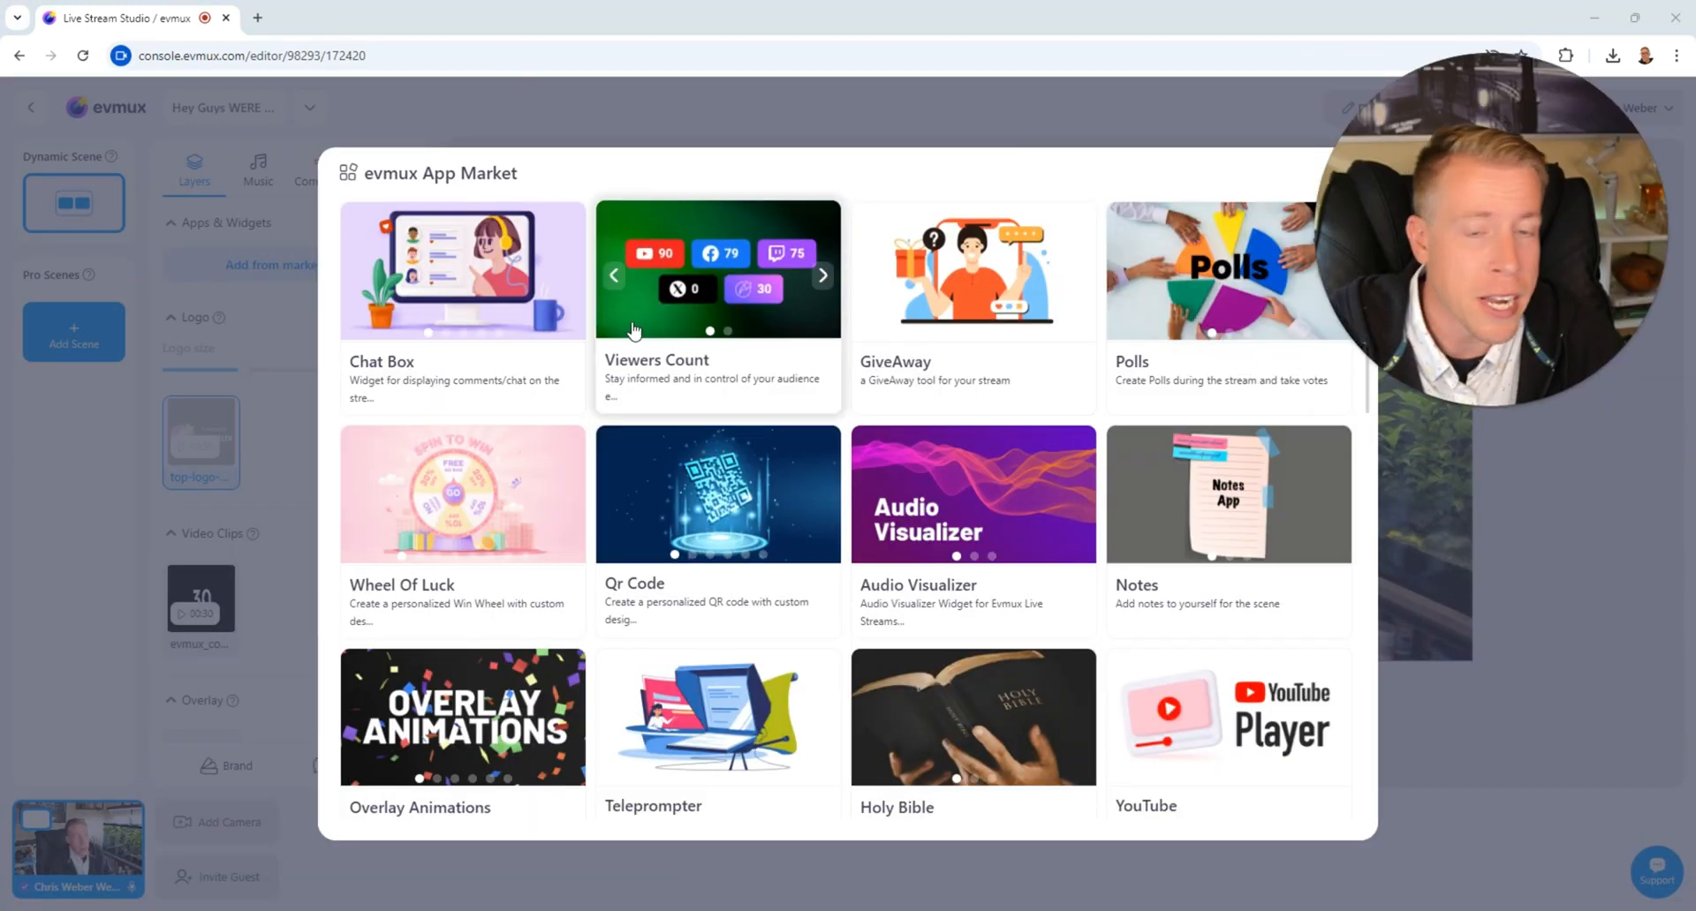
mouse_move(896, 399)
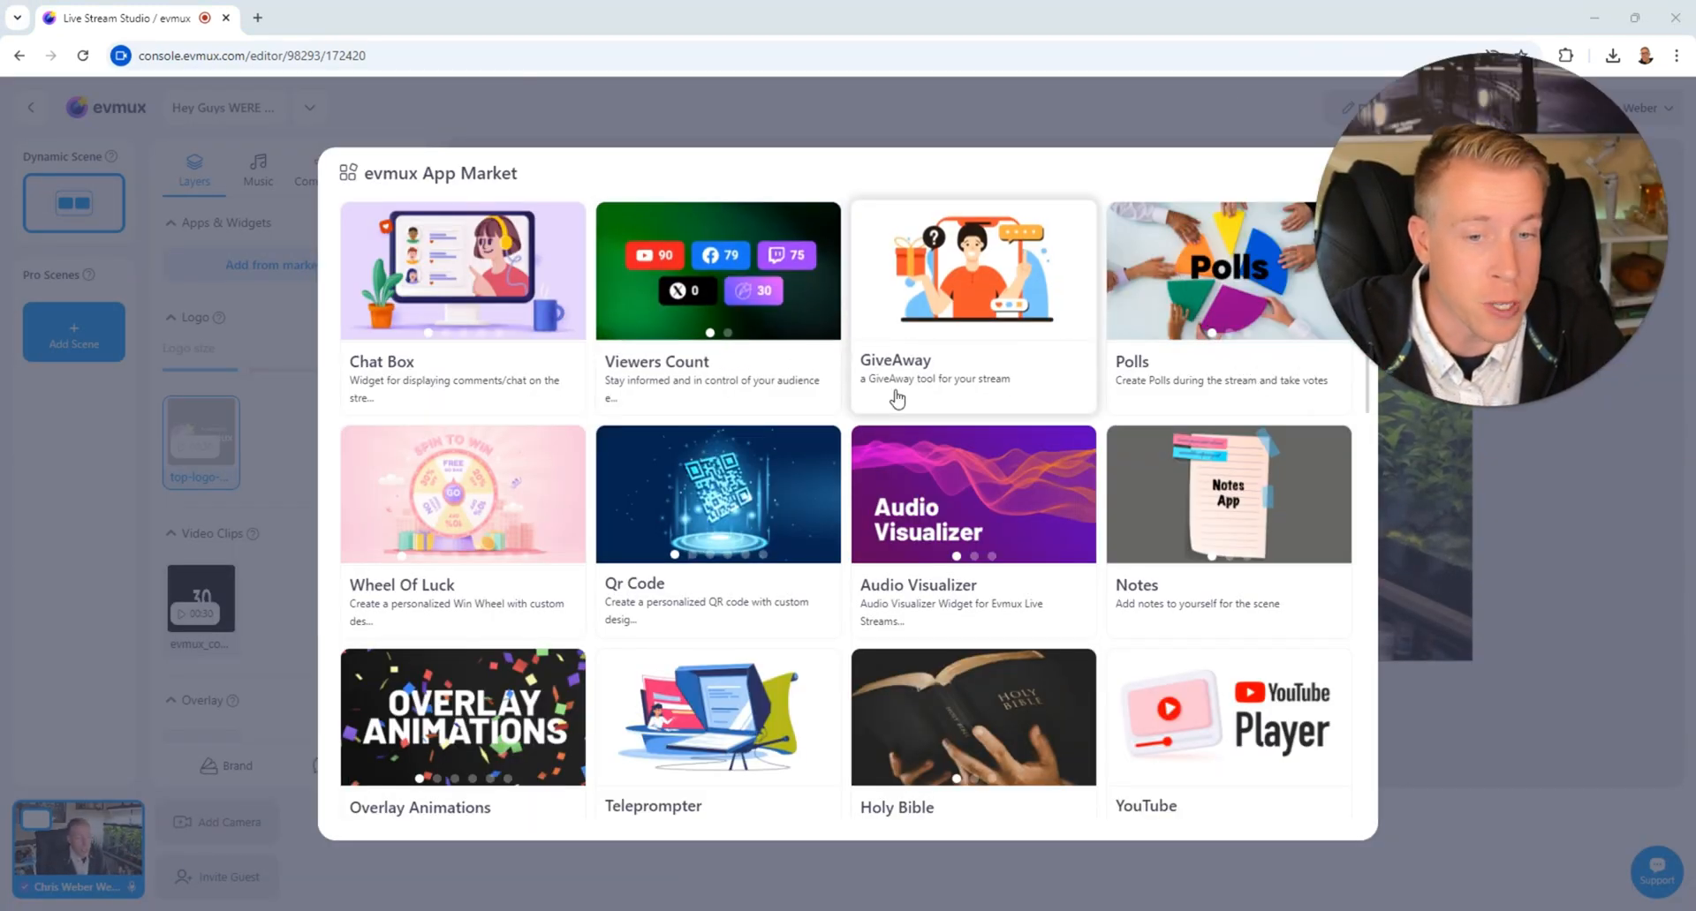
mouse_move(1152, 233)
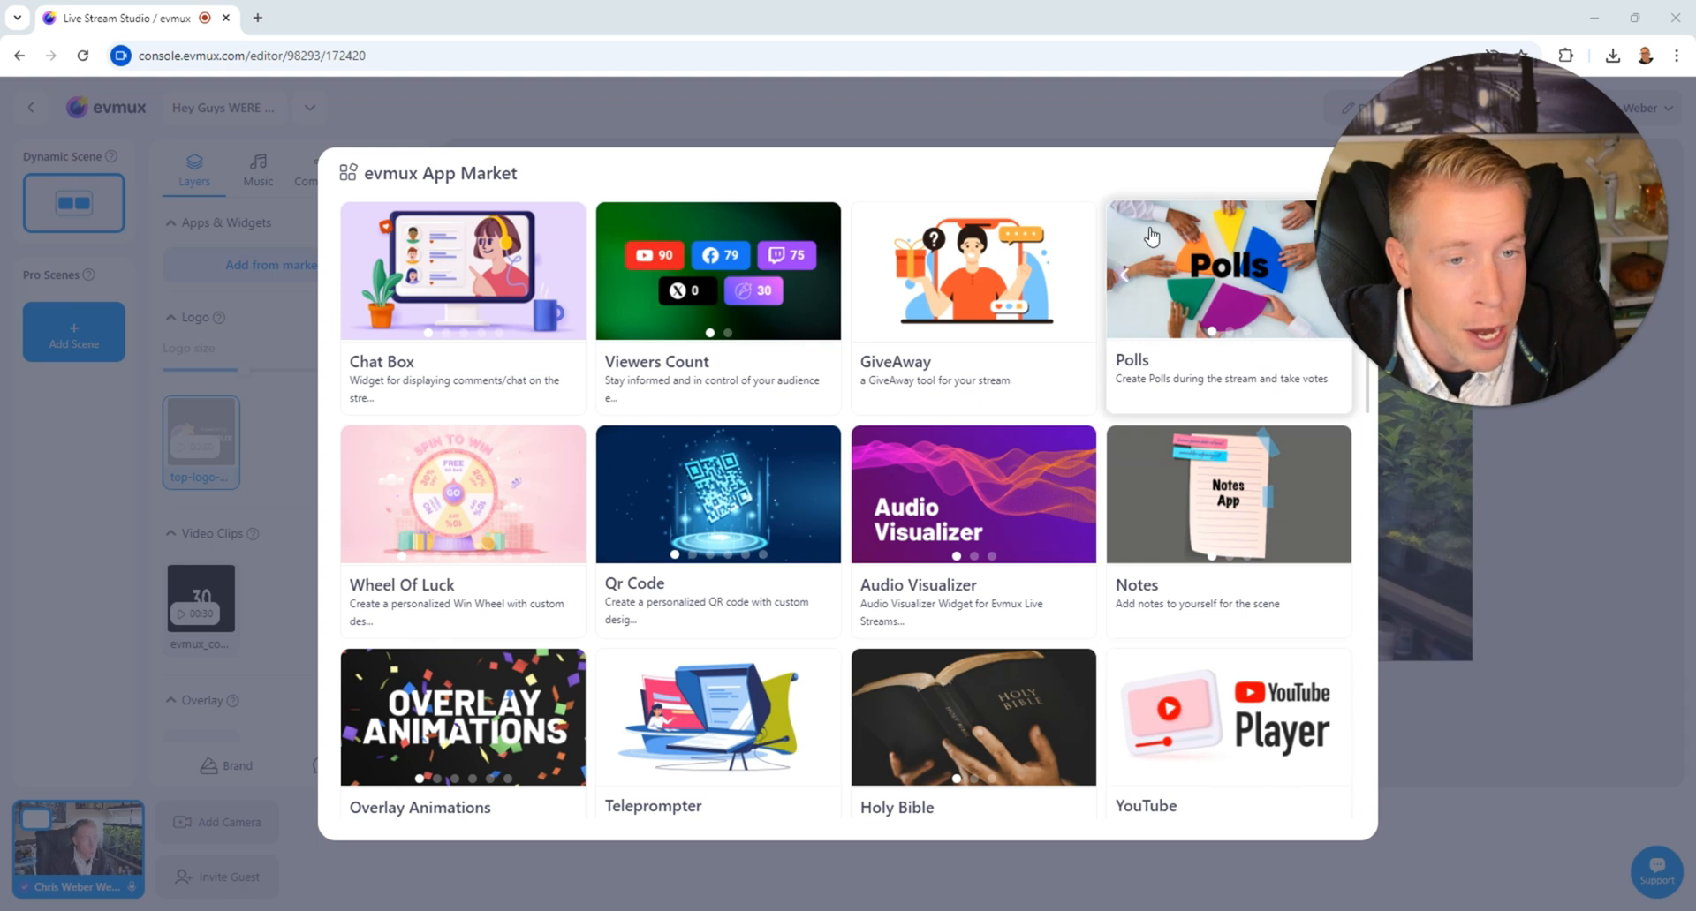
mouse_move(944, 265)
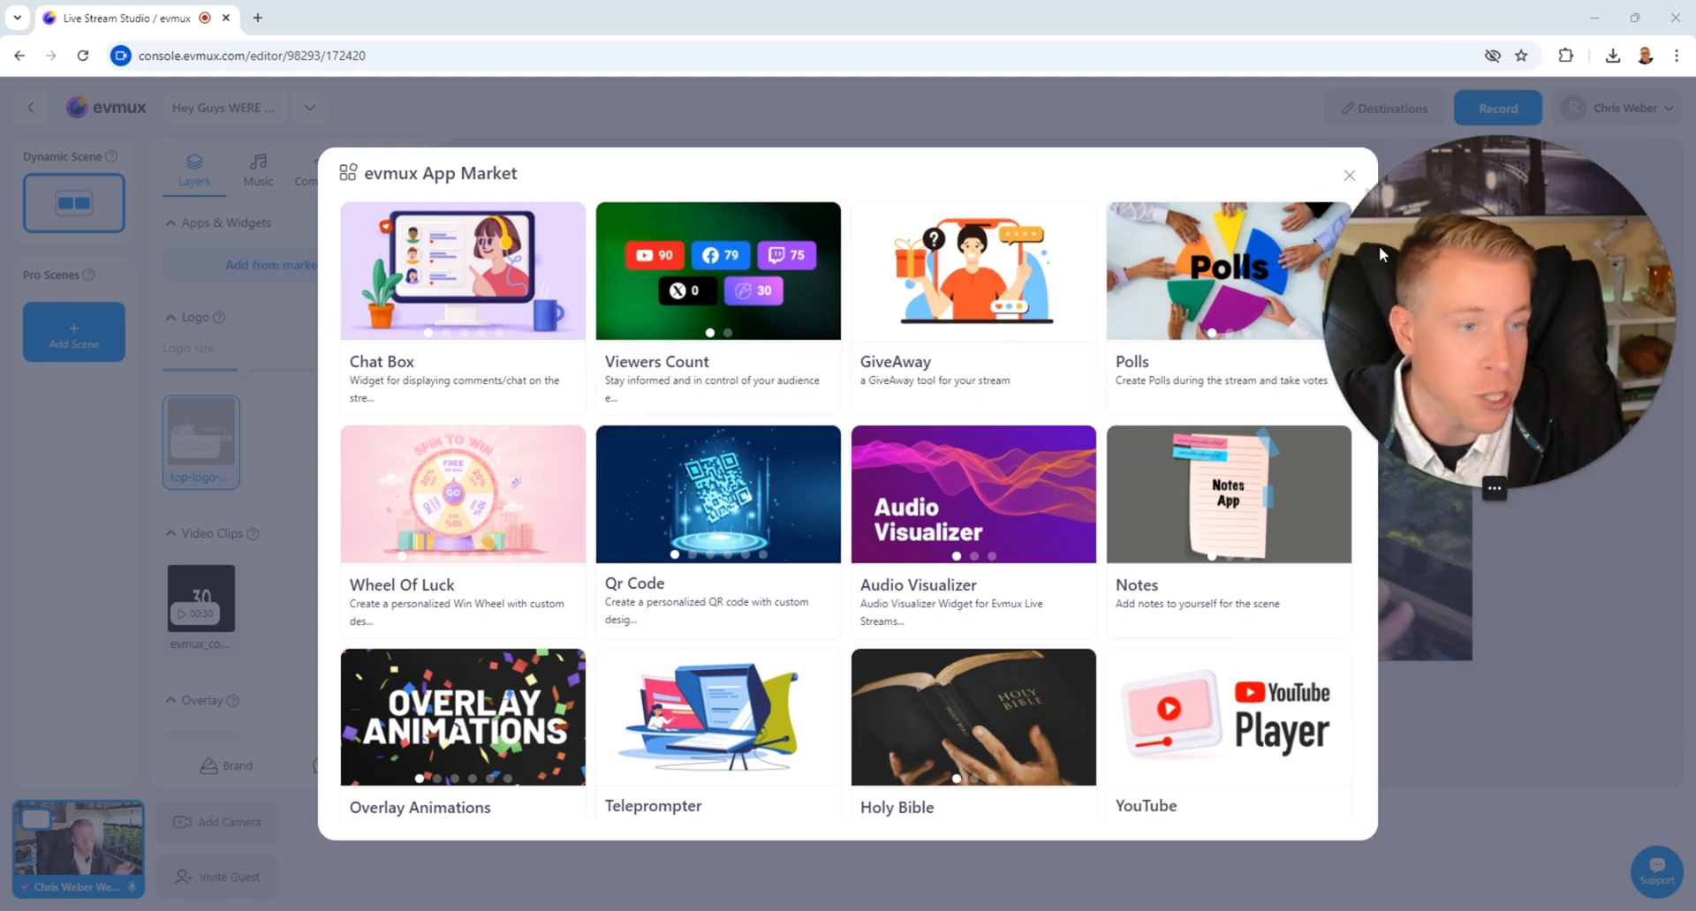
left_click(1349, 175)
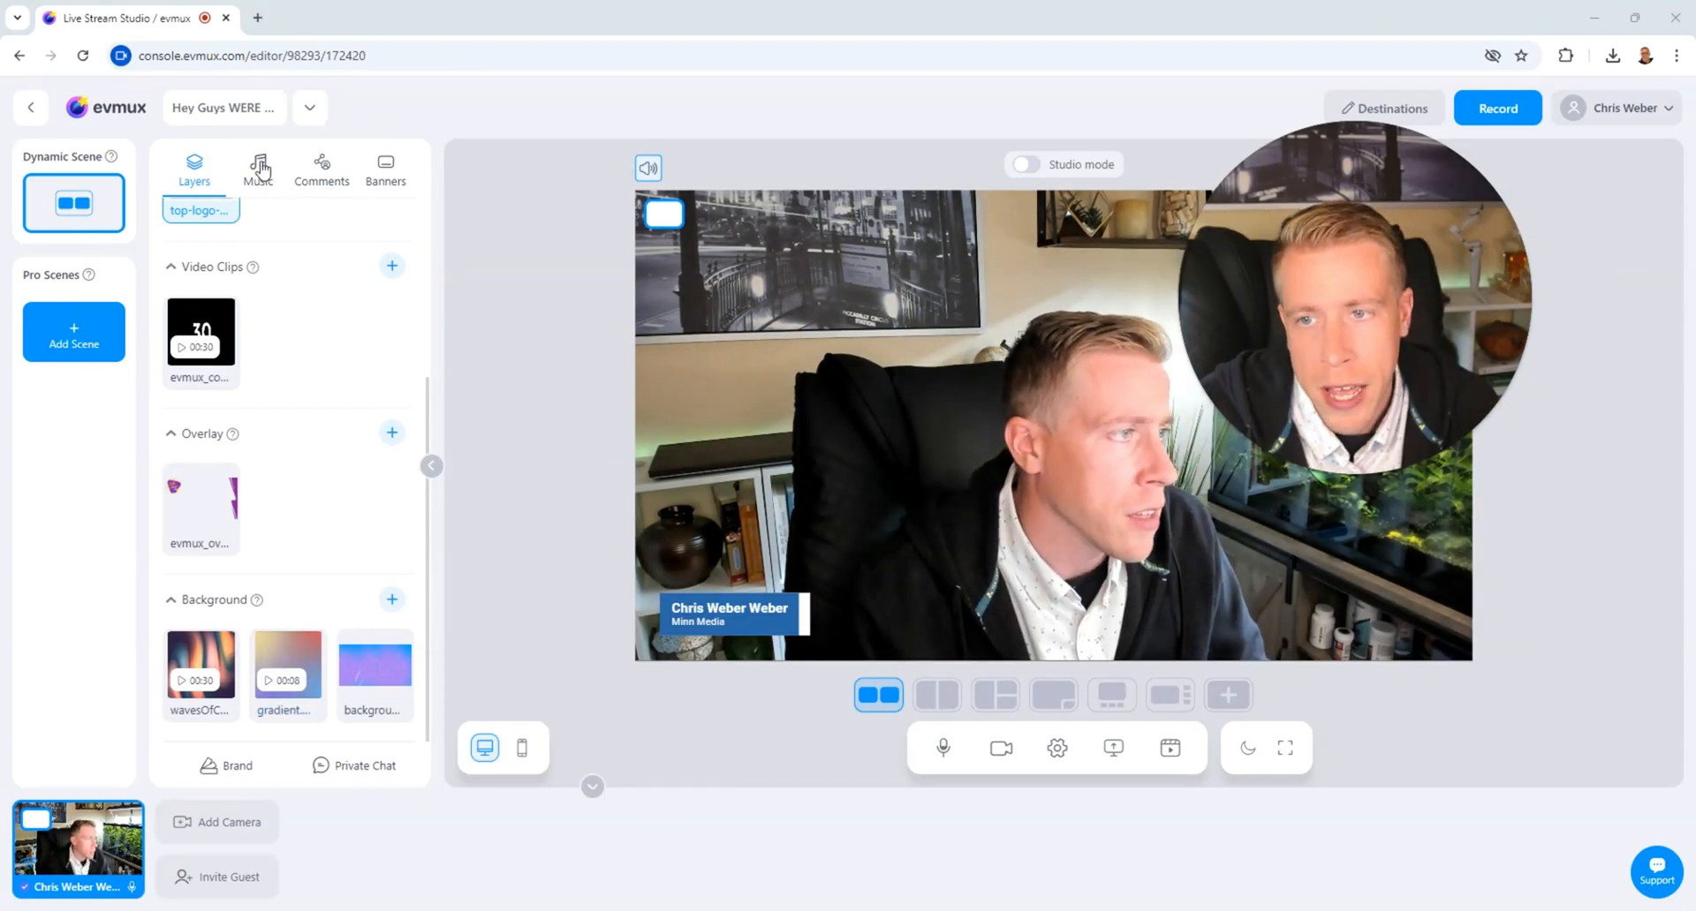
Review the Music library's sound effects and tracks, then move to the Comments feed
left_click(258, 168)
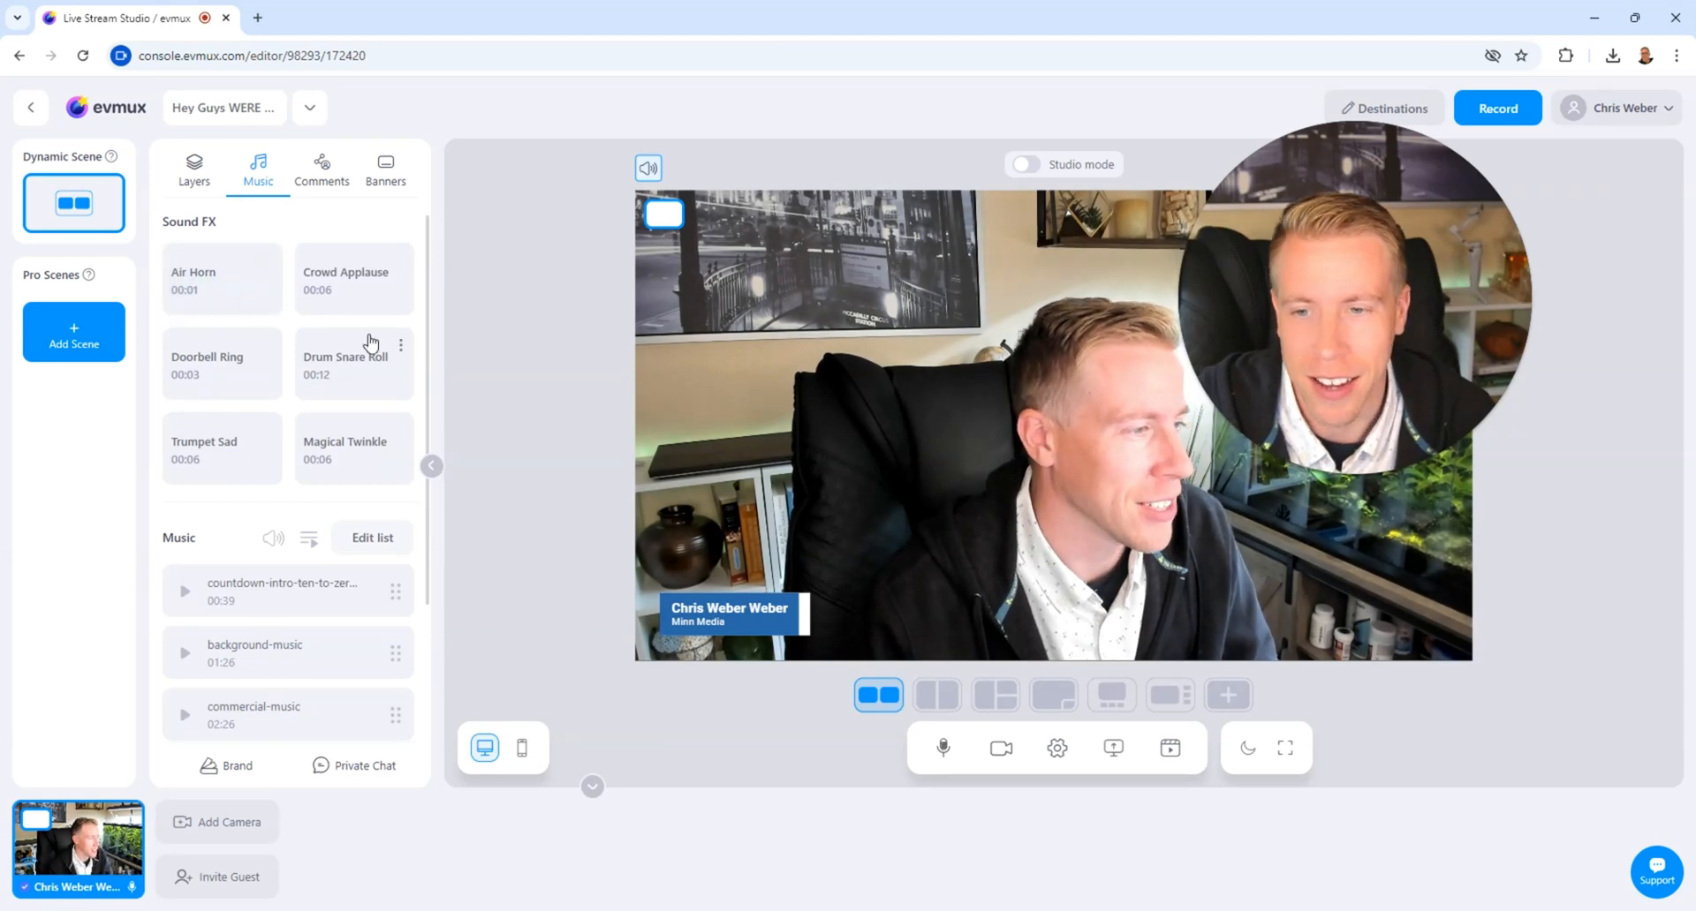
scroll("down", 3)
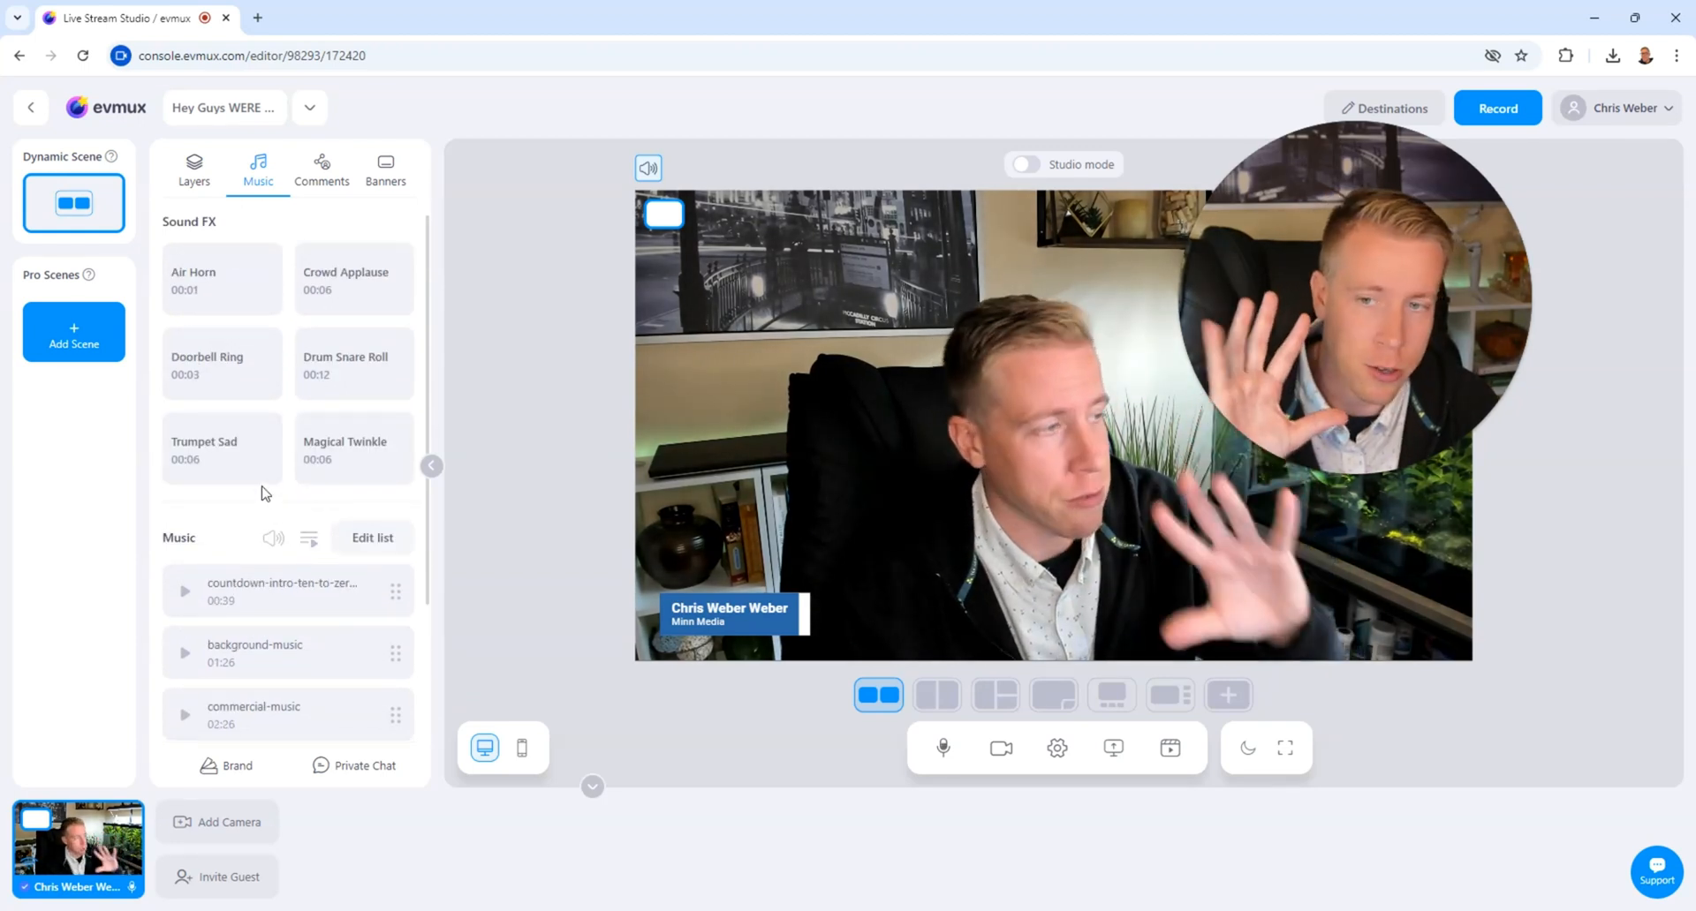
left_click(322, 168)
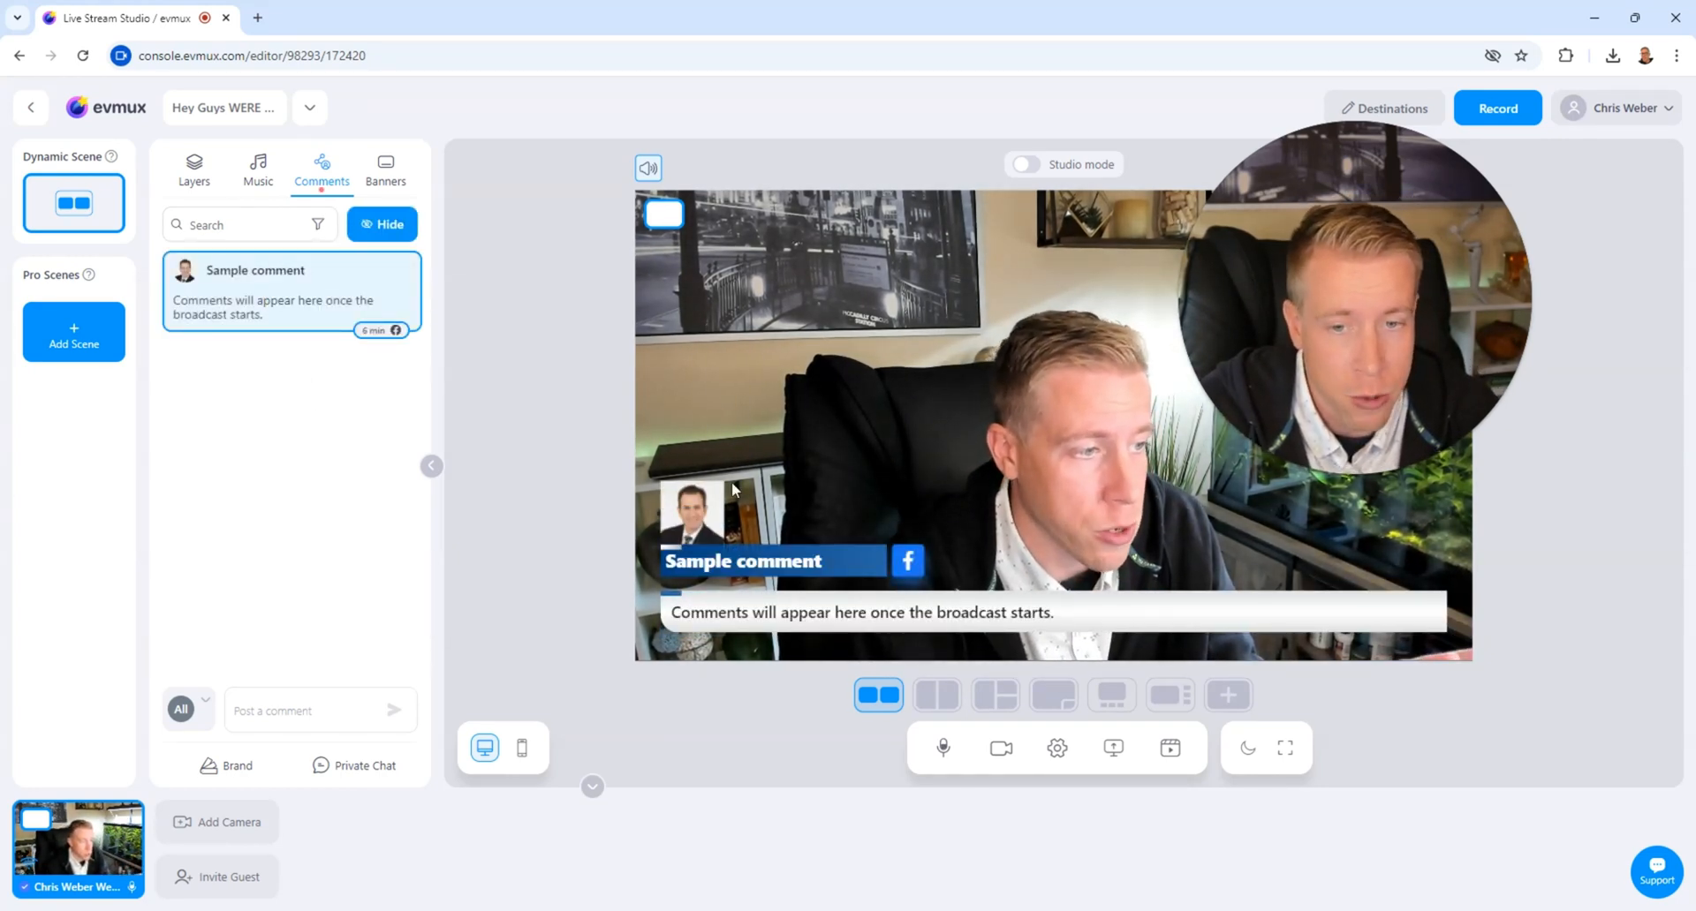
mouse_move(247, 417)
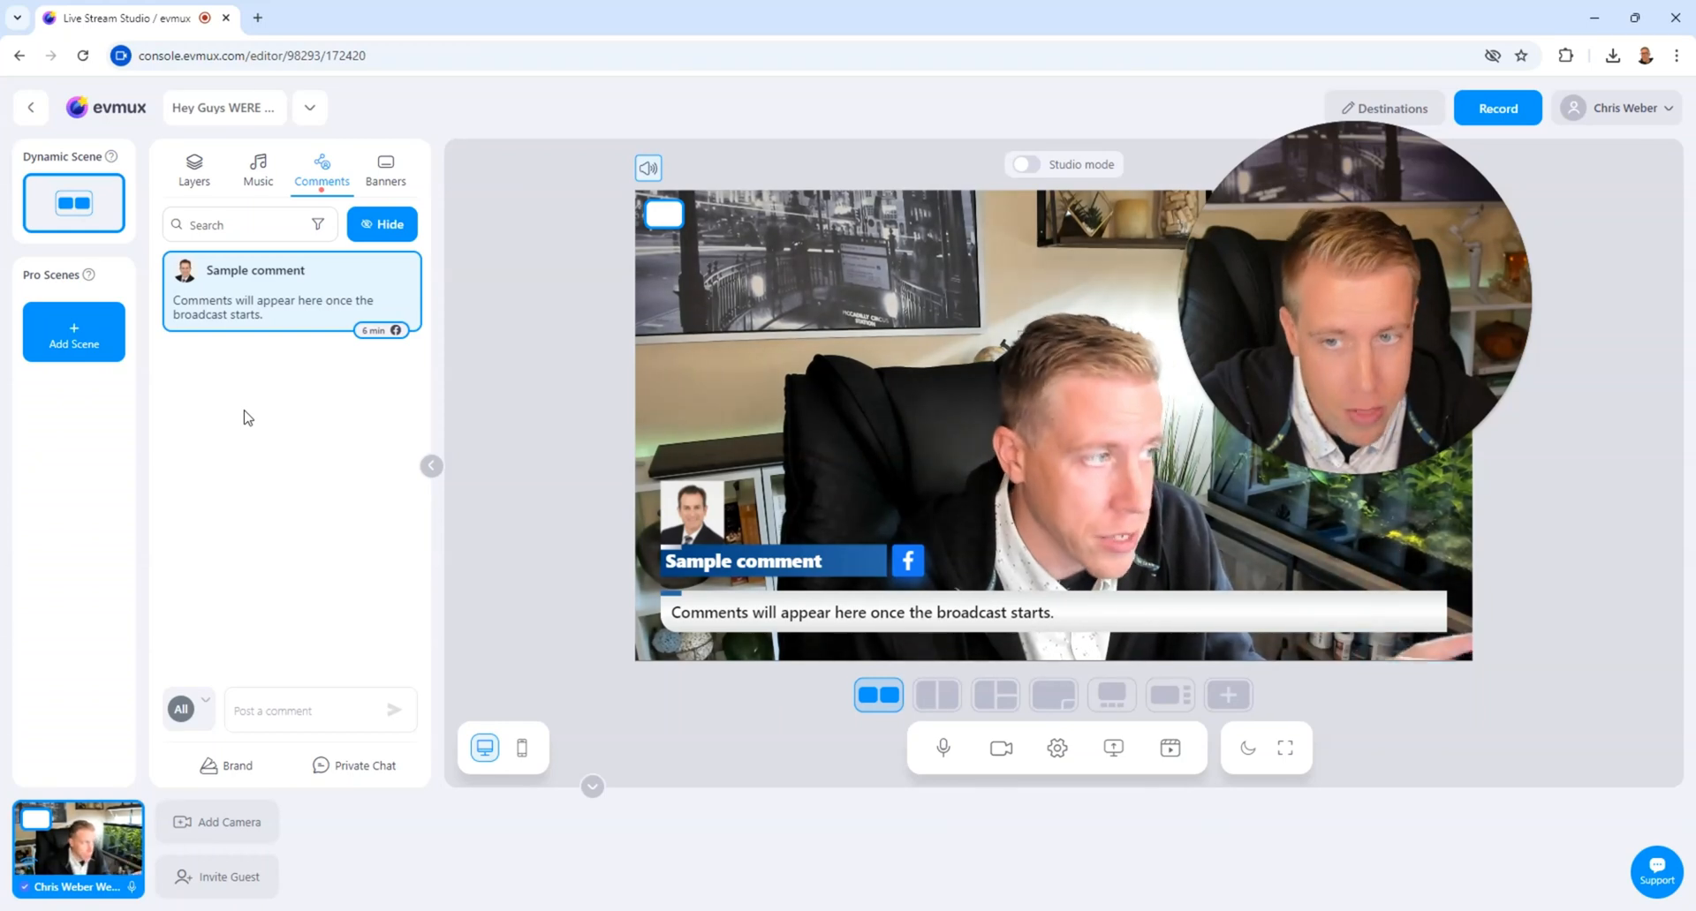
Show the Banners library with its sample banner and sample ticker
left_click(385, 167)
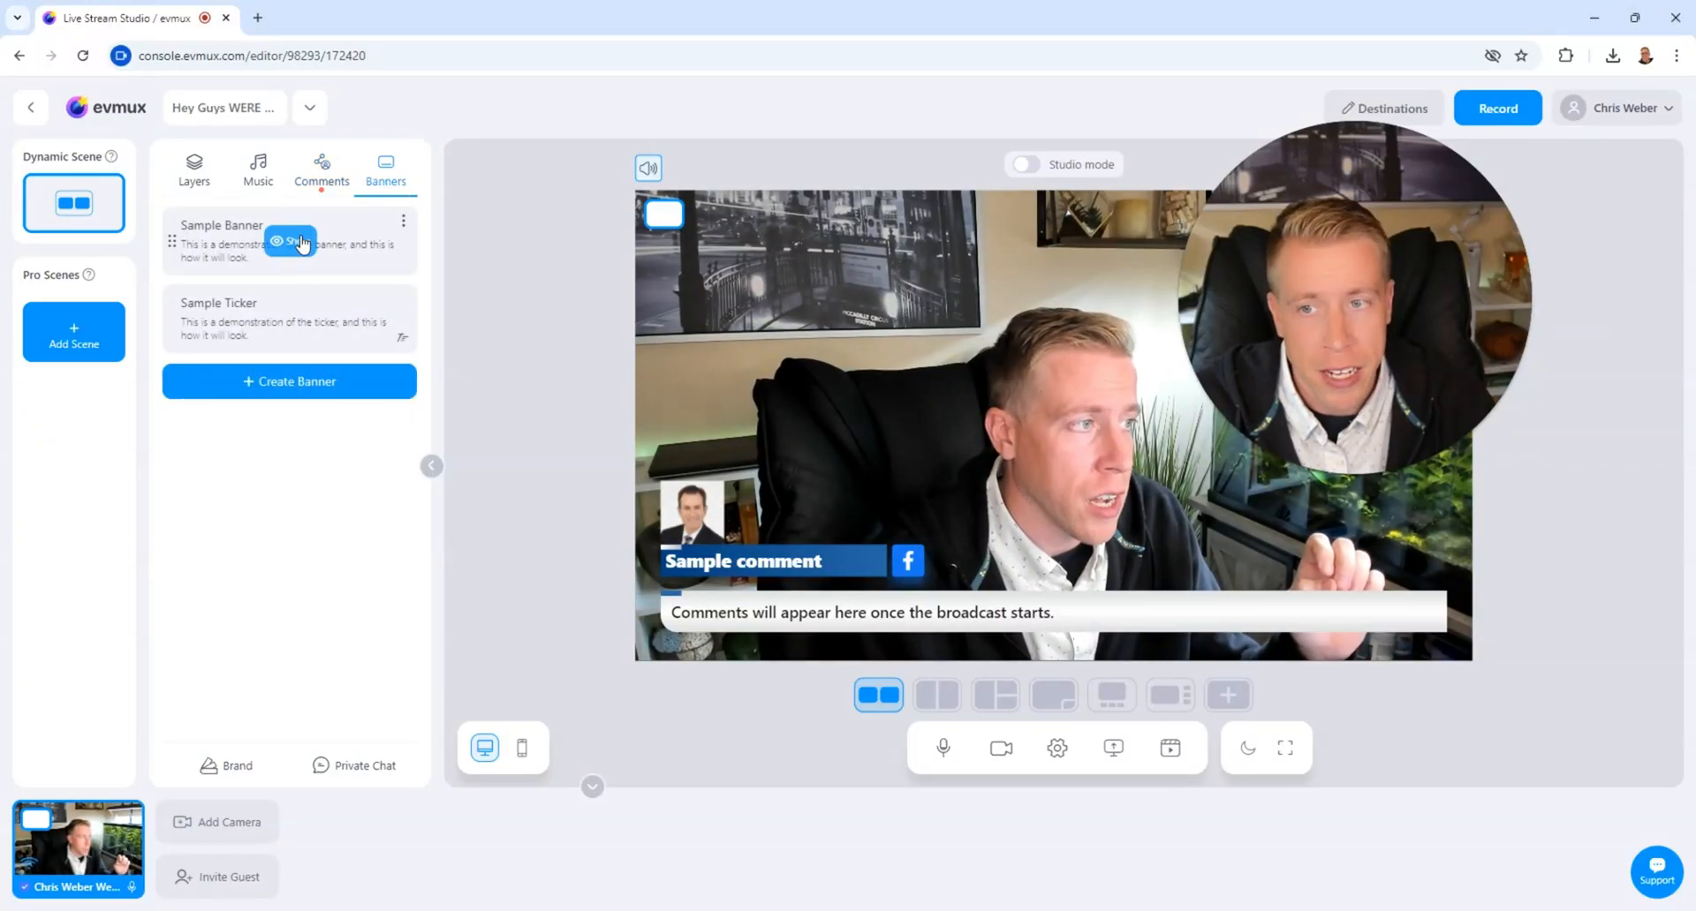
Show the Sample Banner on the stage, then hide it again
left_click(288, 240)
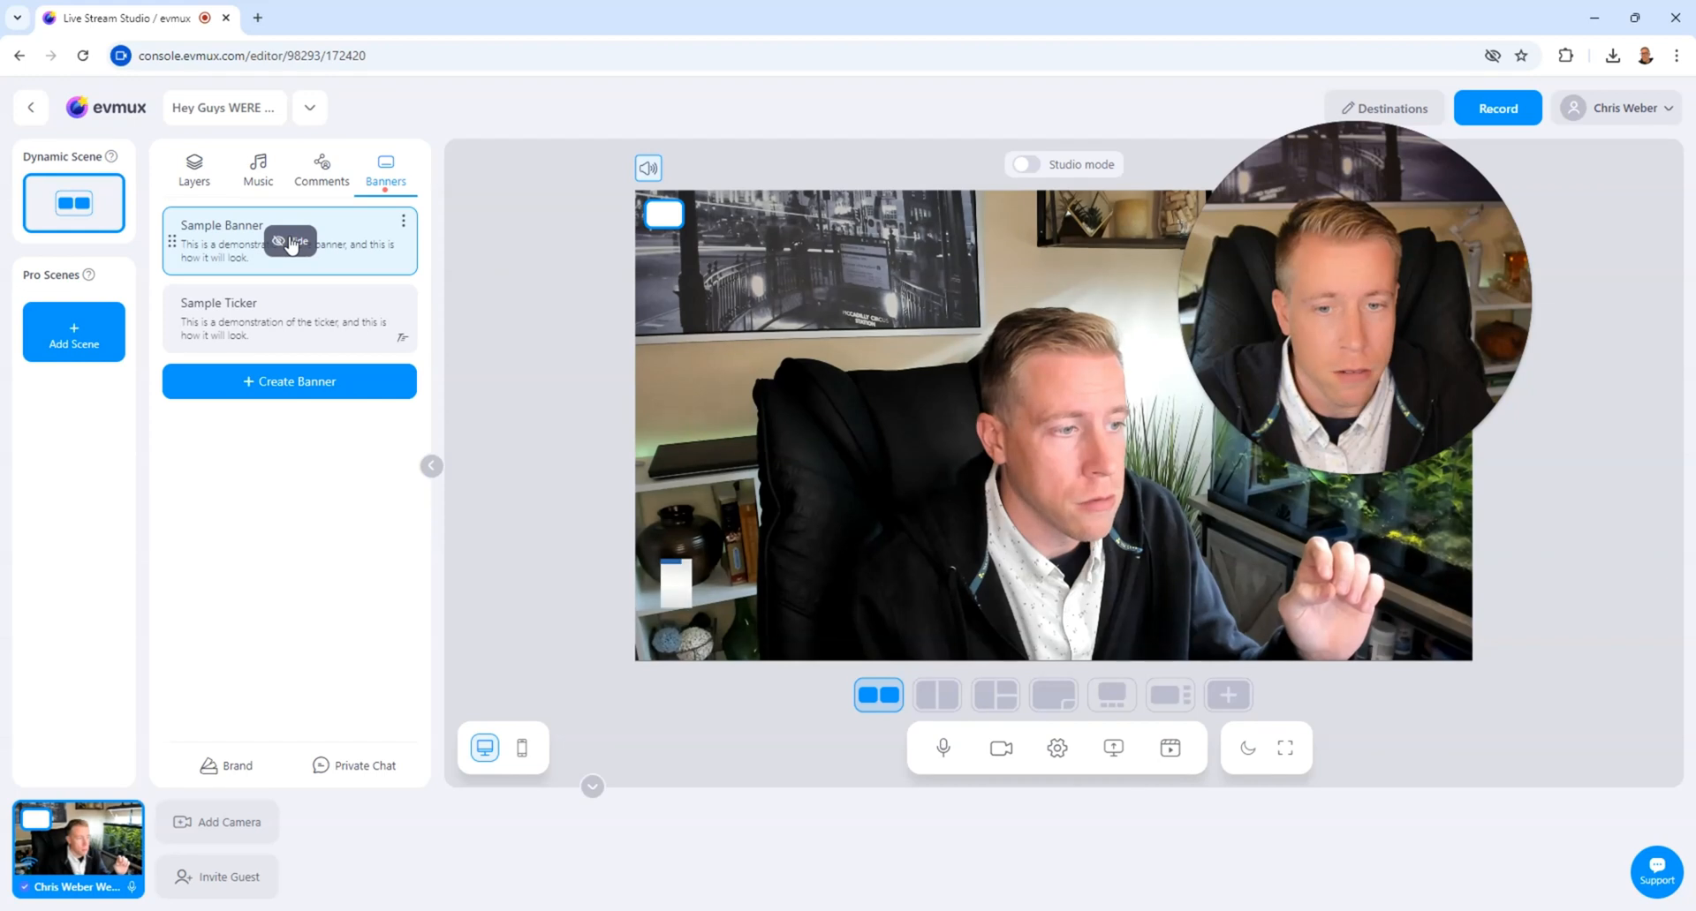
left_click(286, 240)
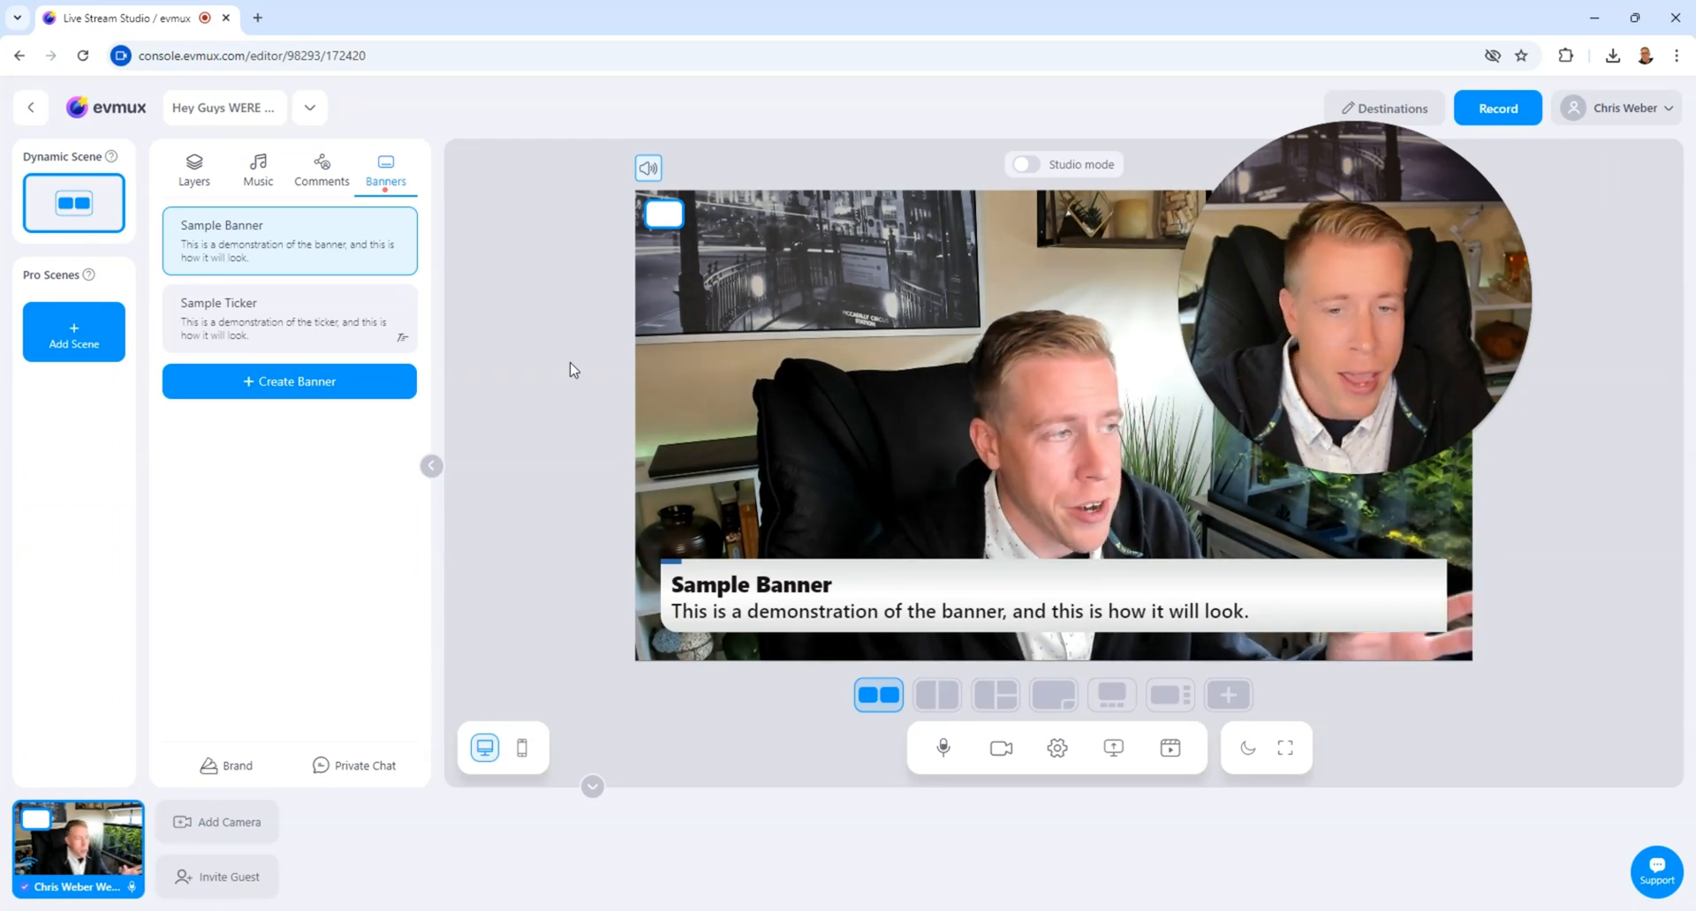
mouse_move(325, 311)
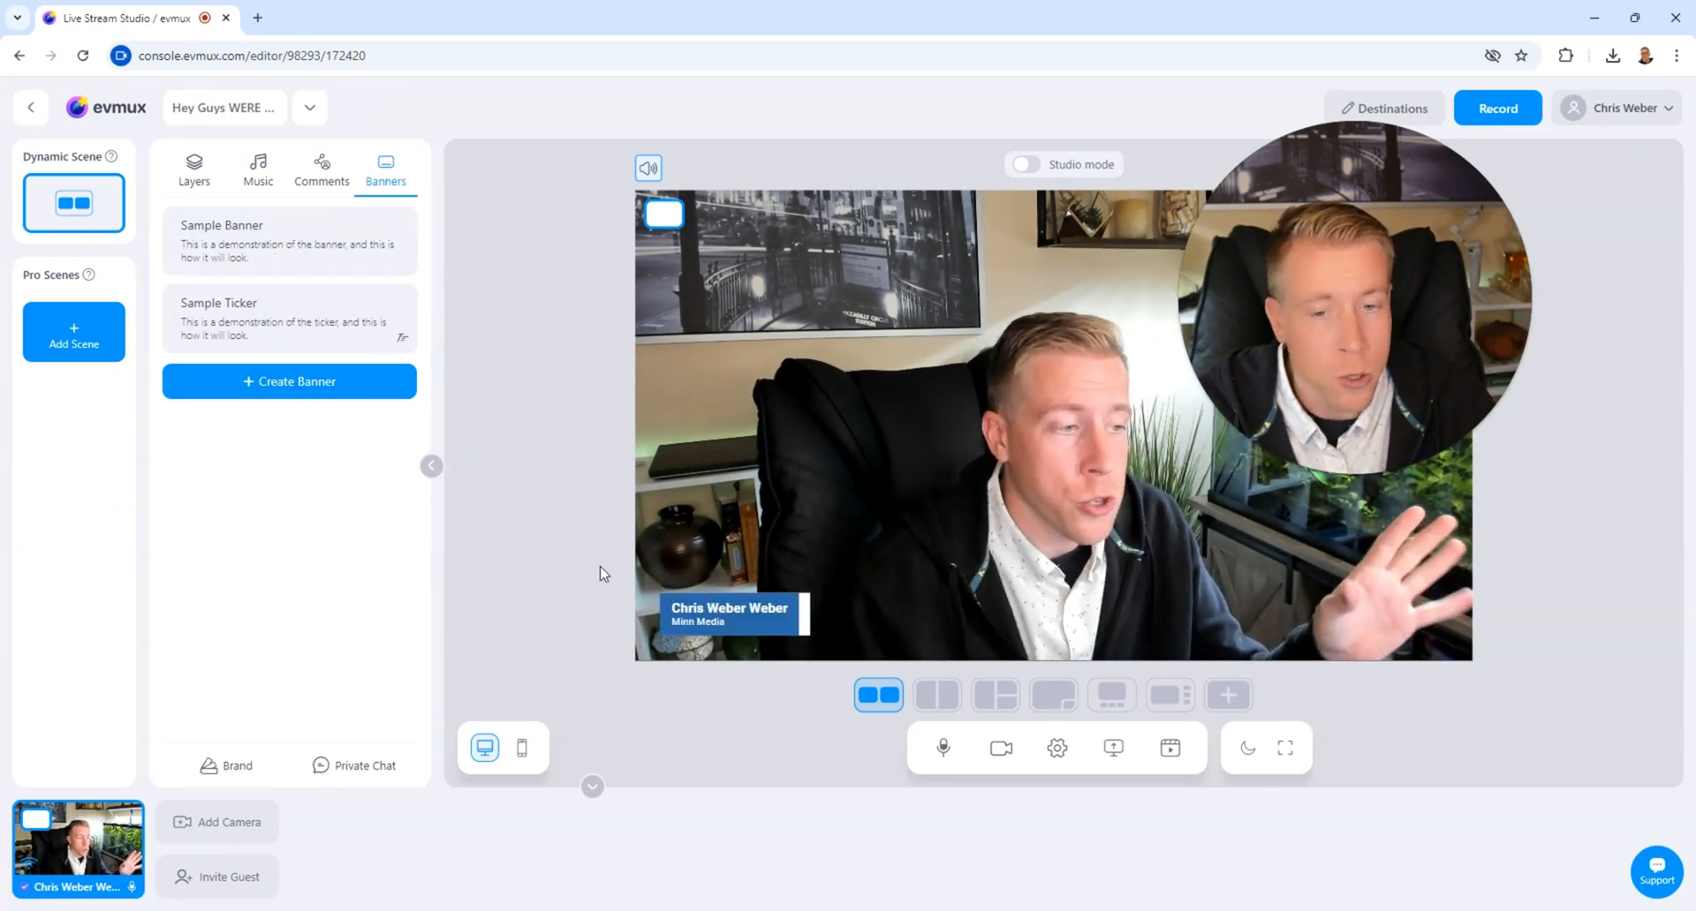
mouse_move(523, 747)
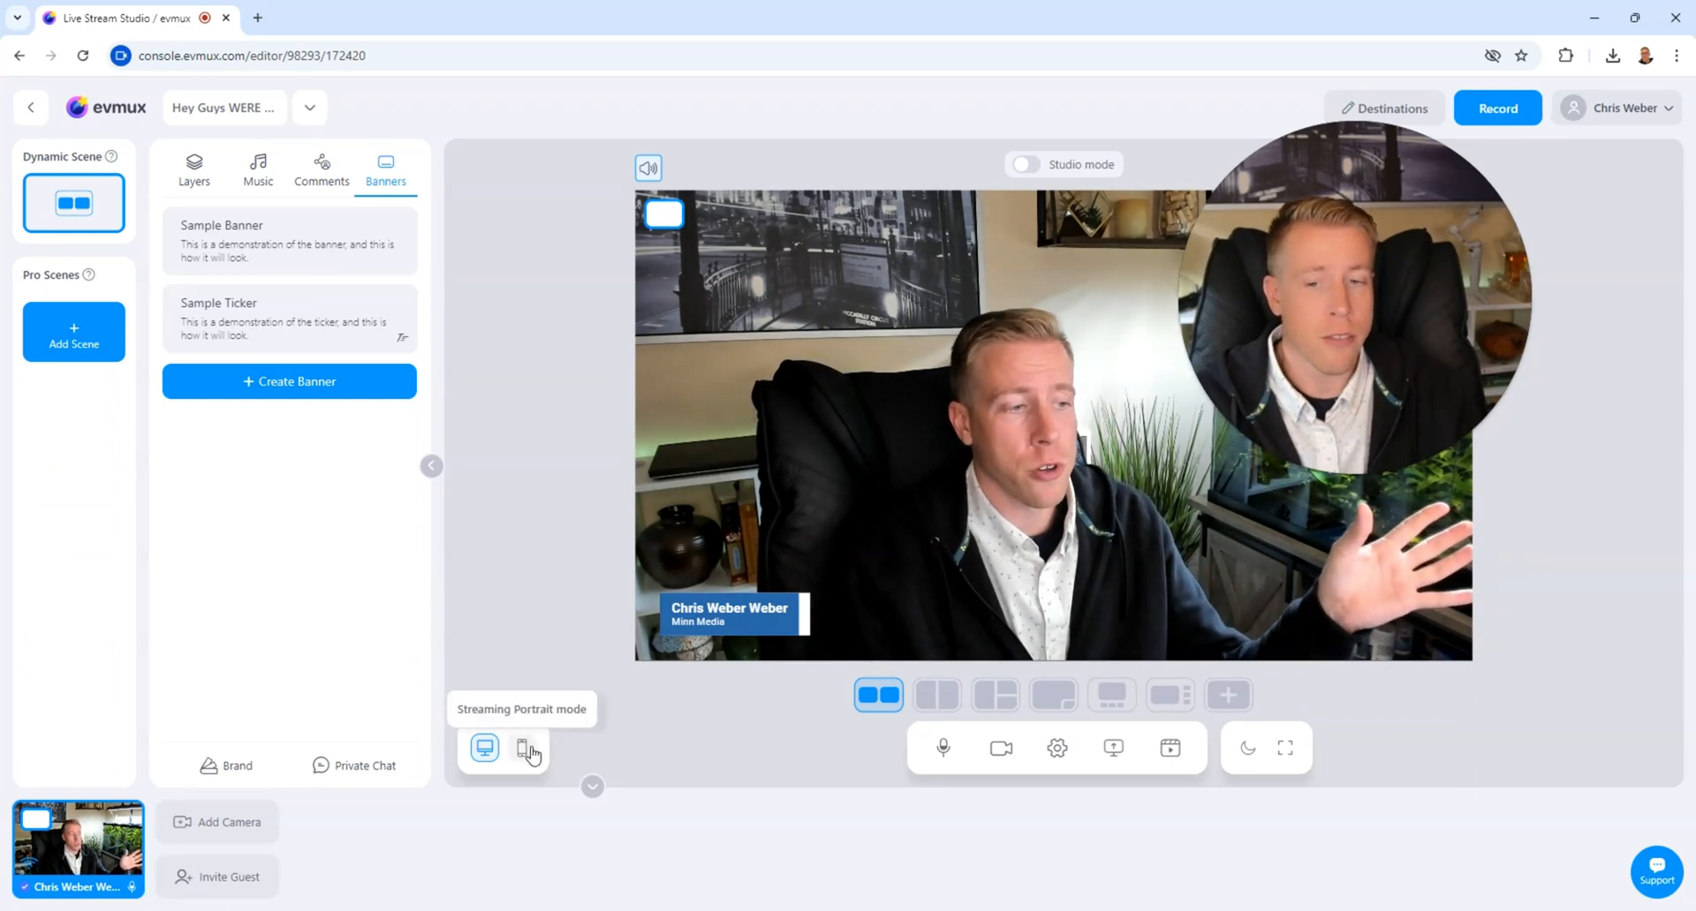
left_click(523, 749)
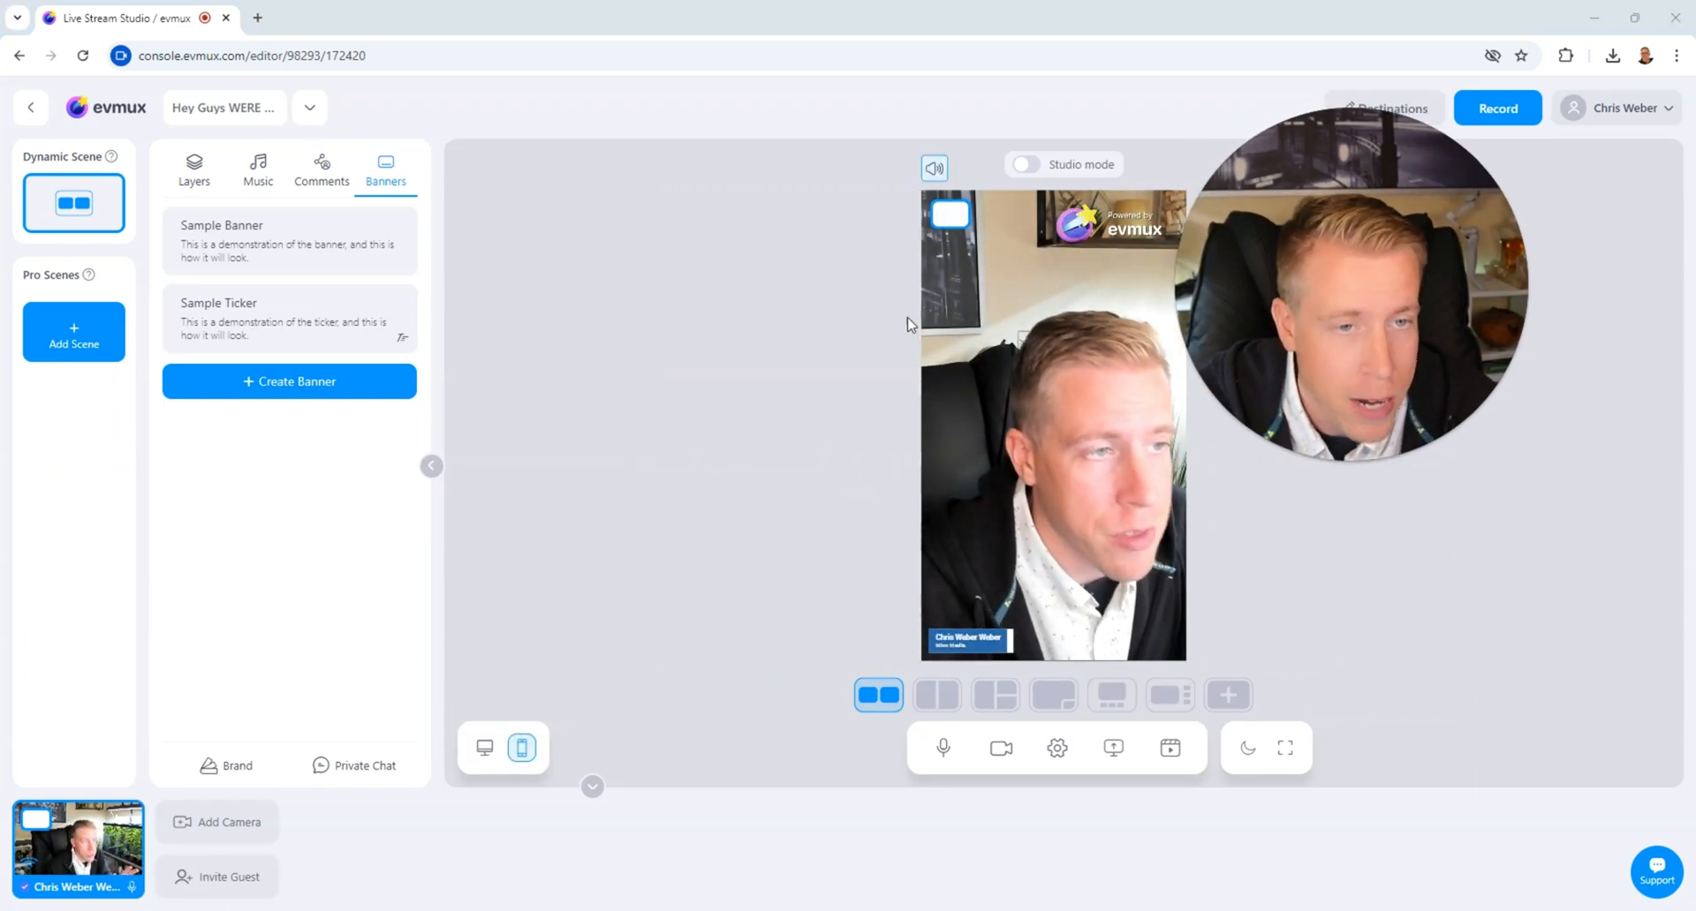
mouse_move(482, 749)
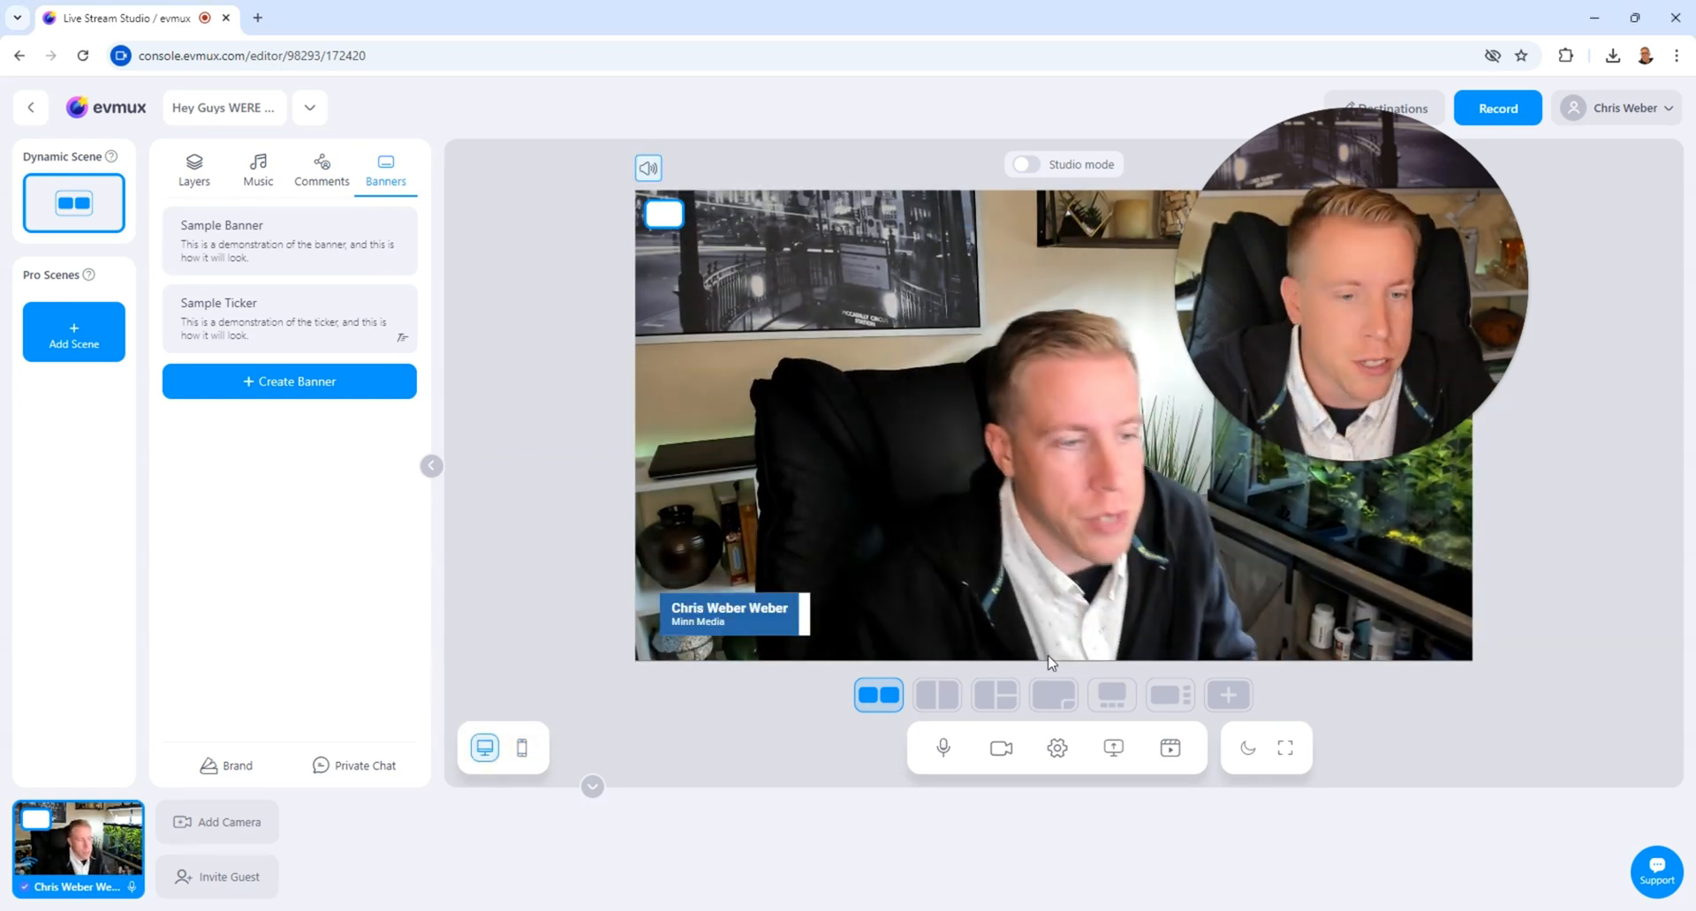
mouse_move(1002, 750)
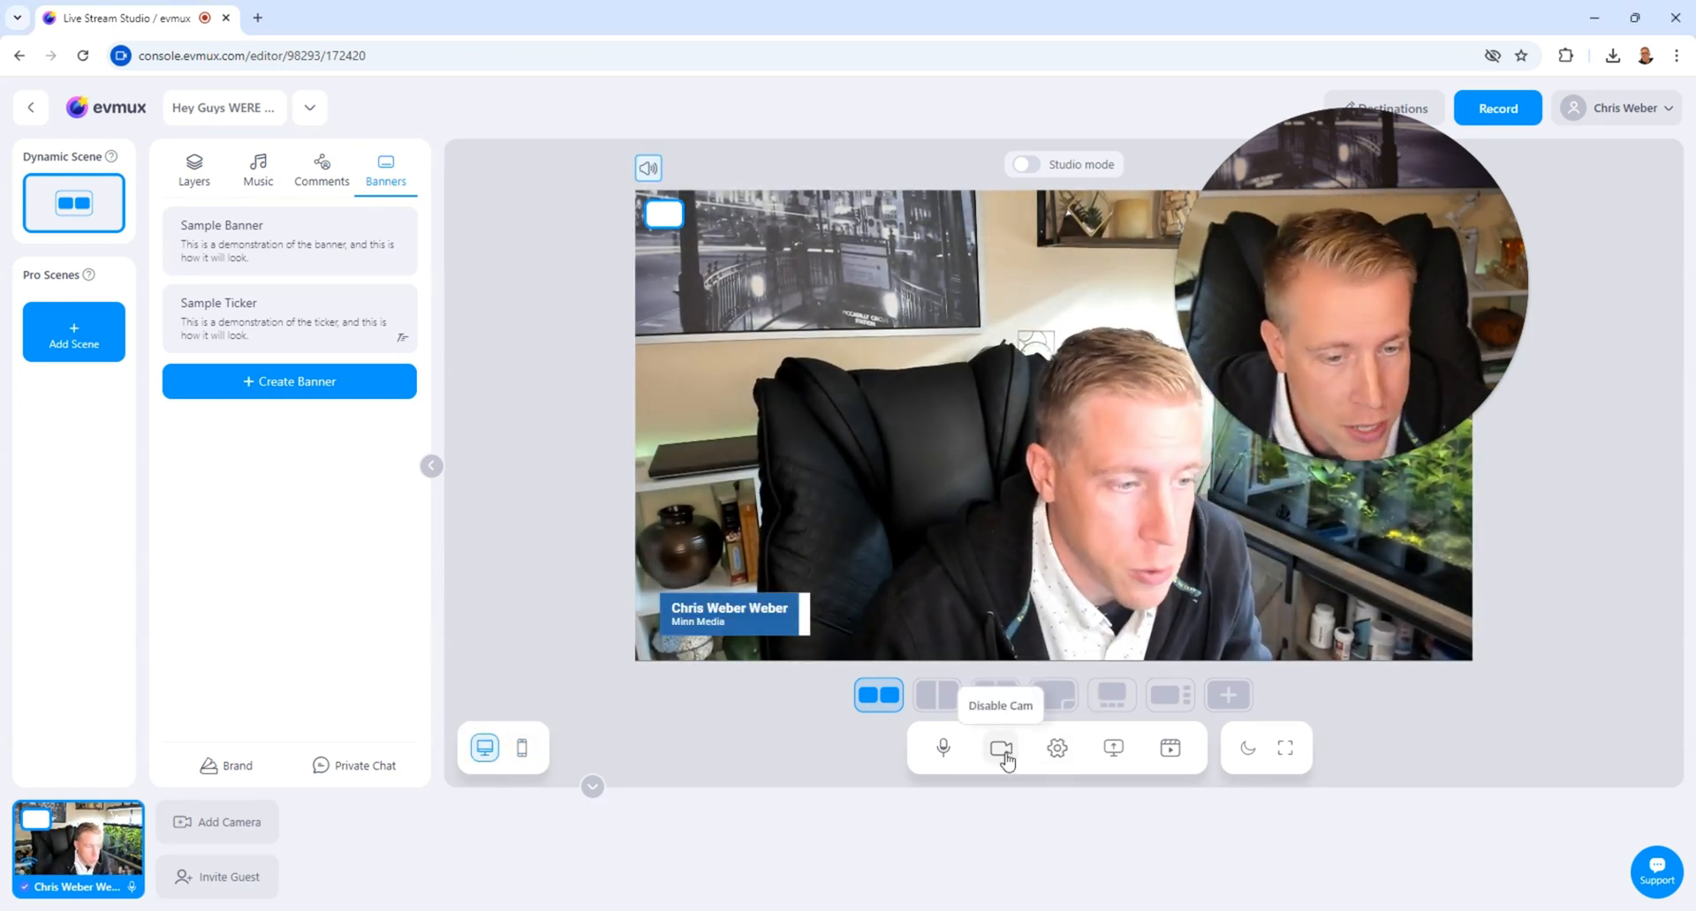
mouse_move(1114, 754)
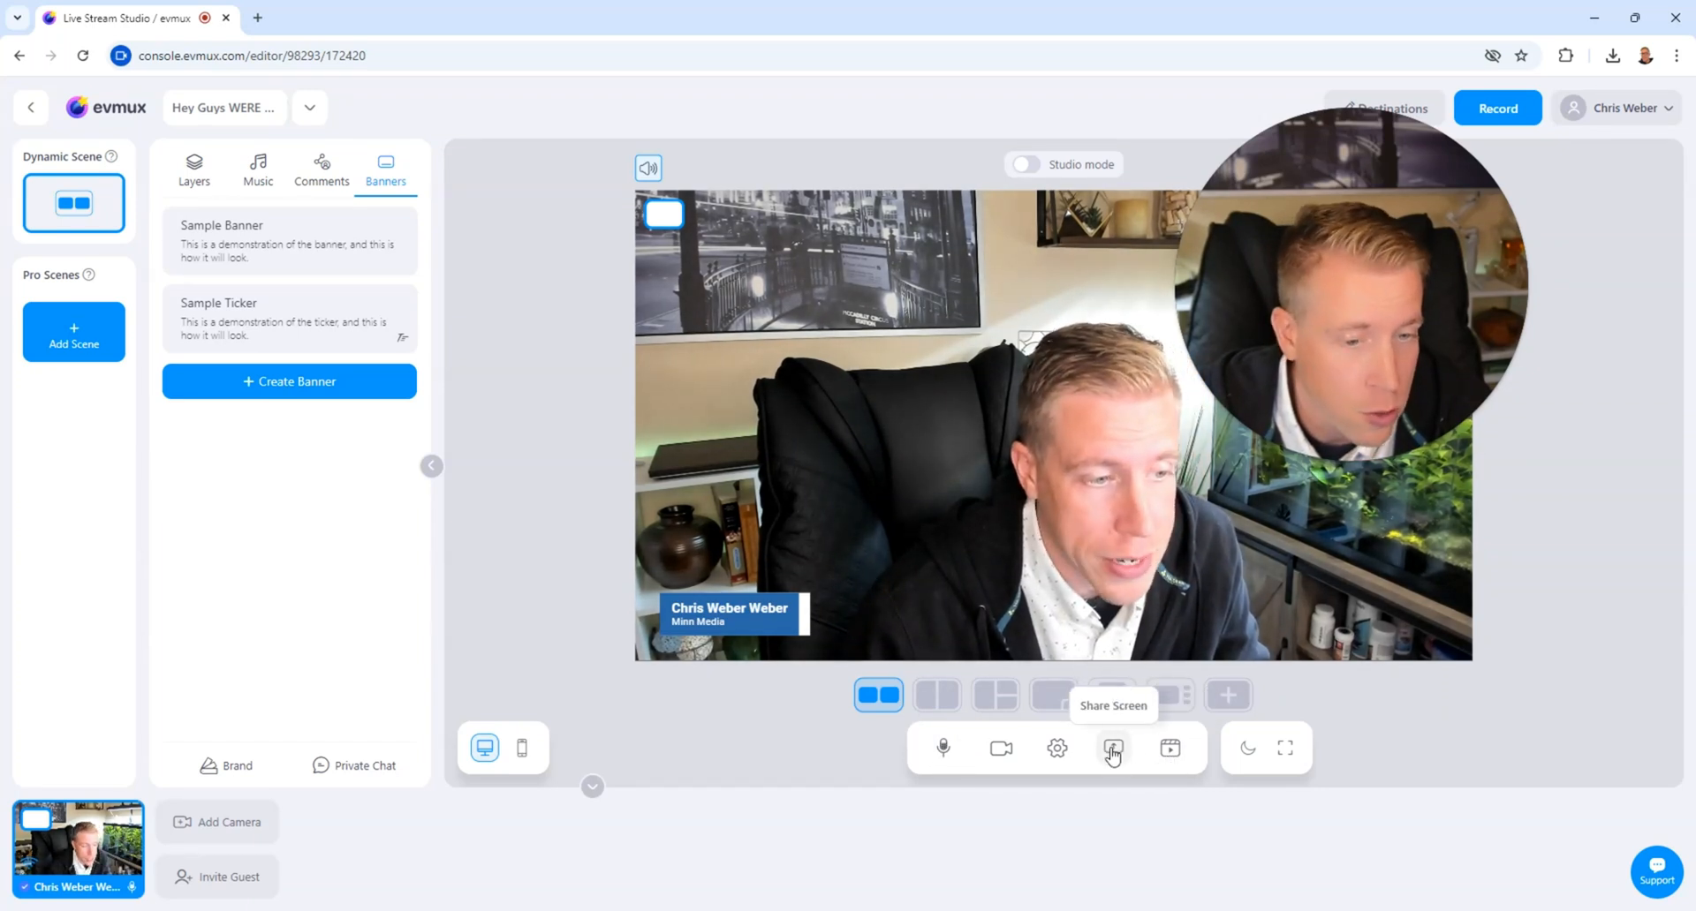
Share the Canva browser tab to the stage
left_click(1112, 749)
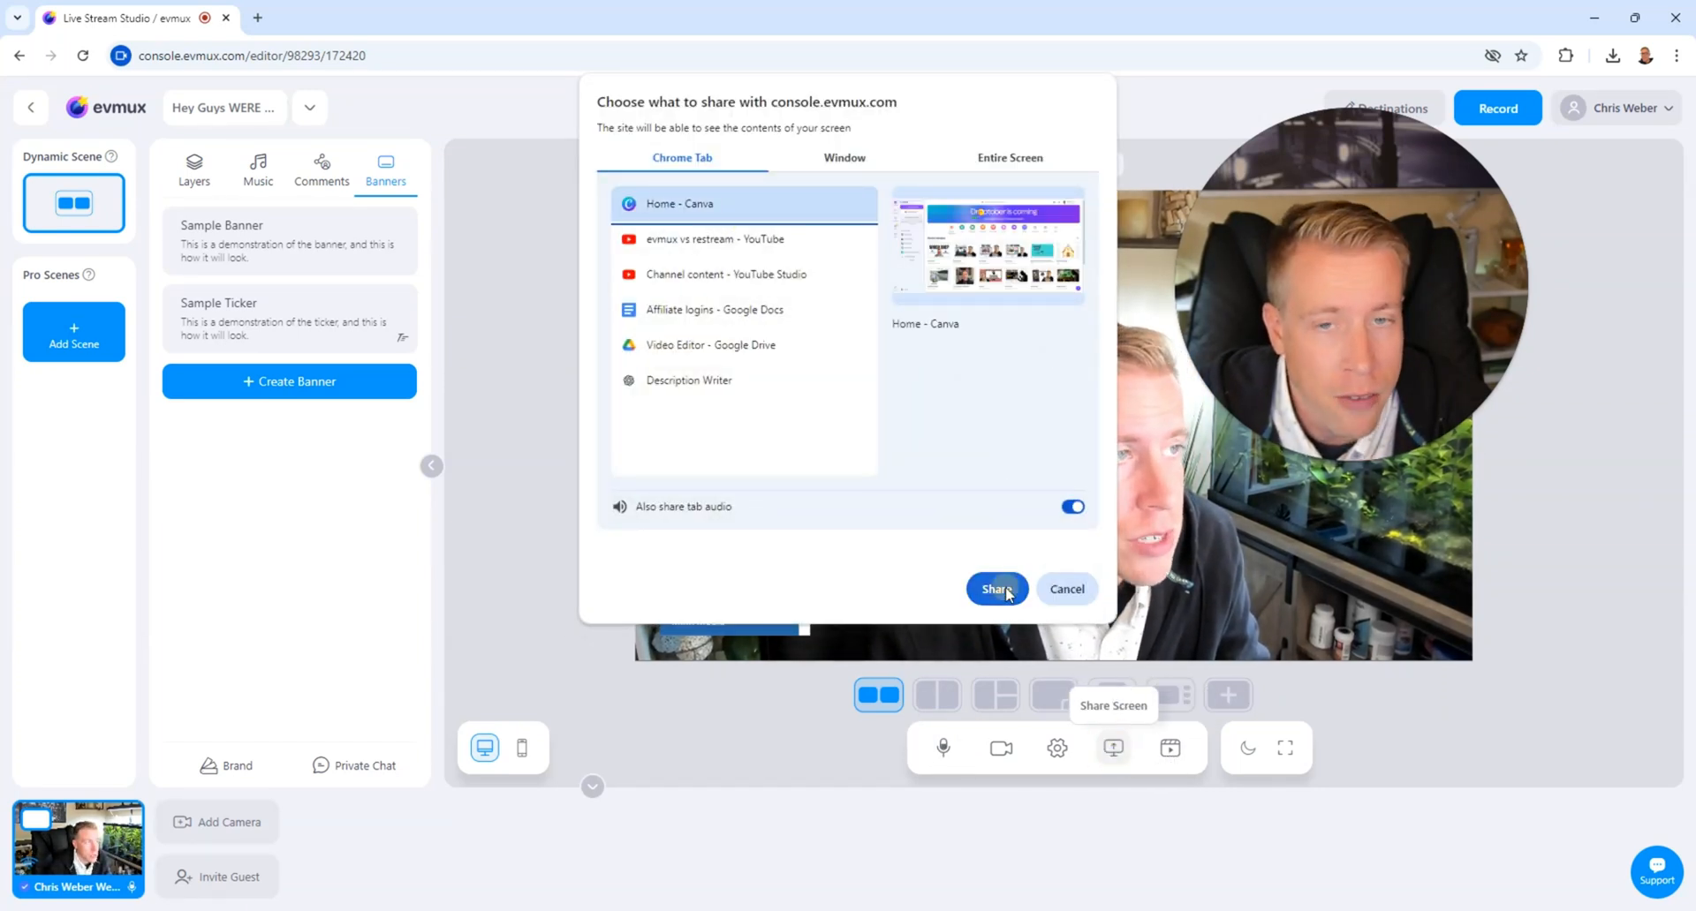
left_click(997, 588)
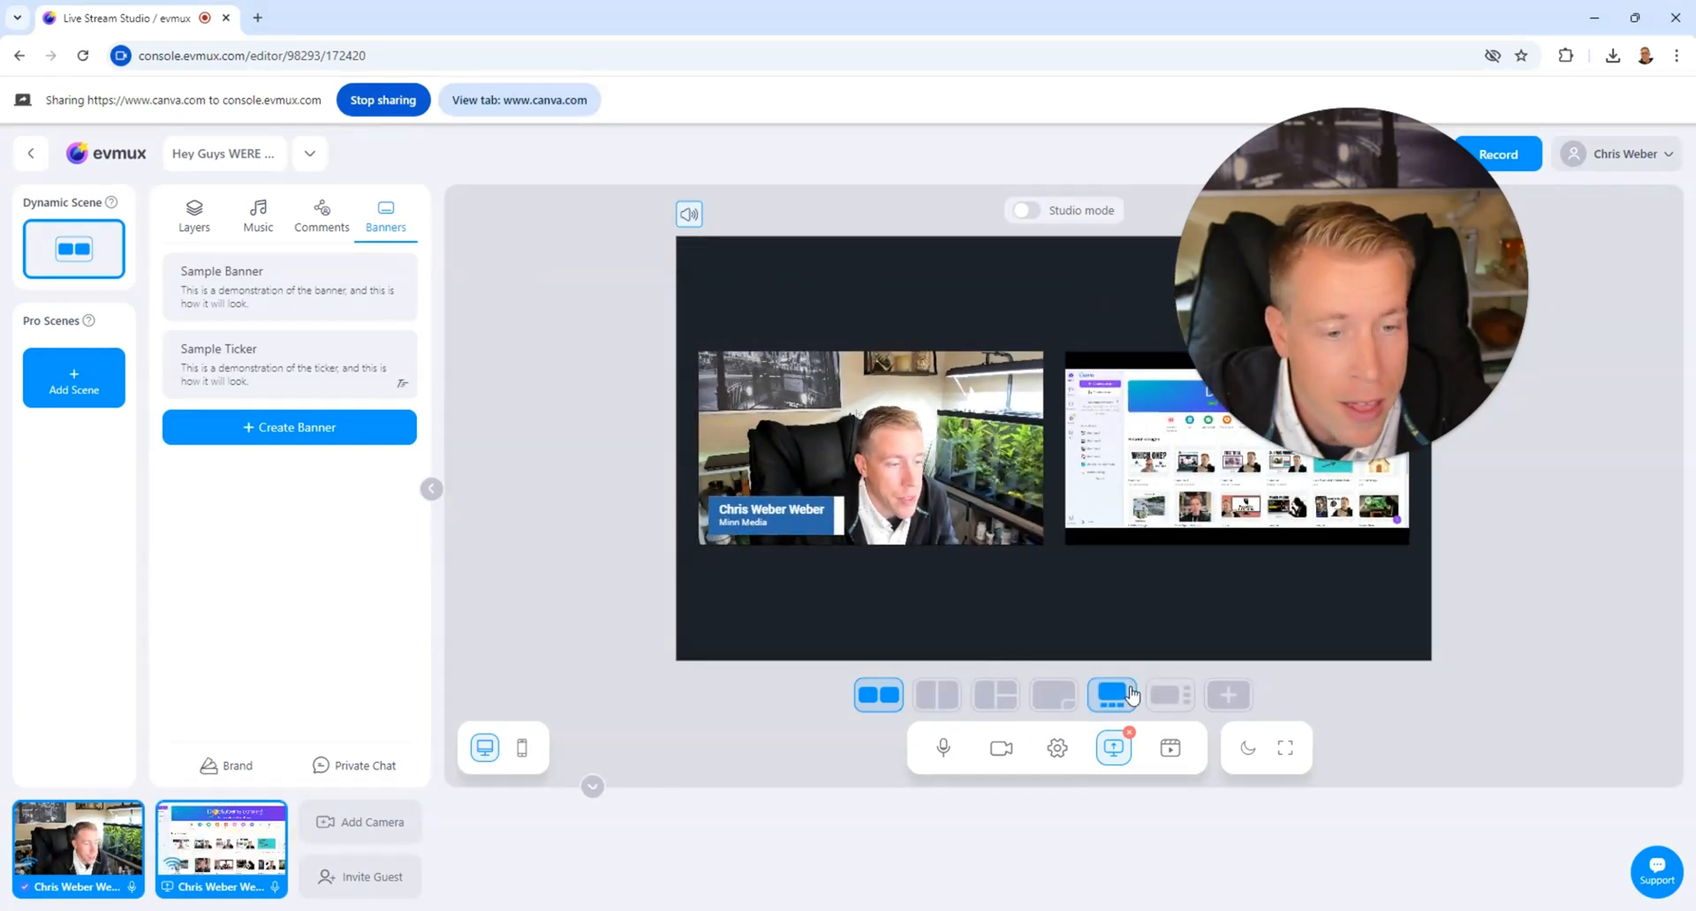
Try the share layouts: camera with inset, full-screen share, and side by side
left_click(1053, 694)
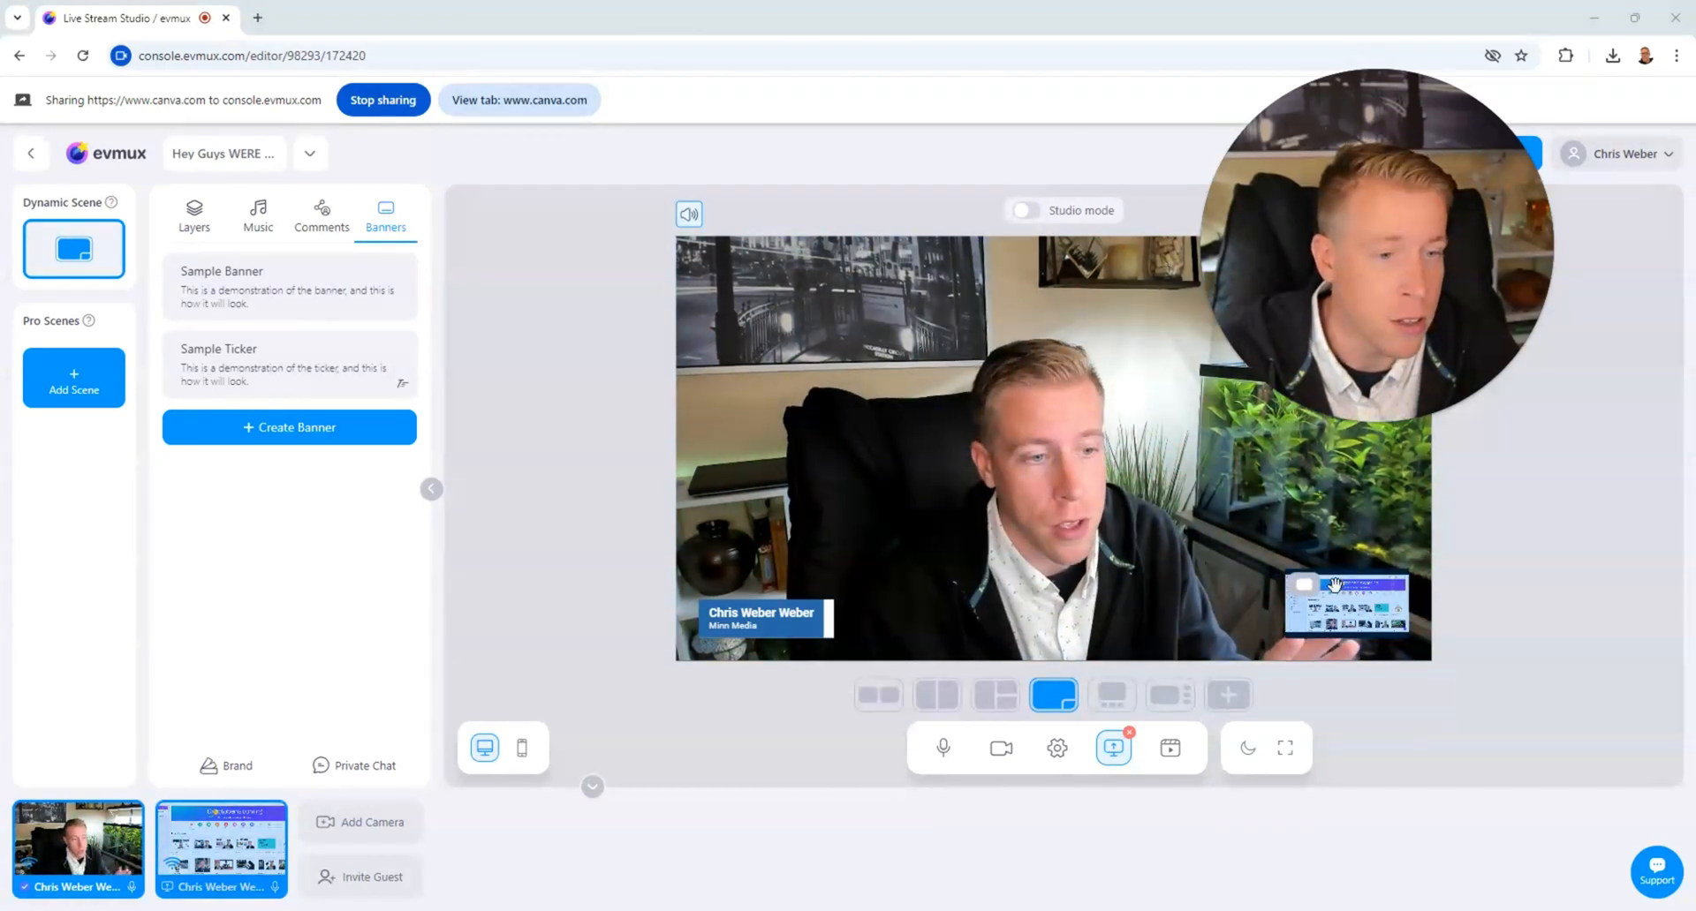
left_click(1112, 695)
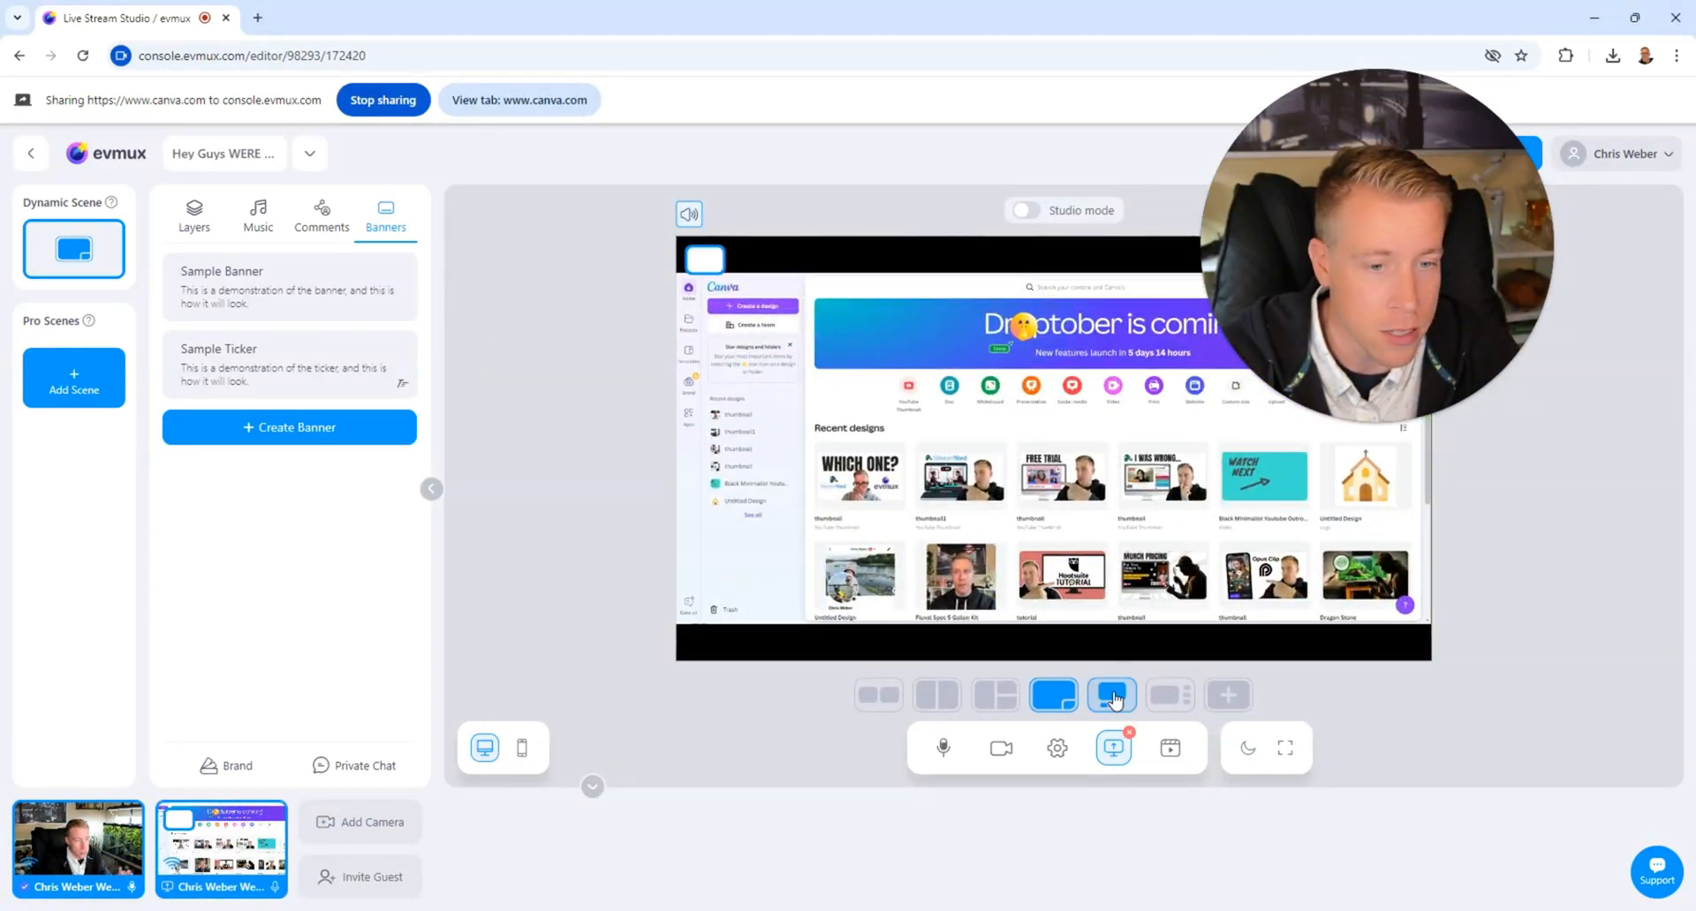
left_click(994, 695)
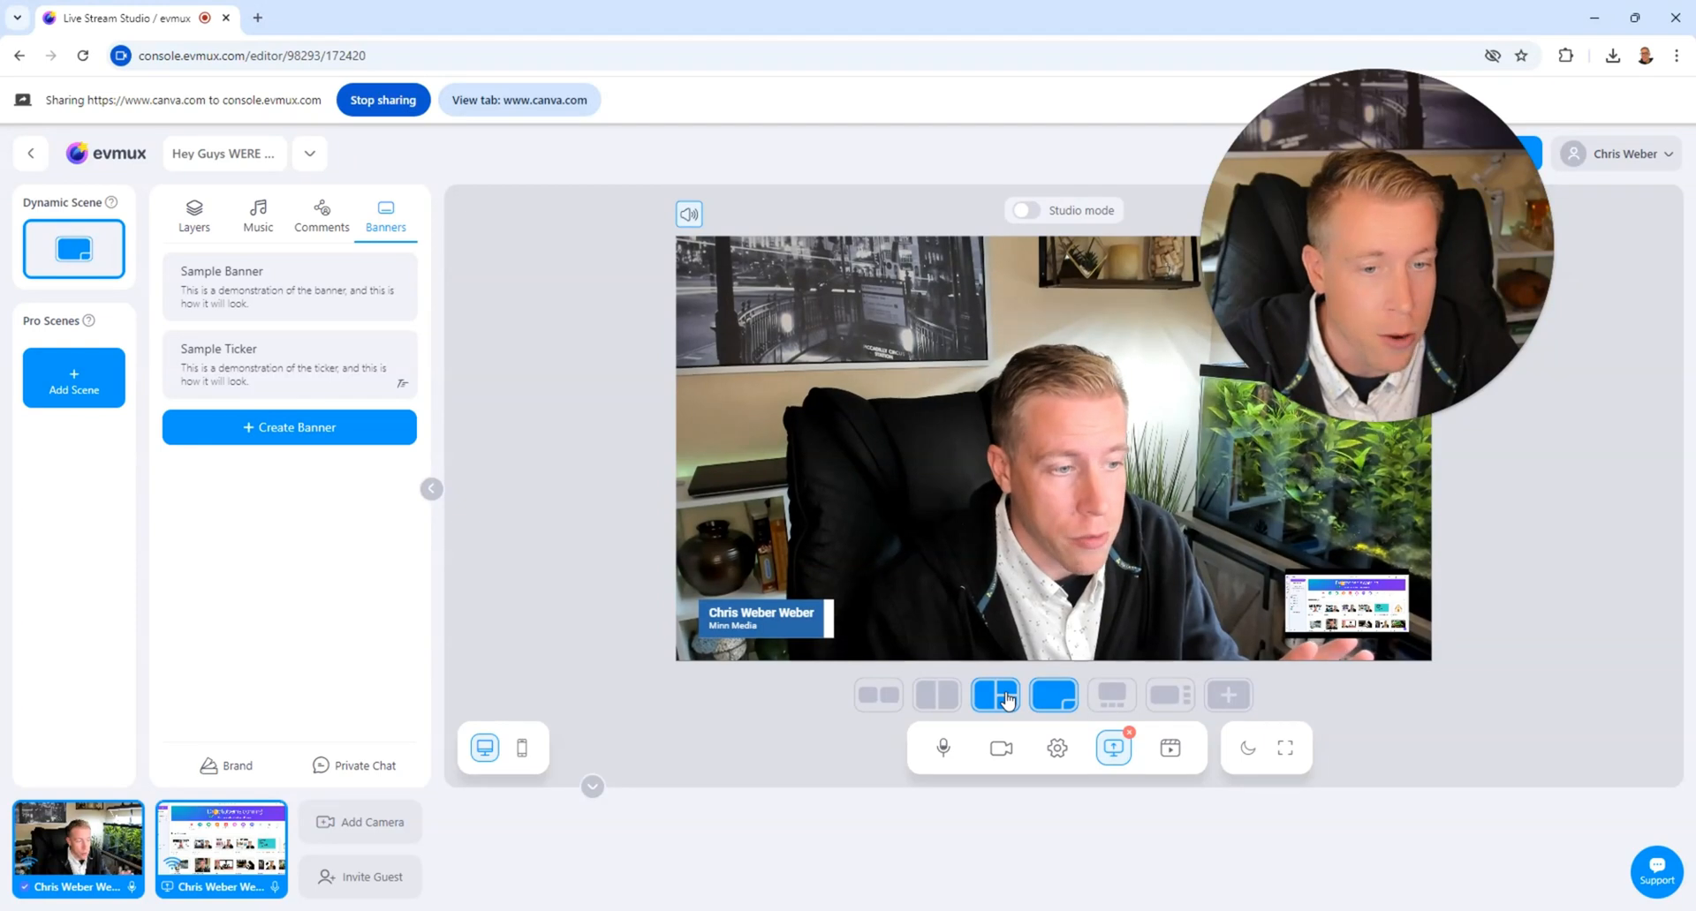
left_click(1053, 694)
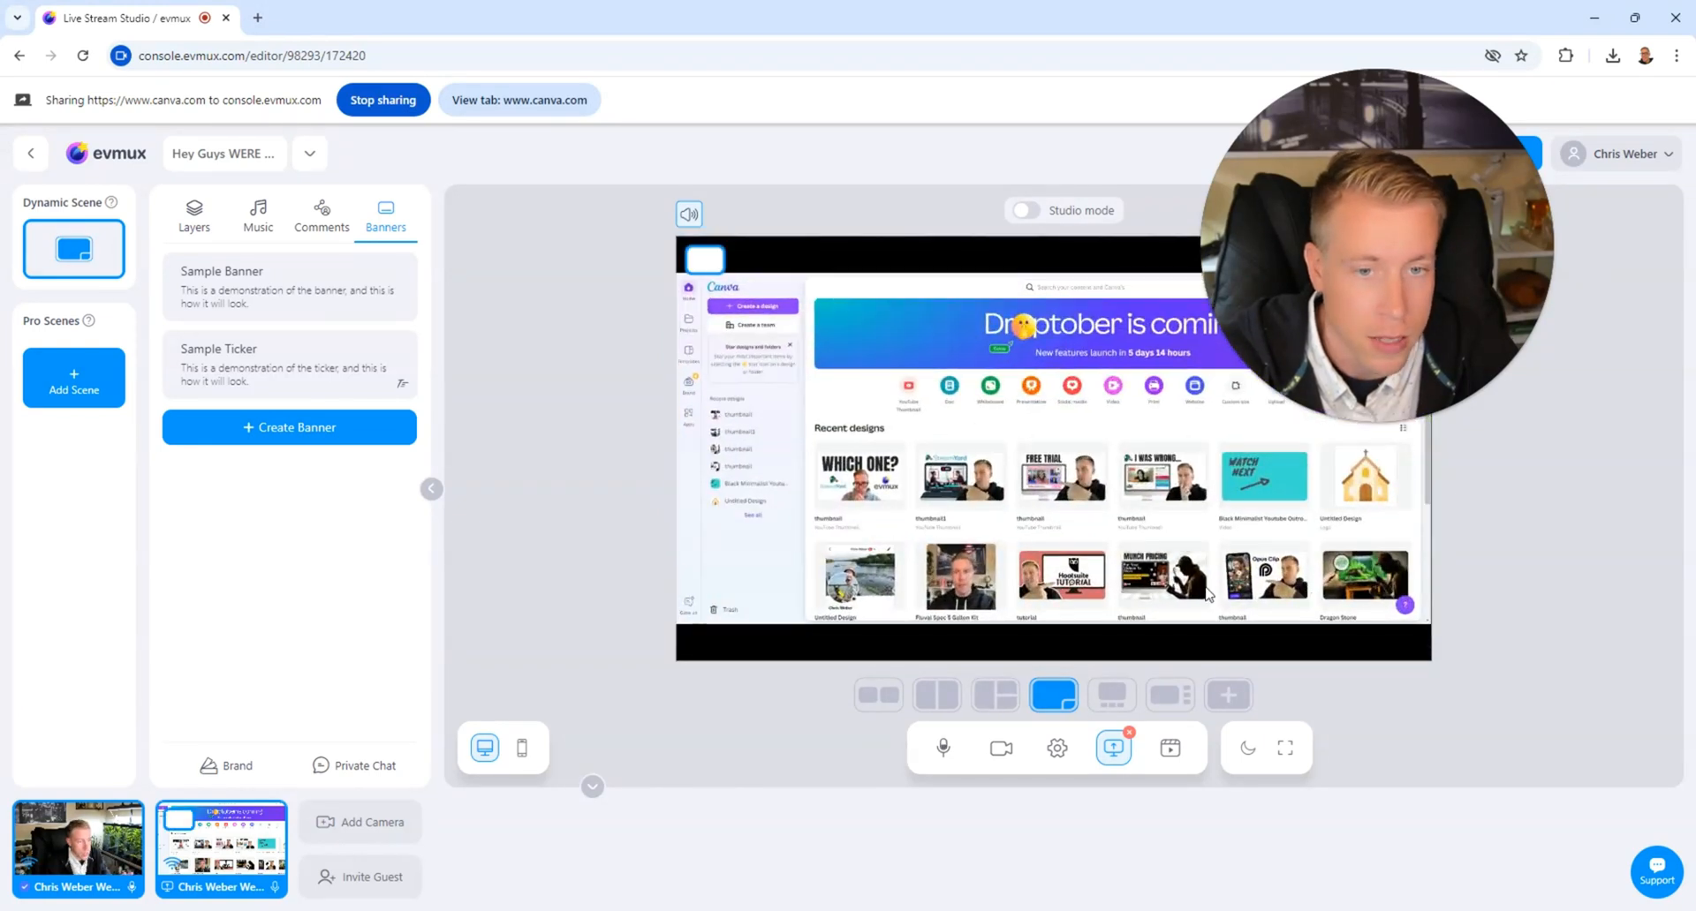
left_click(994, 694)
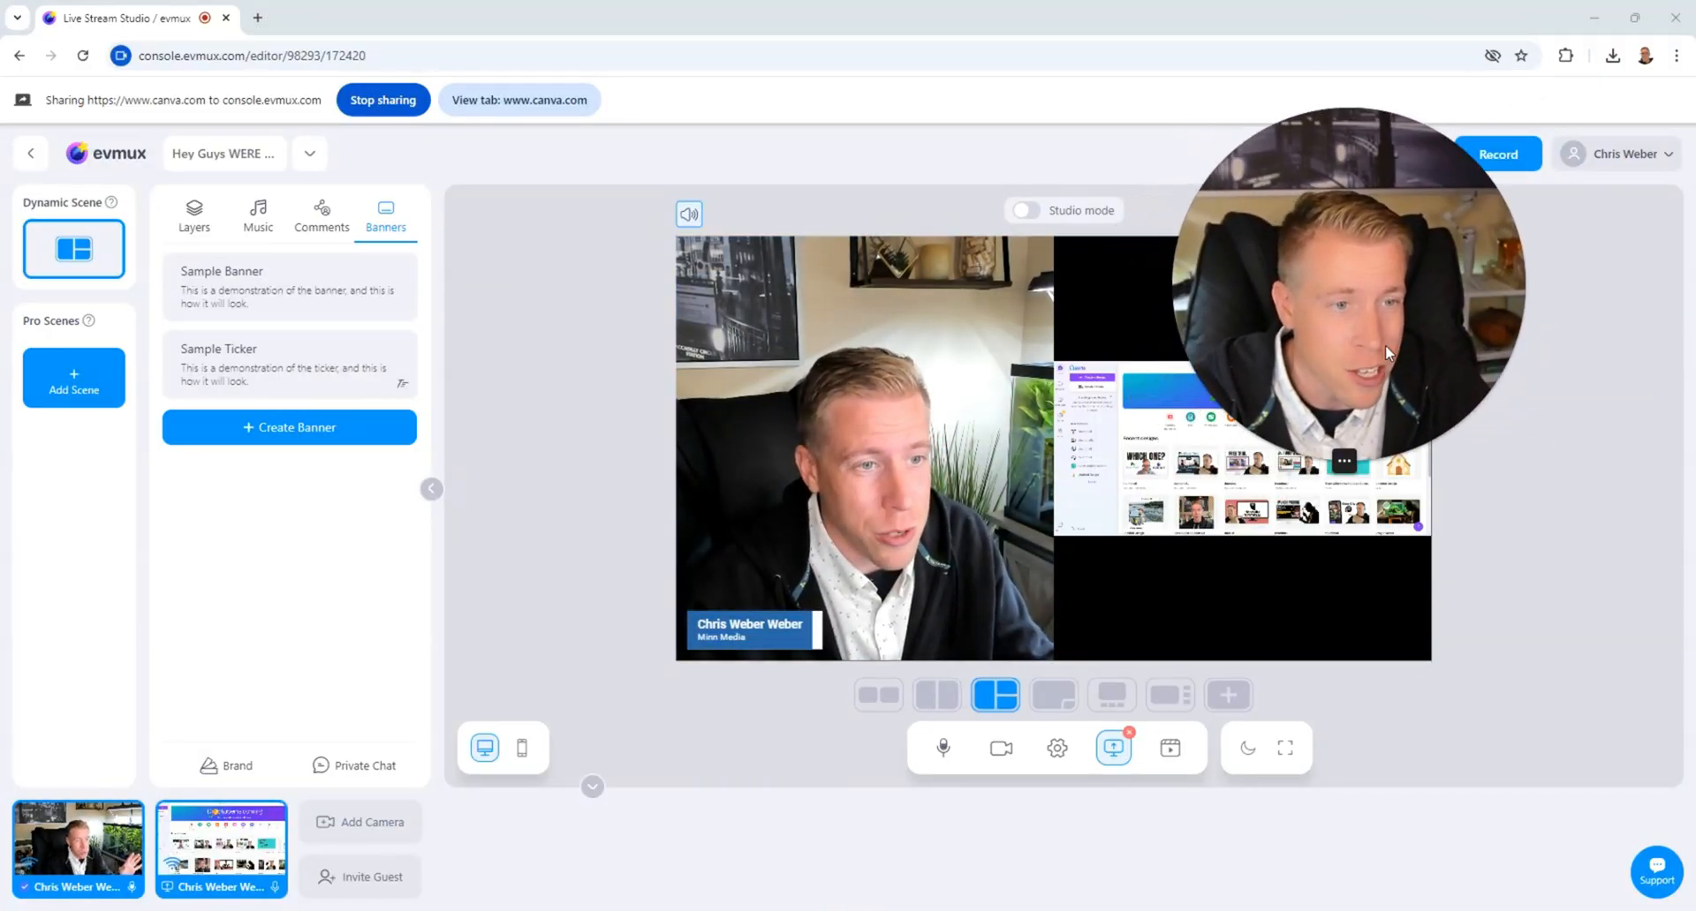
mouse_move(475, 322)
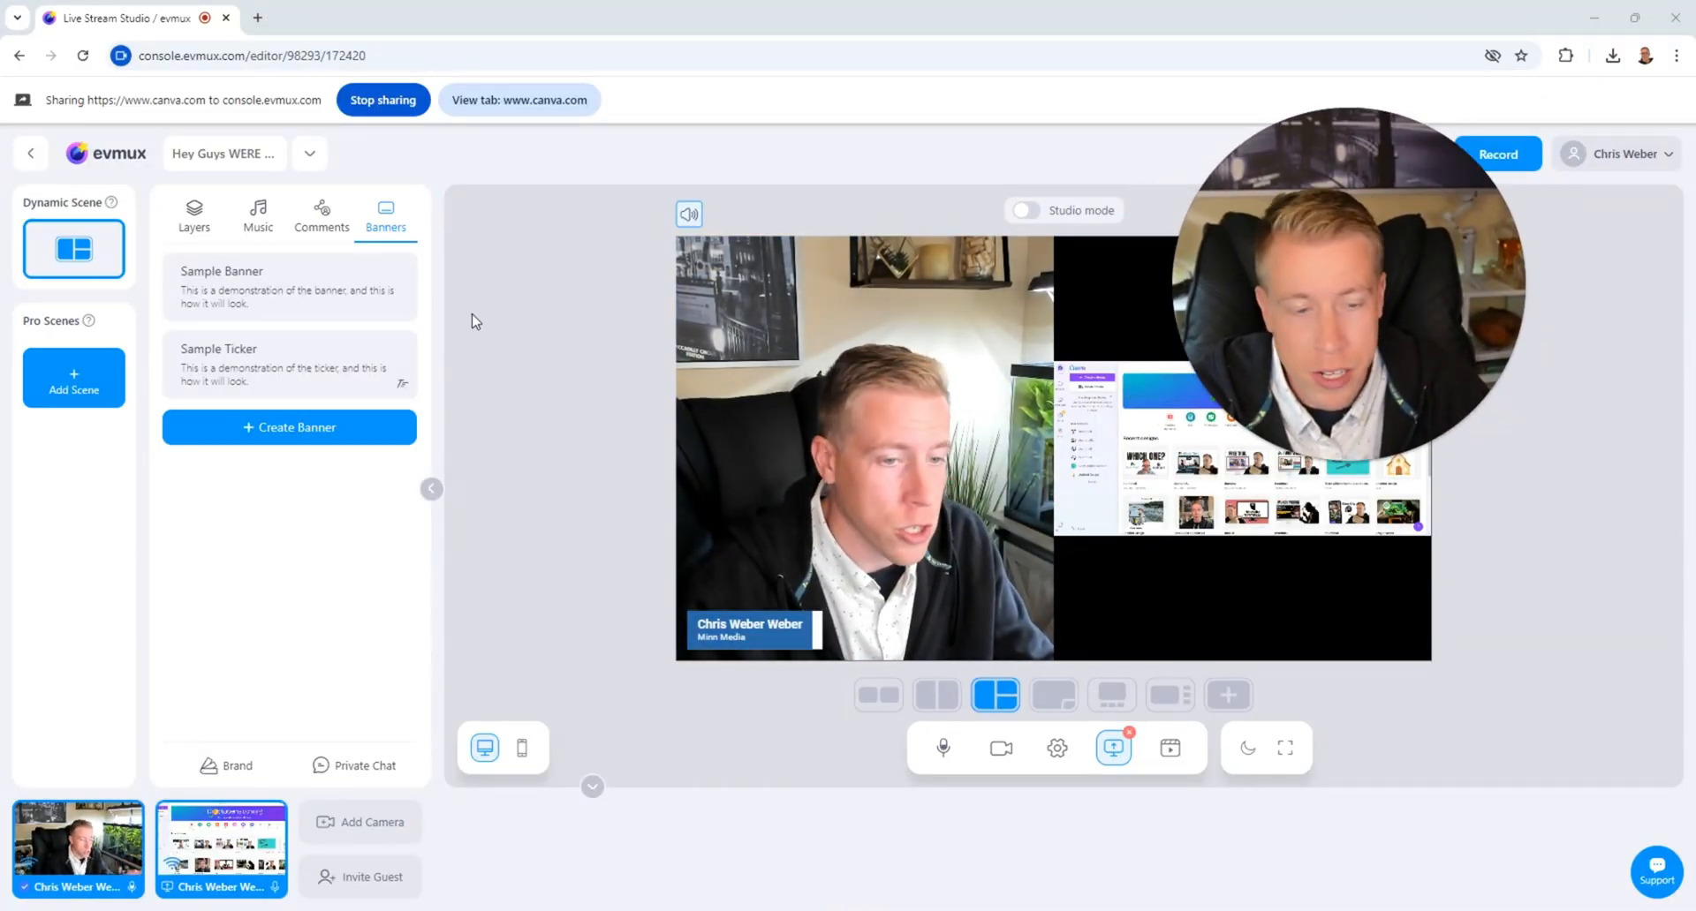
Remove the screen share so only the camera feed remains on stage
left_click(877, 694)
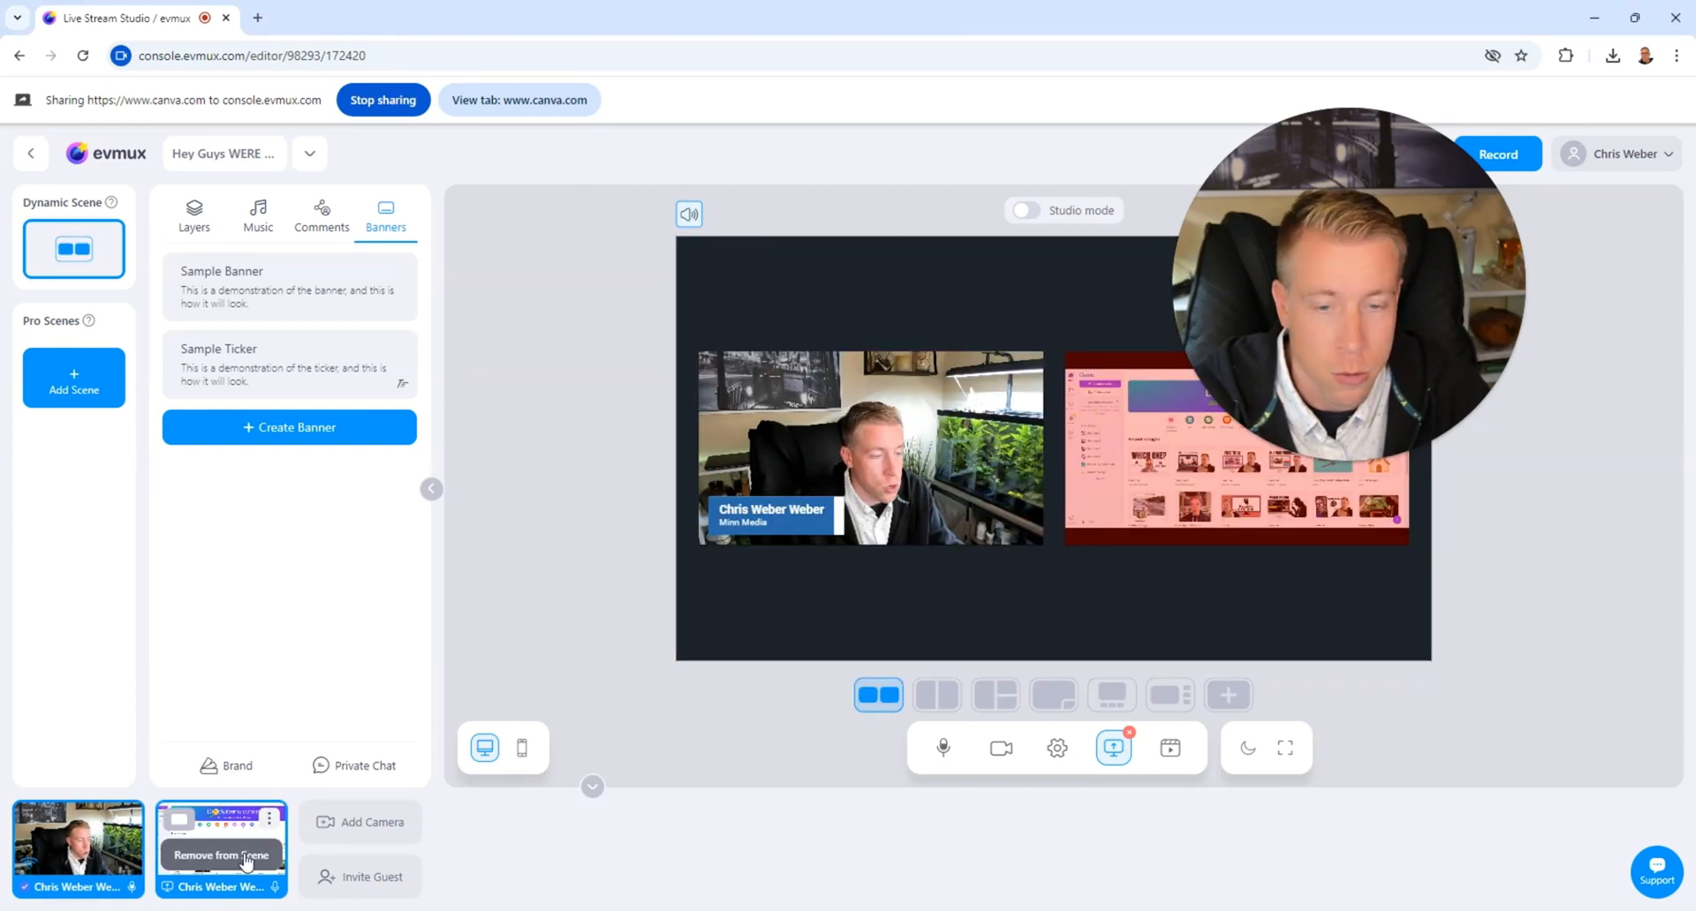
left_click(219, 853)
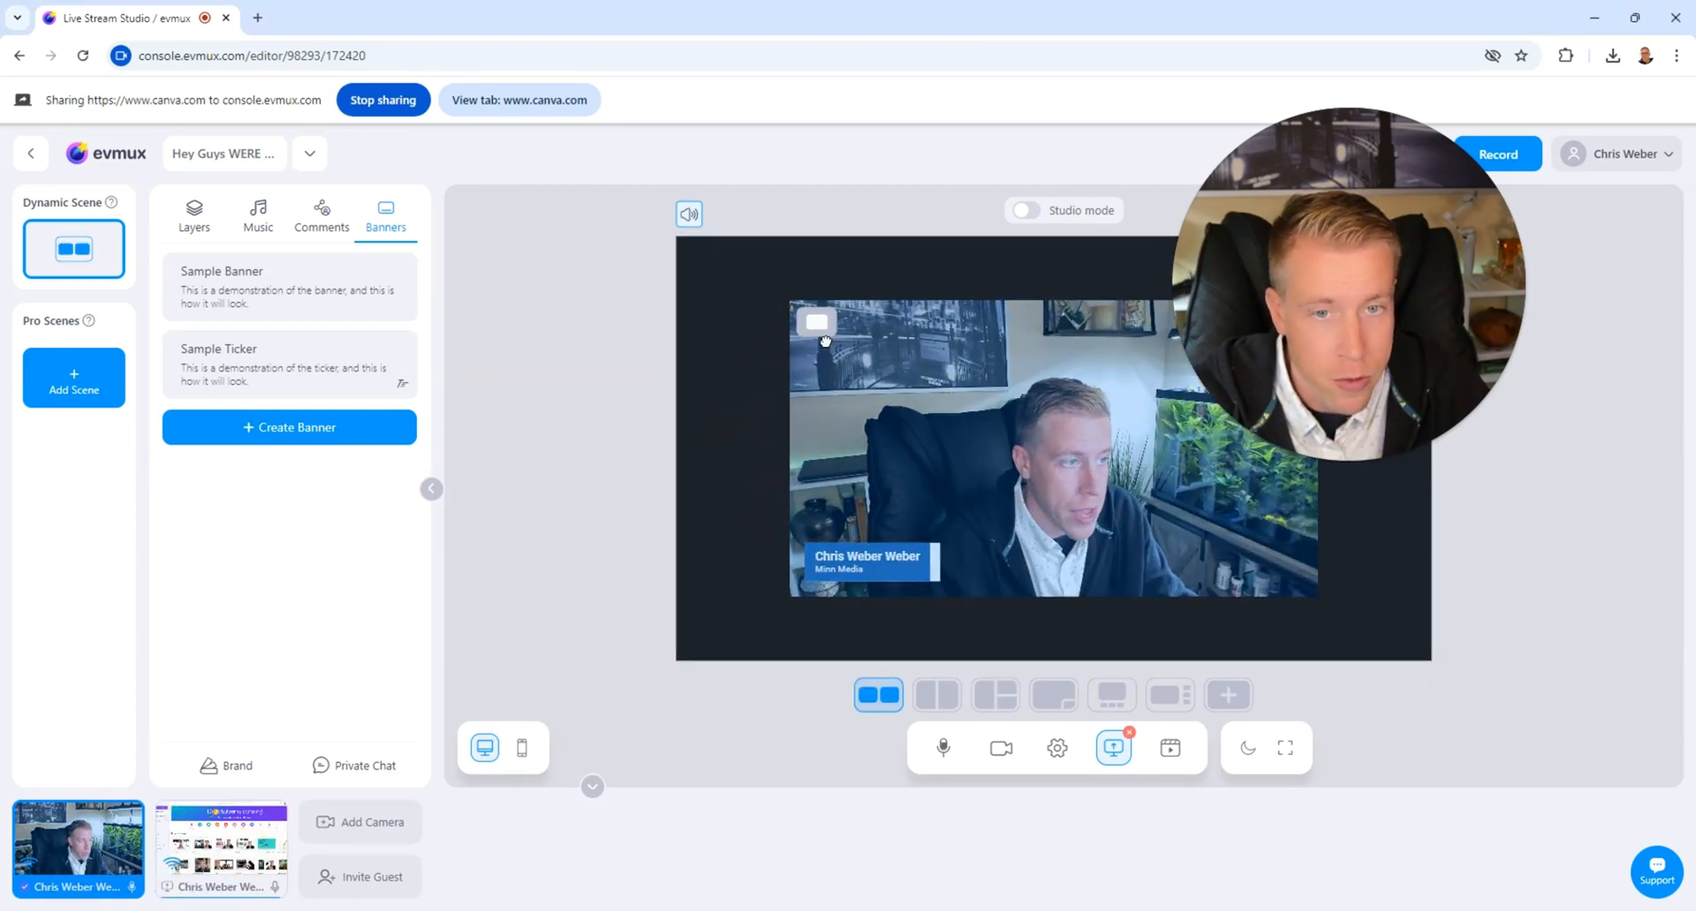